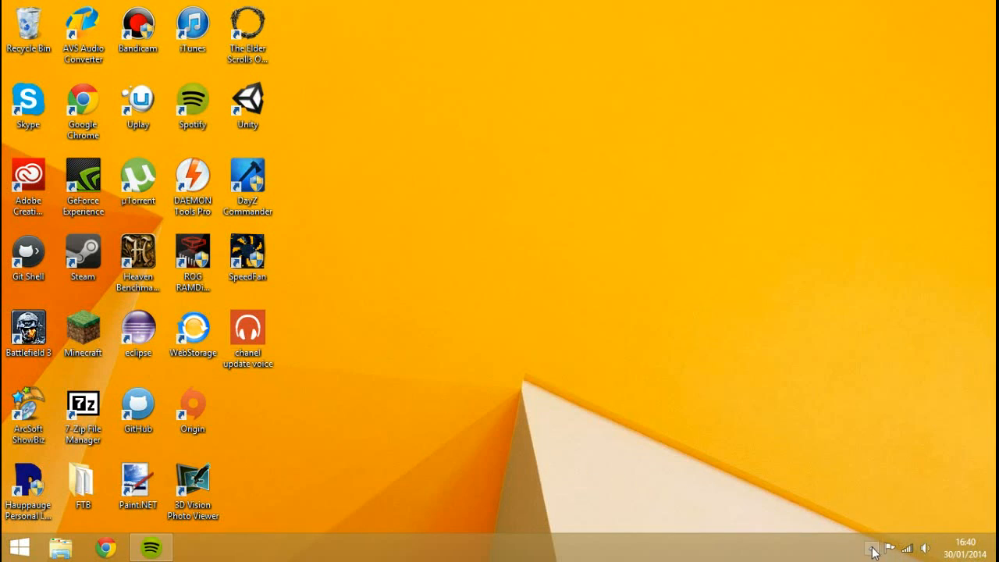
Launch Chrome from the taskbar and run a Google search for 'jdk'
left_click(872, 549)
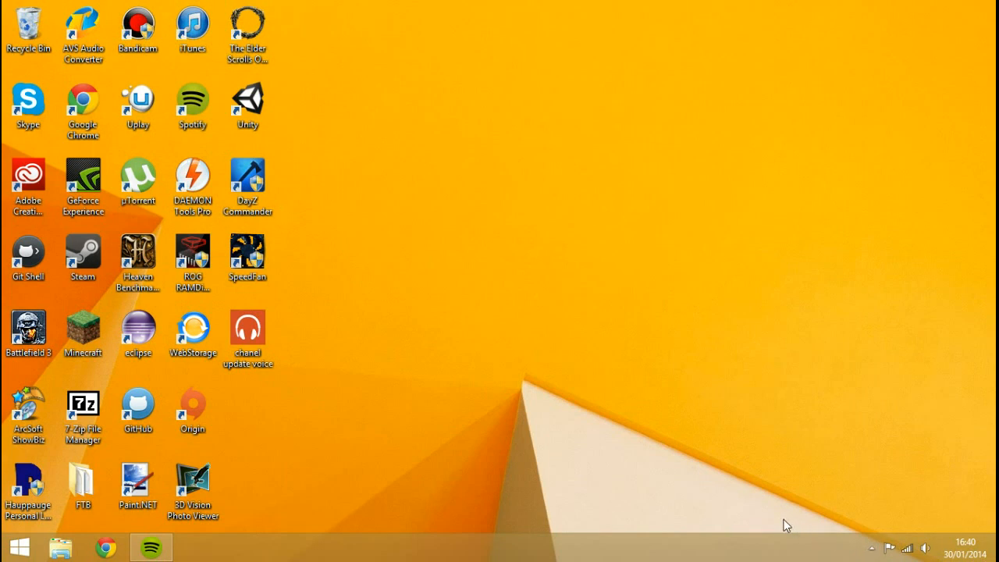
mouse_move(847, 558)
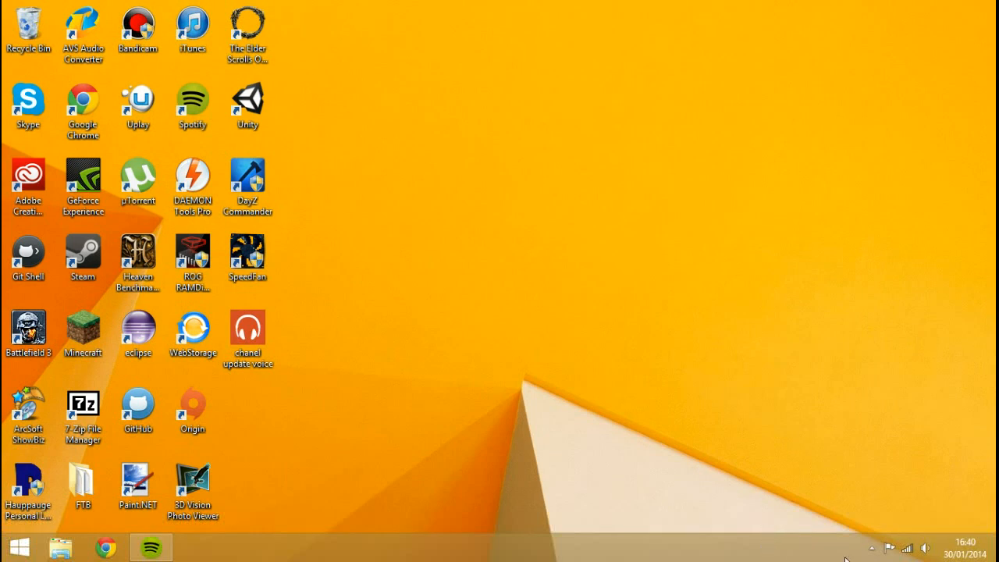
mouse_move(590, 544)
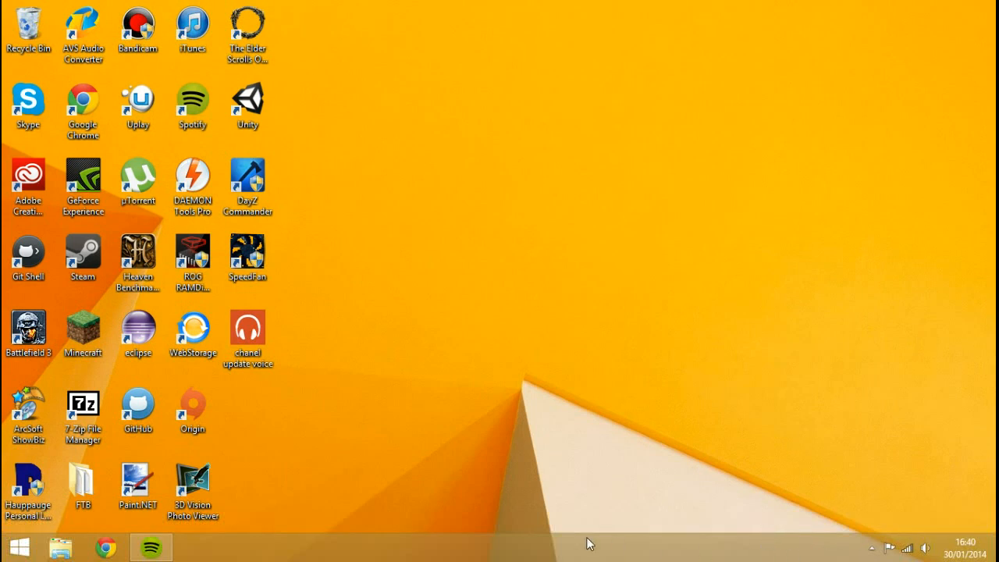
mouse_move(492, 484)
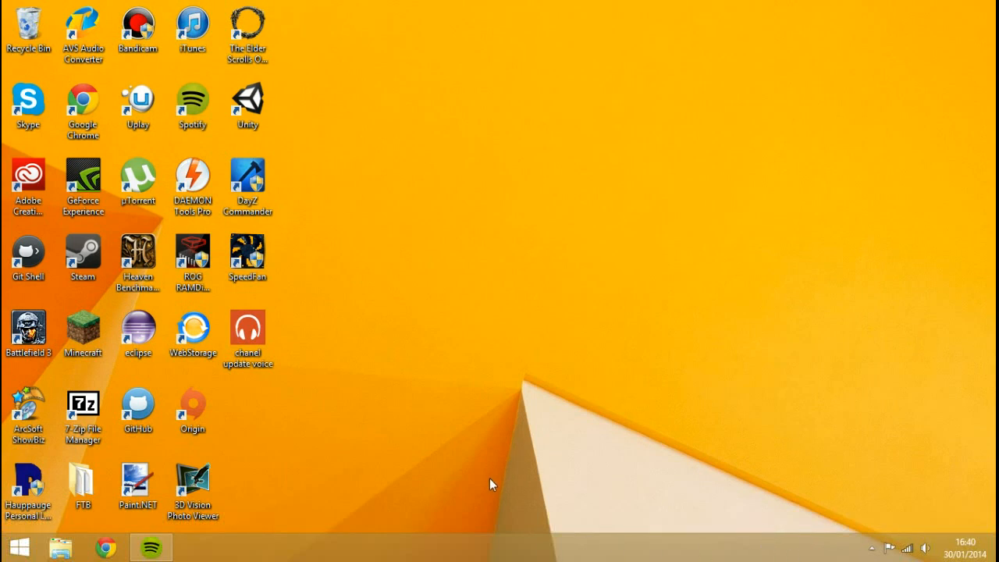
mouse_move(763, 282)
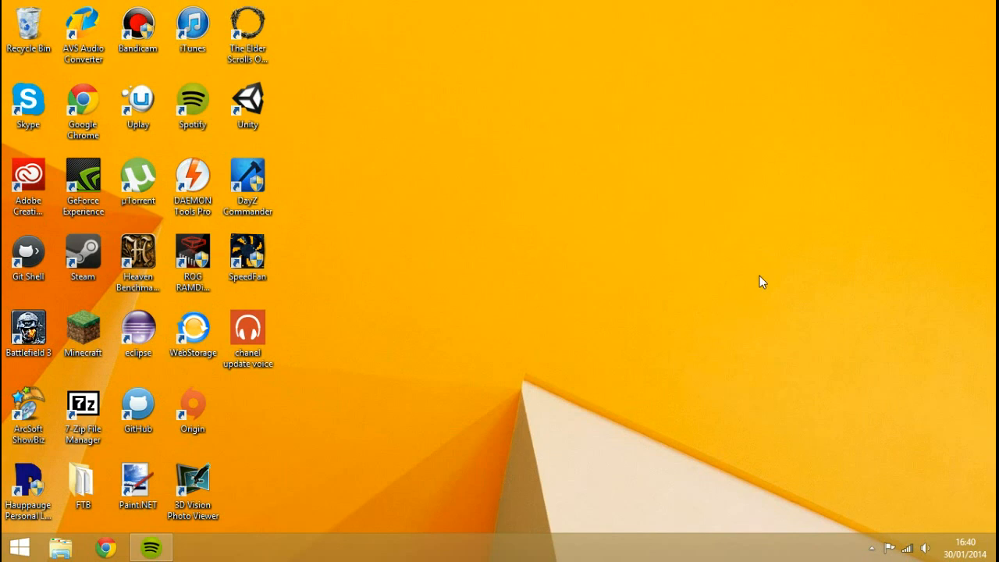
mouse_move(748, 299)
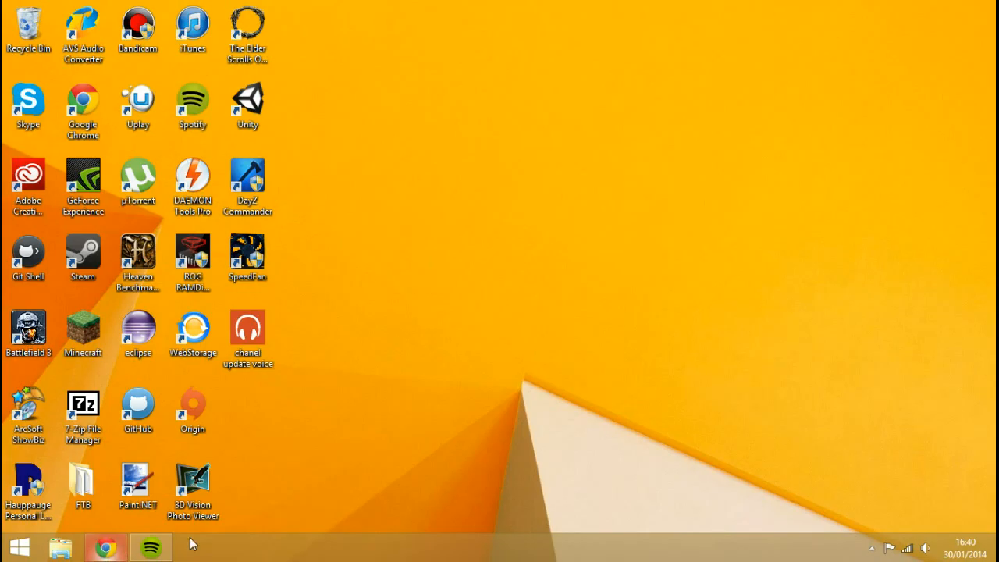
left_click(105, 548)
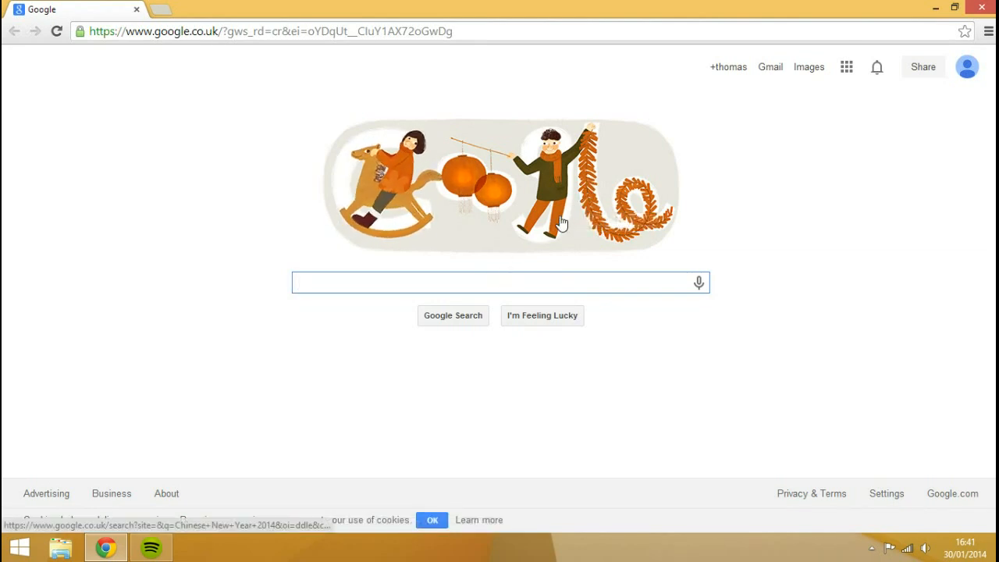
left_click(484, 281)
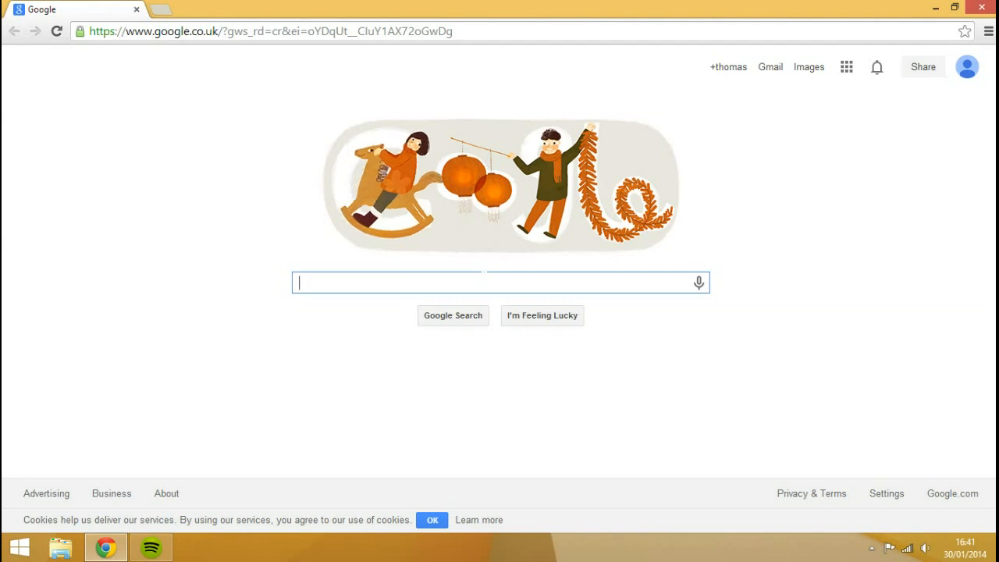
type("jdk")
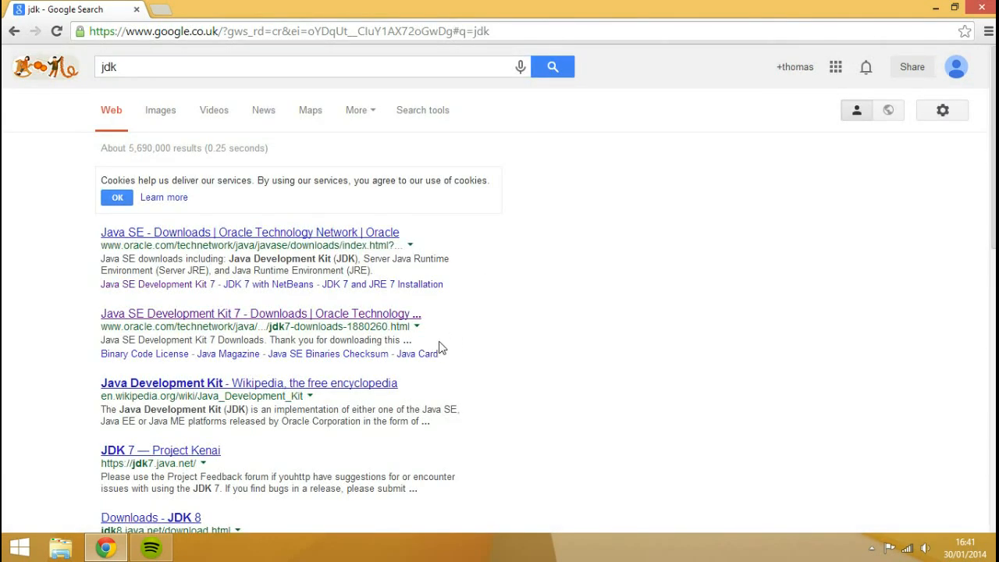
mouse_move(268, 284)
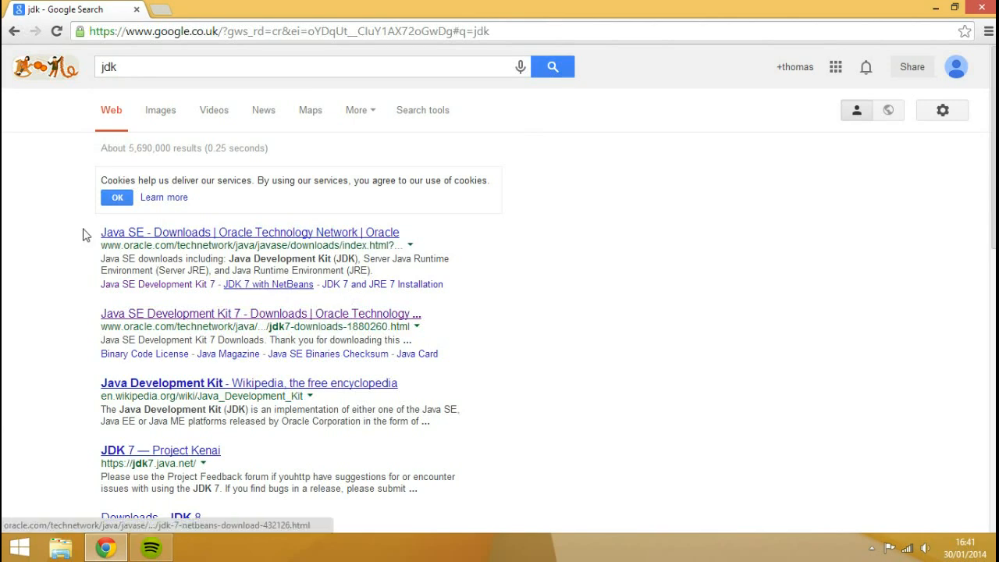
Open the Java SE Development Kit 7u51 downloads page, accept the license, then return to Google
left_click(260, 313)
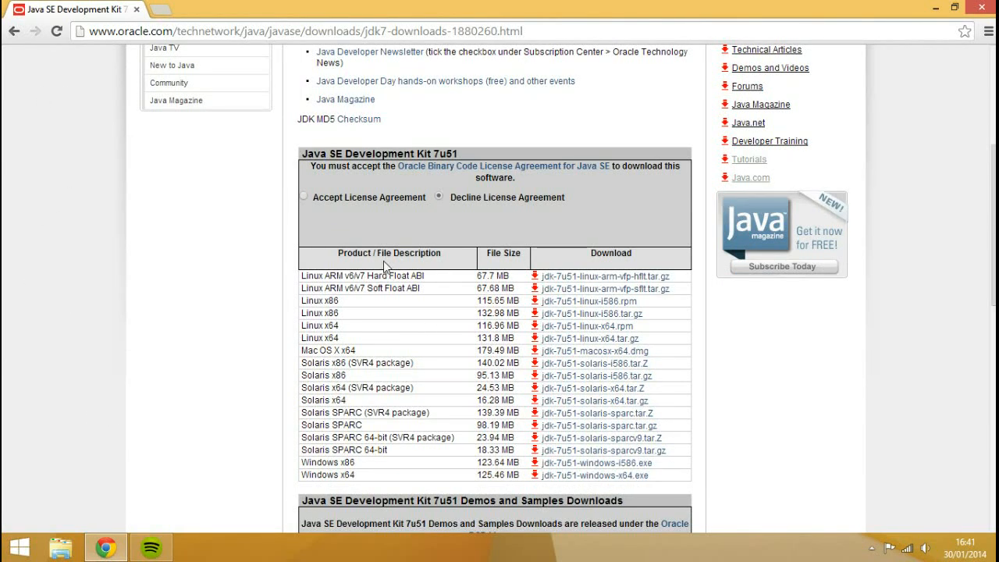
left_click(303, 196)
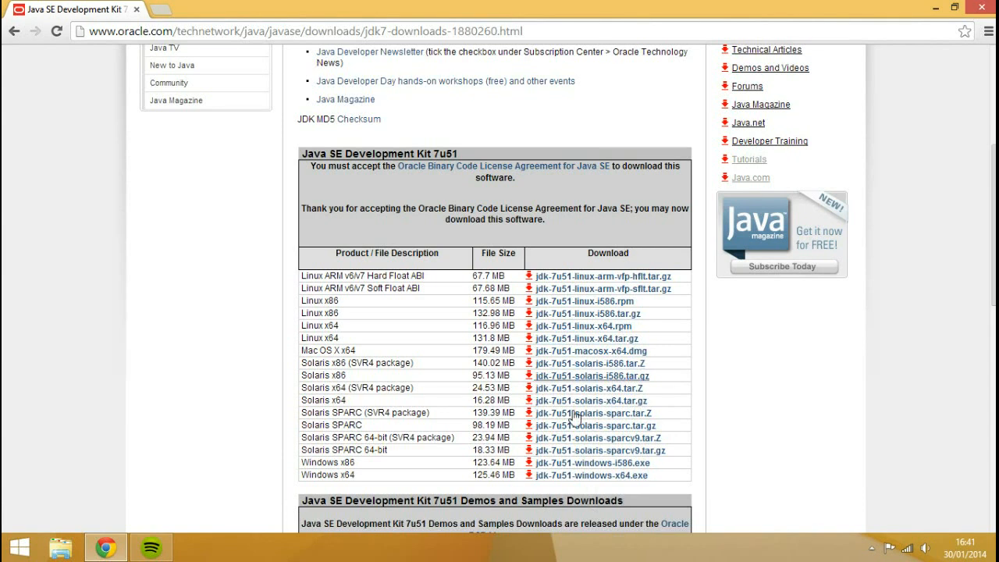
mouse_move(420, 482)
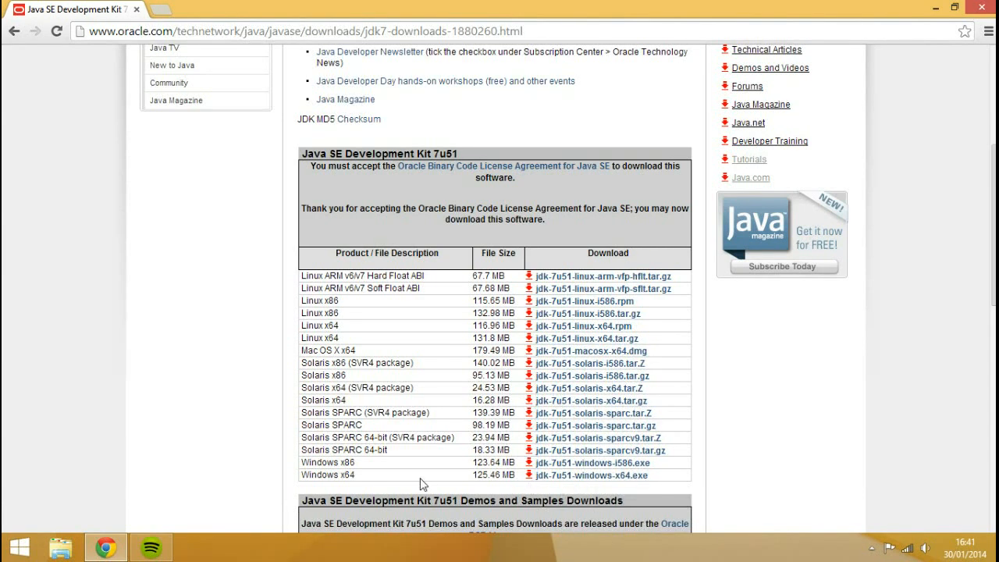
double_click(324, 462)
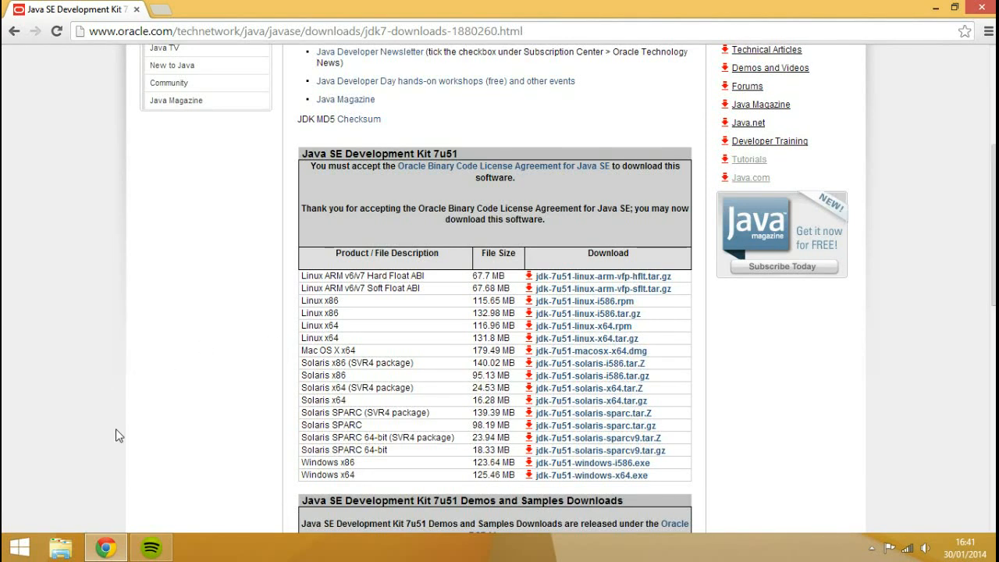
mouse_move(78, 546)
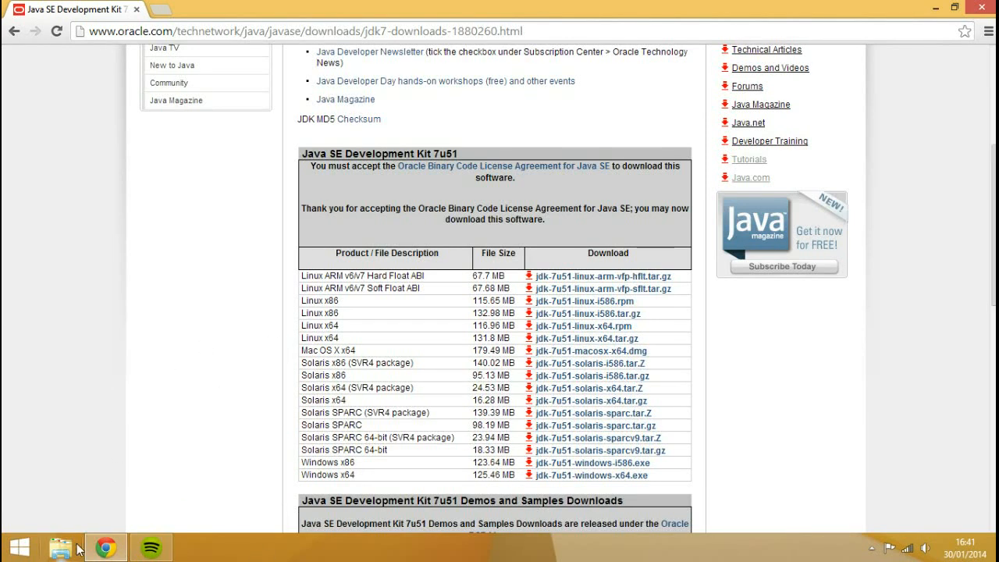
left_click(60, 546)
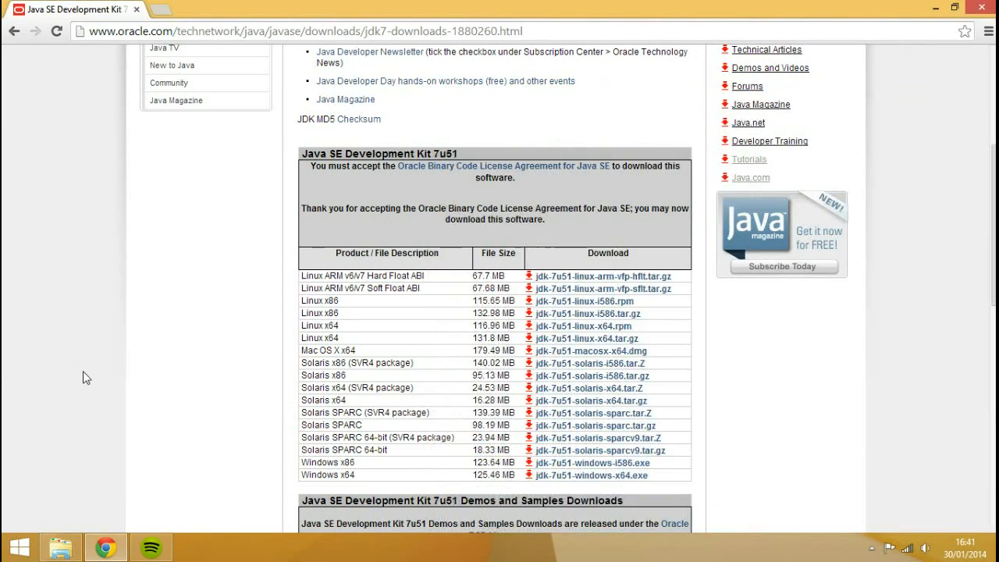
left_click(312, 31)
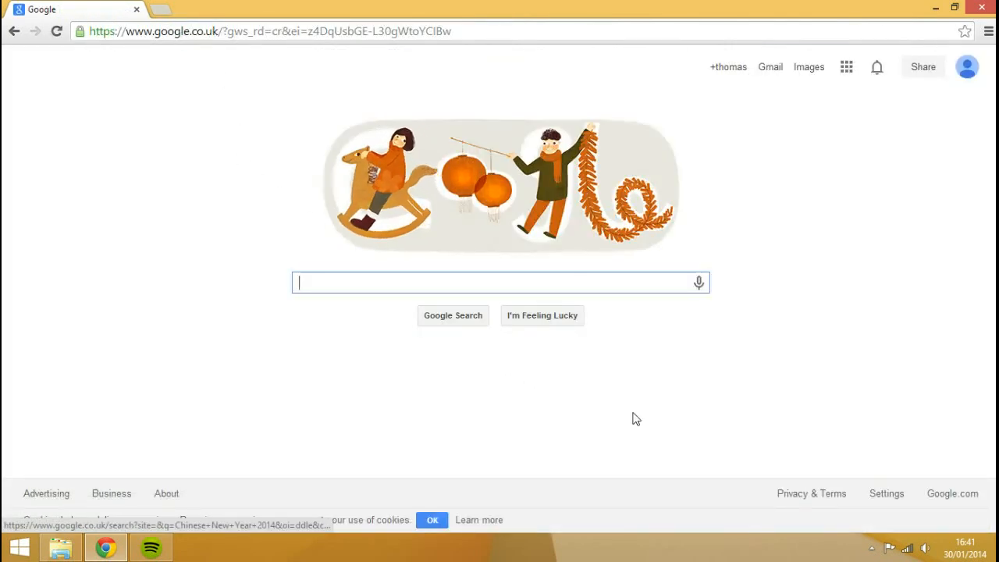
Search Google for 'minecraft forge download' and open the Minecraft Forge Downloads result
type("minecr")
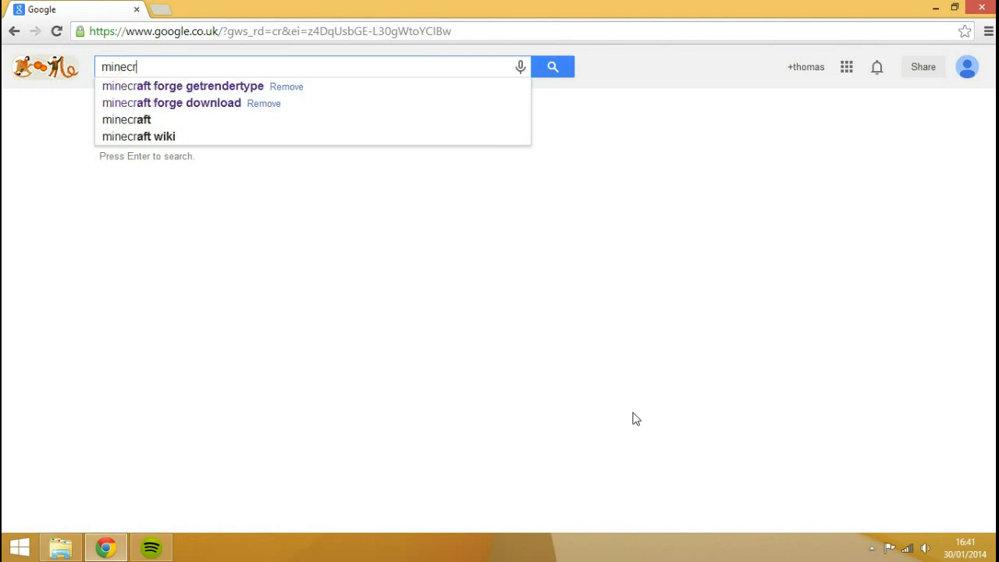
left_click(171, 102)
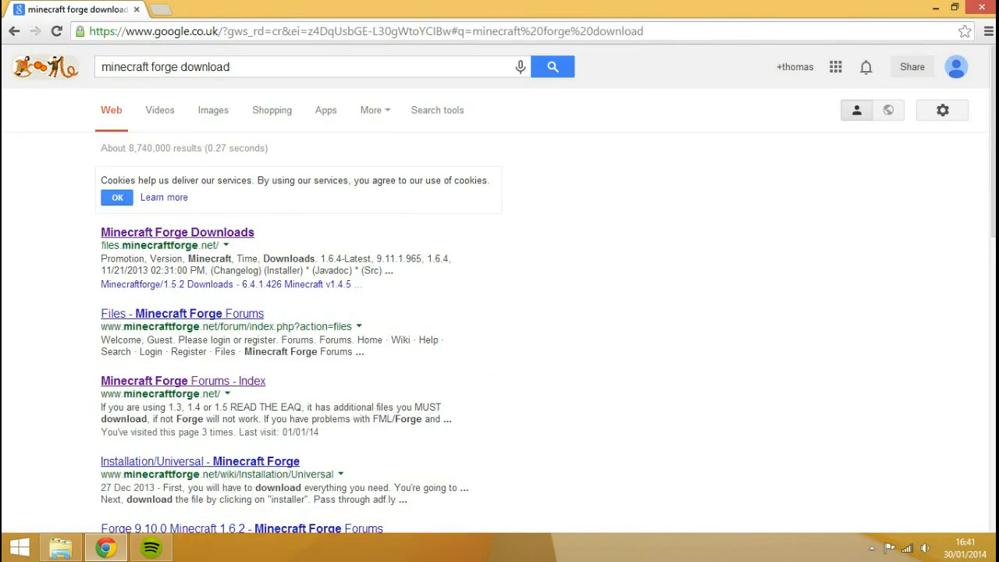
left_click(177, 232)
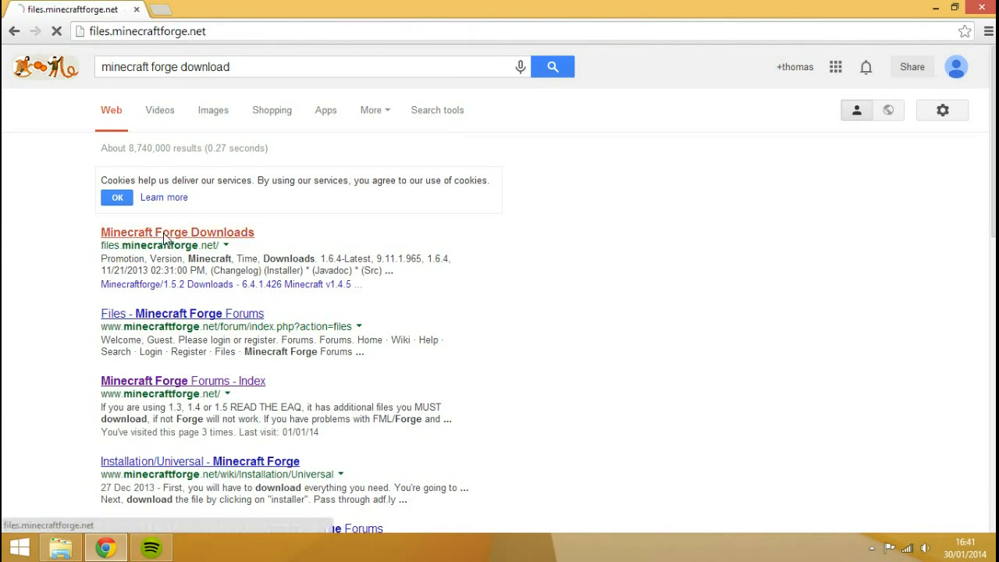
left_click(178, 232)
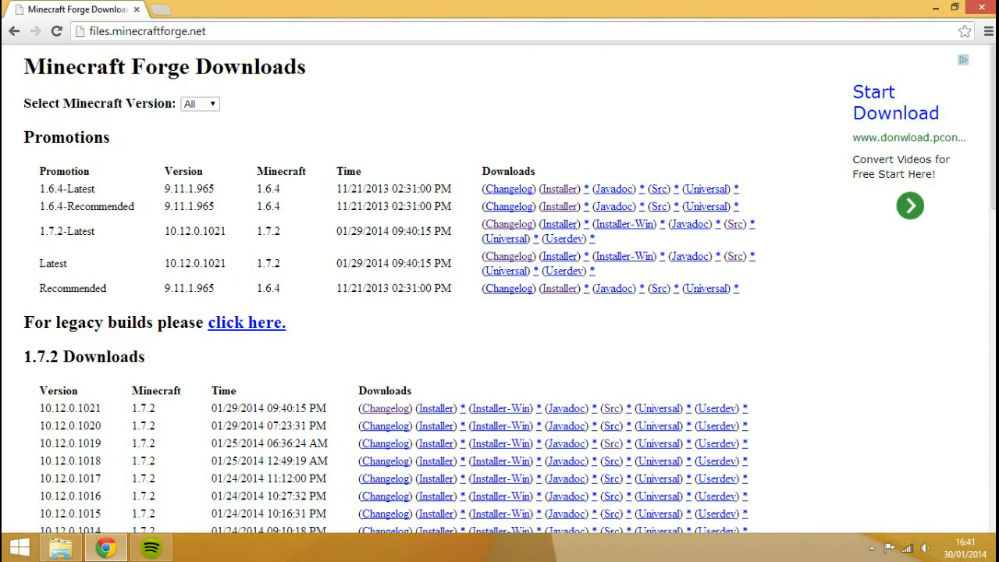
mouse_move(237, 284)
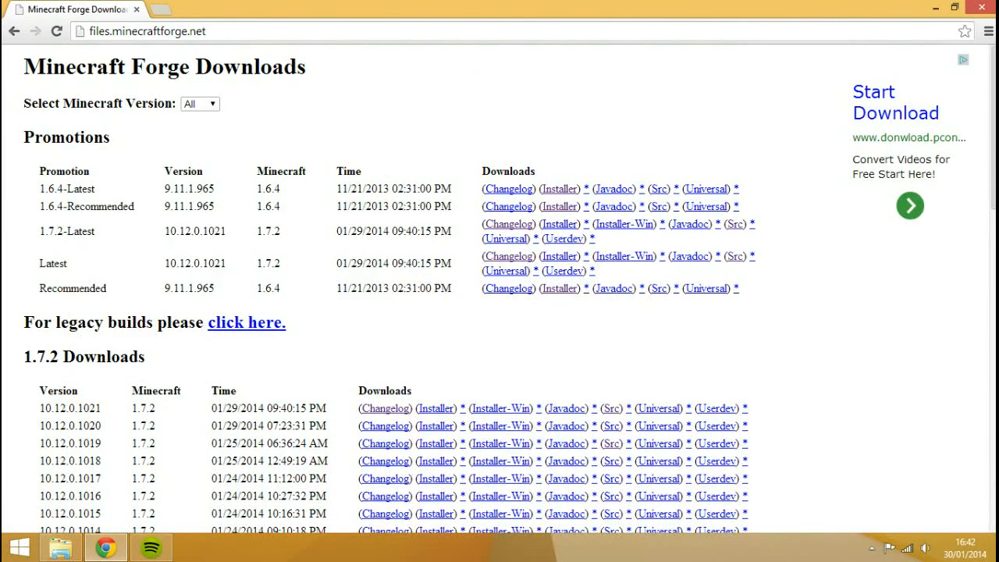
mouse_move(262, 260)
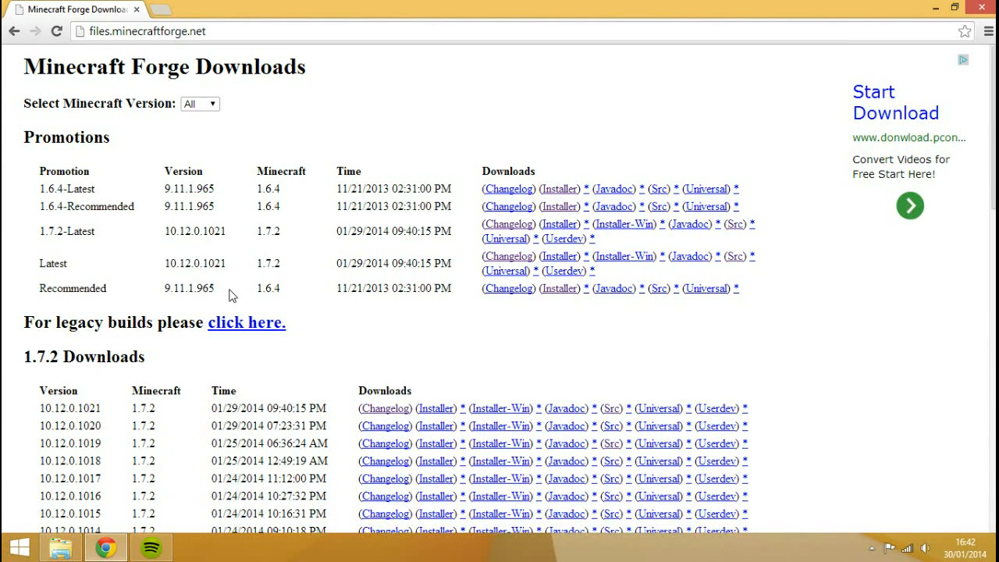
mouse_move(239, 376)
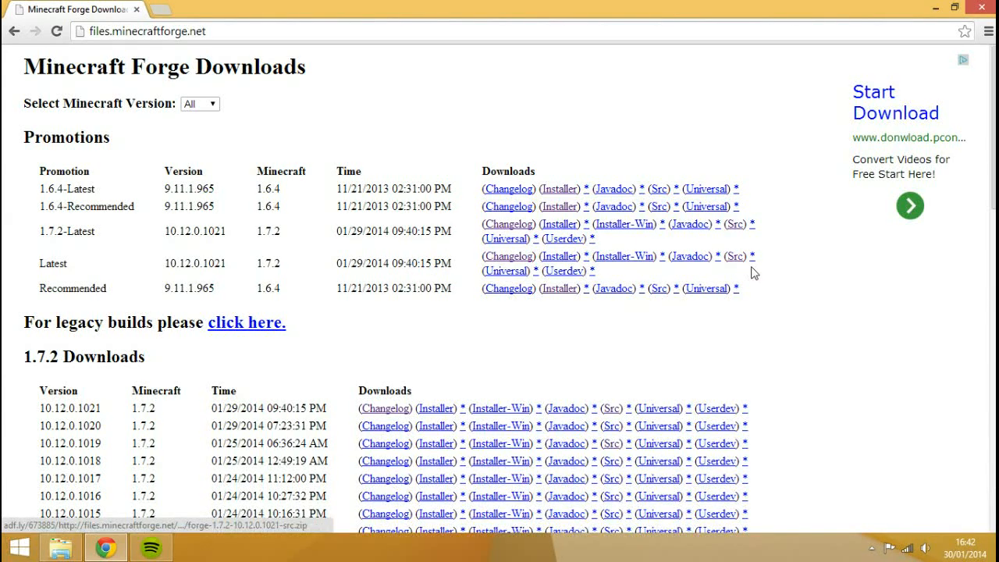
mouse_move(734, 278)
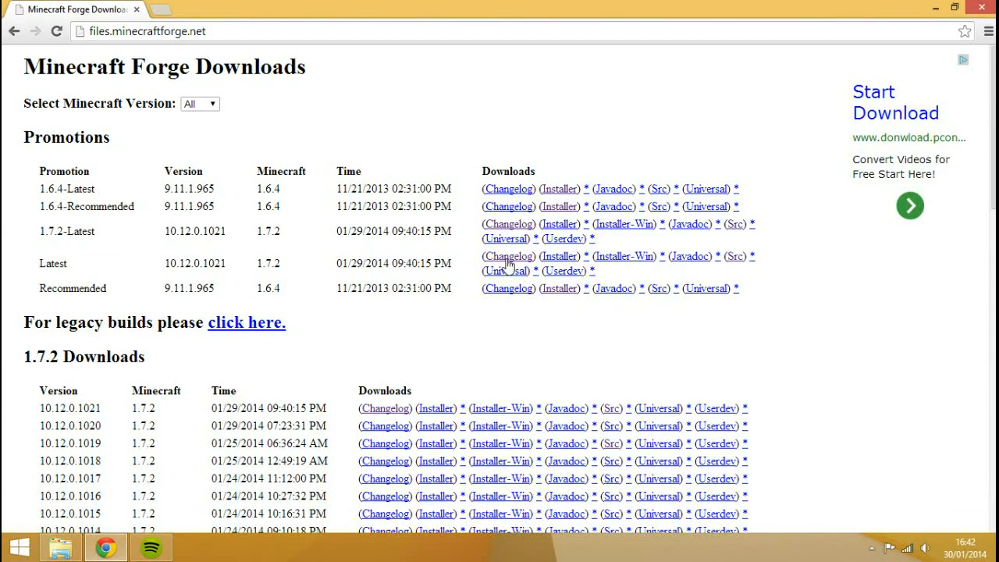
View the Forge 1.7.2-10.12.0.1021 changelog, go back to downloads, and select the URL
left_click(508, 256)
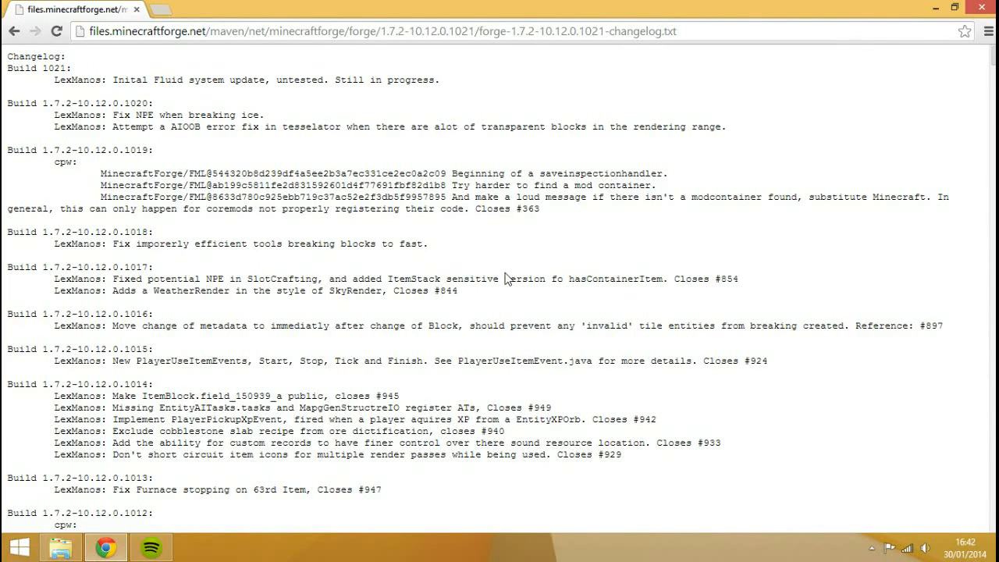
mouse_move(197, 49)
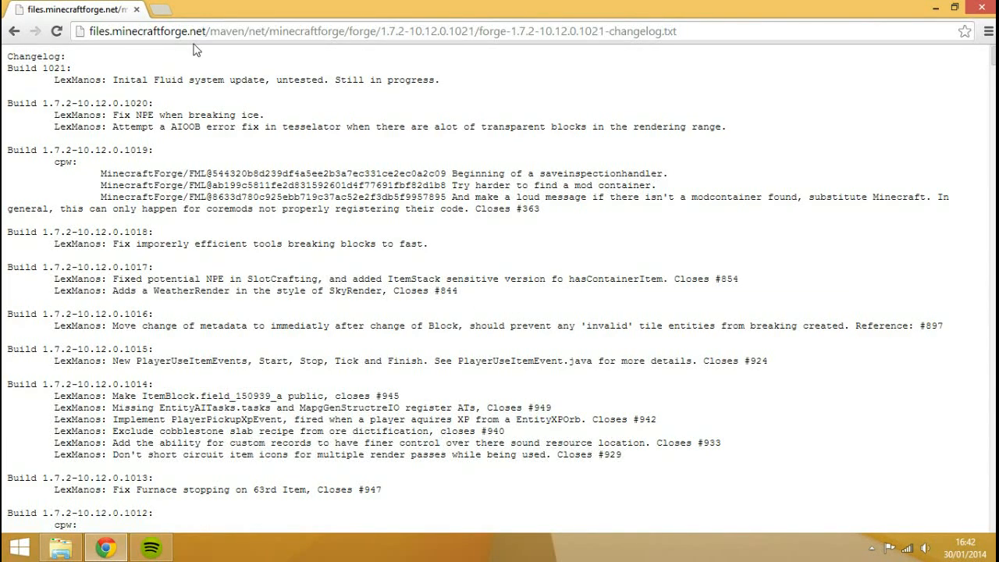
left_click_drag(51, 80, 382, 80)
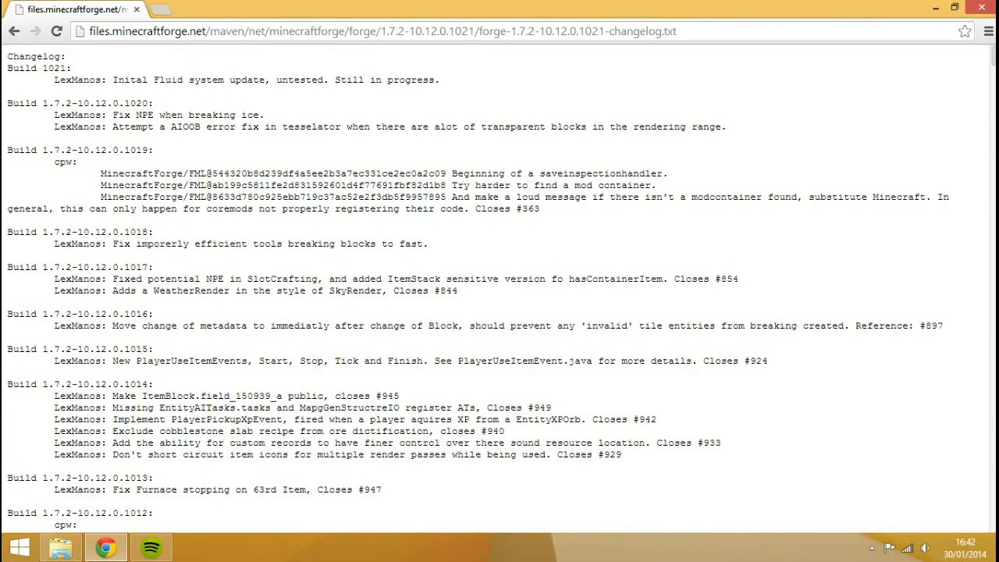
left_click(14, 32)
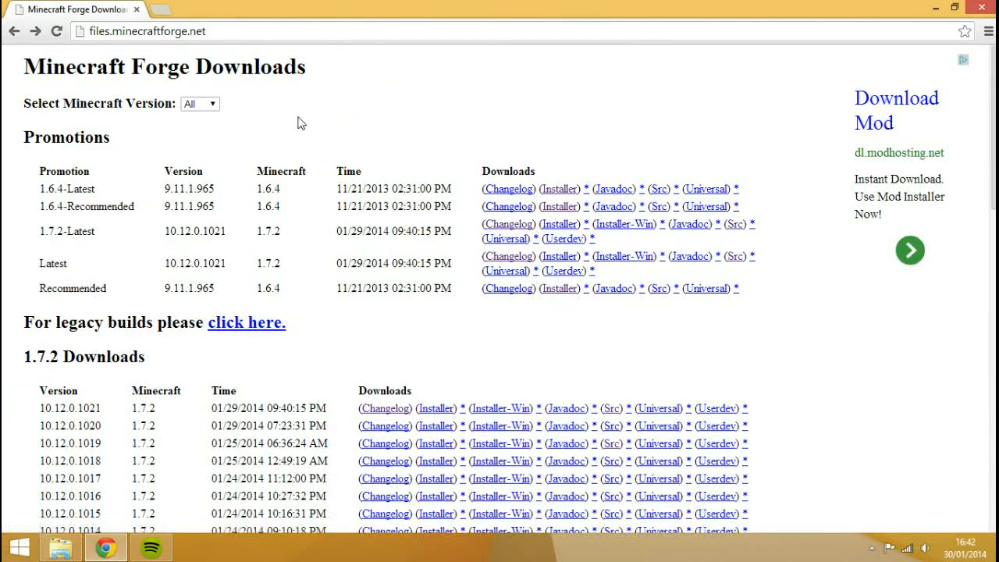
left_click(148, 31)
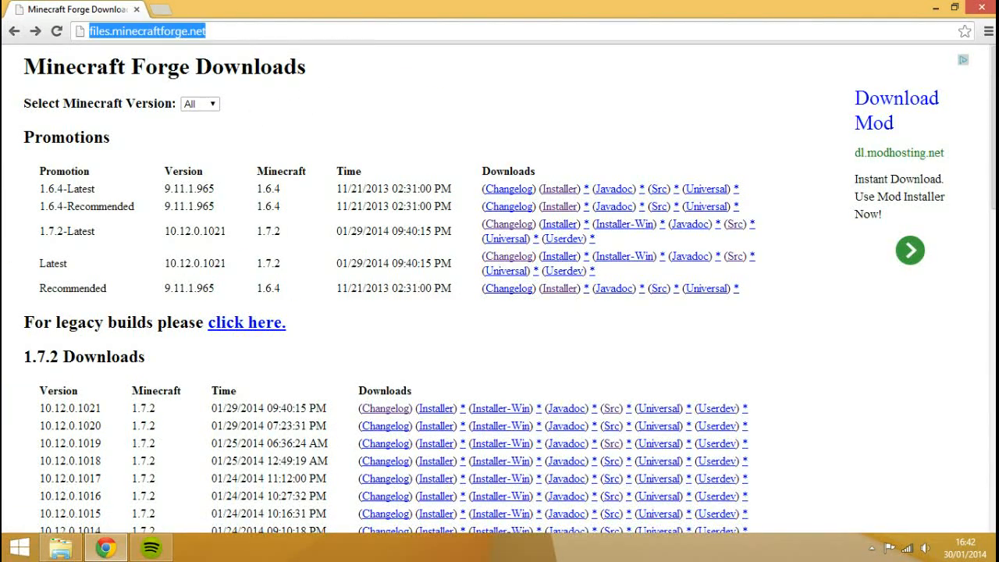
Go to google.com, search for 'eclipse', and open the Eclipse Downloads result
type("google.com")
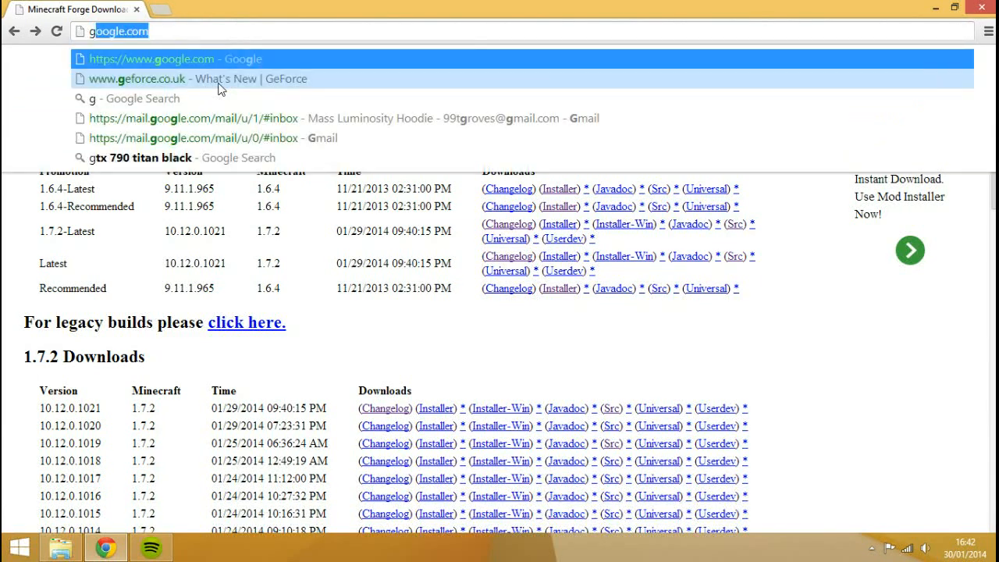
left_click(152, 59)
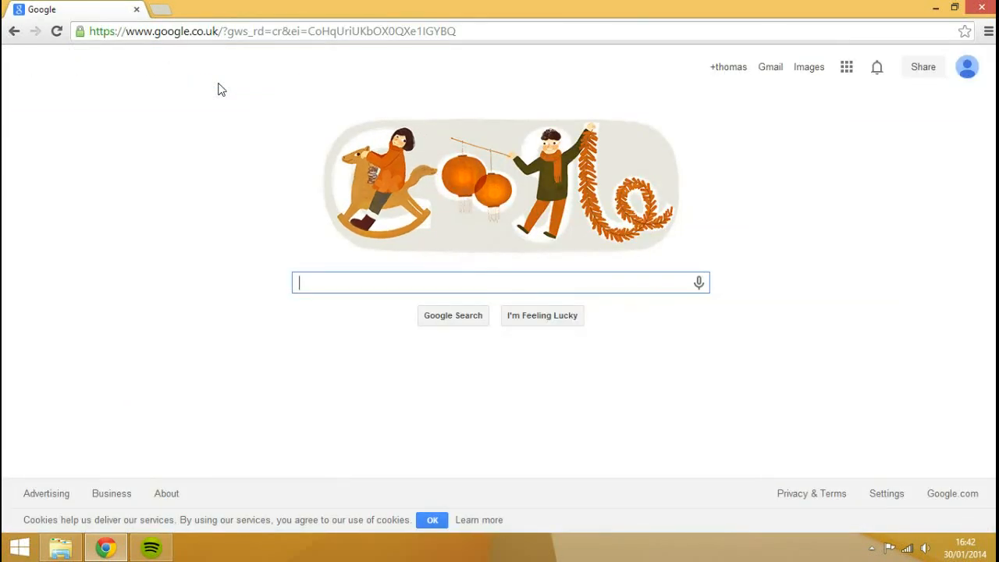
type("ecl")
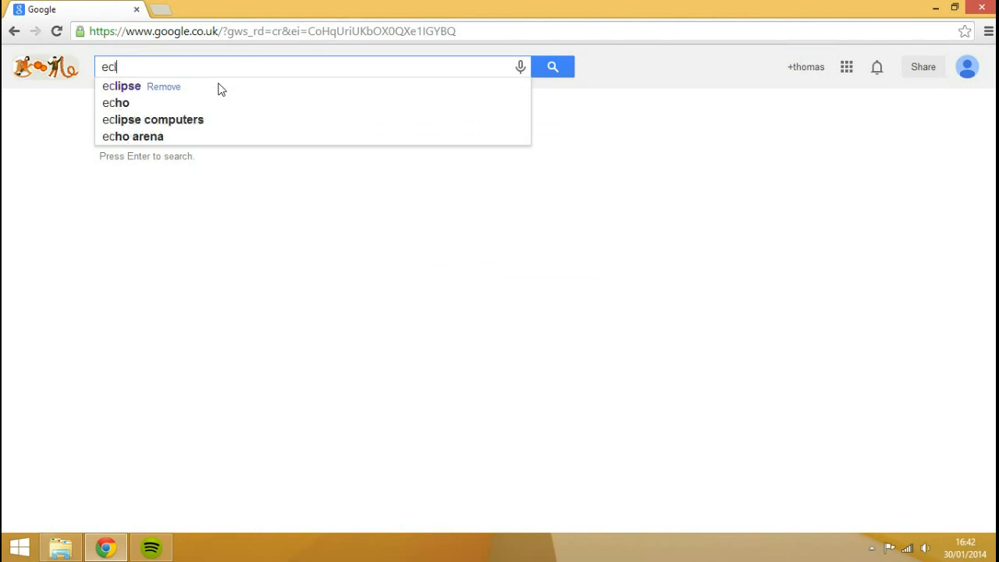
left_click(121, 86)
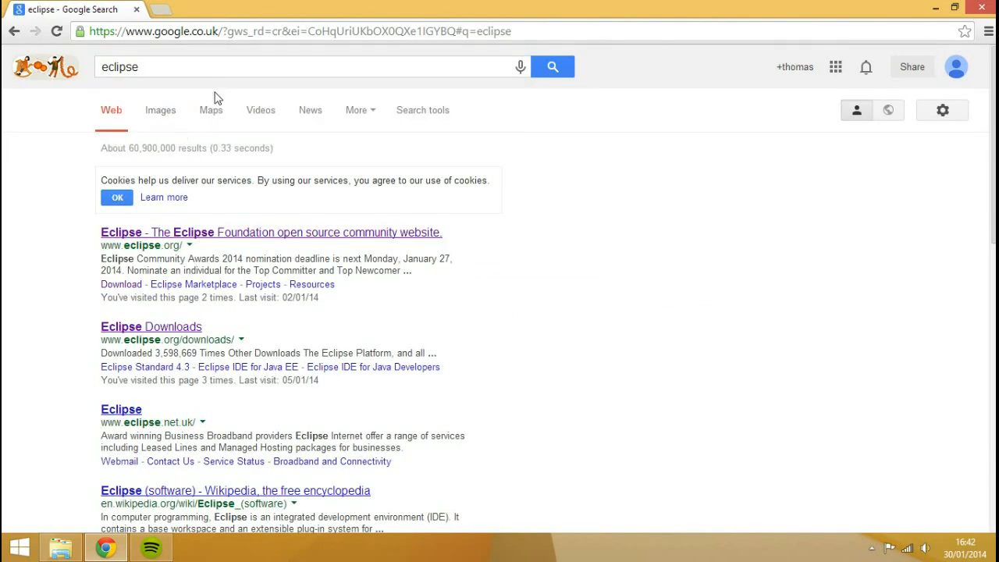
left_click(150, 326)
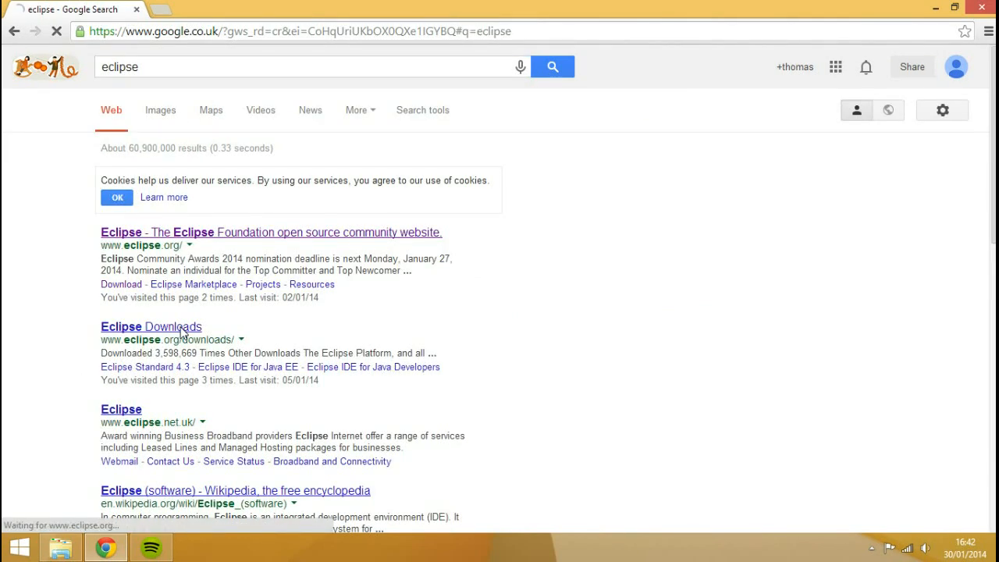
left_click(151, 326)
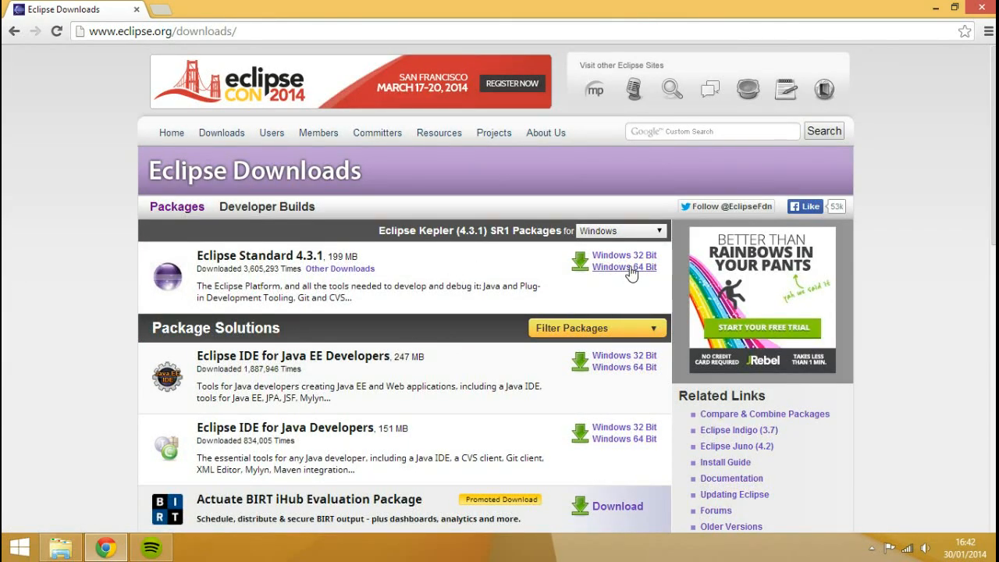
mouse_move(624, 267)
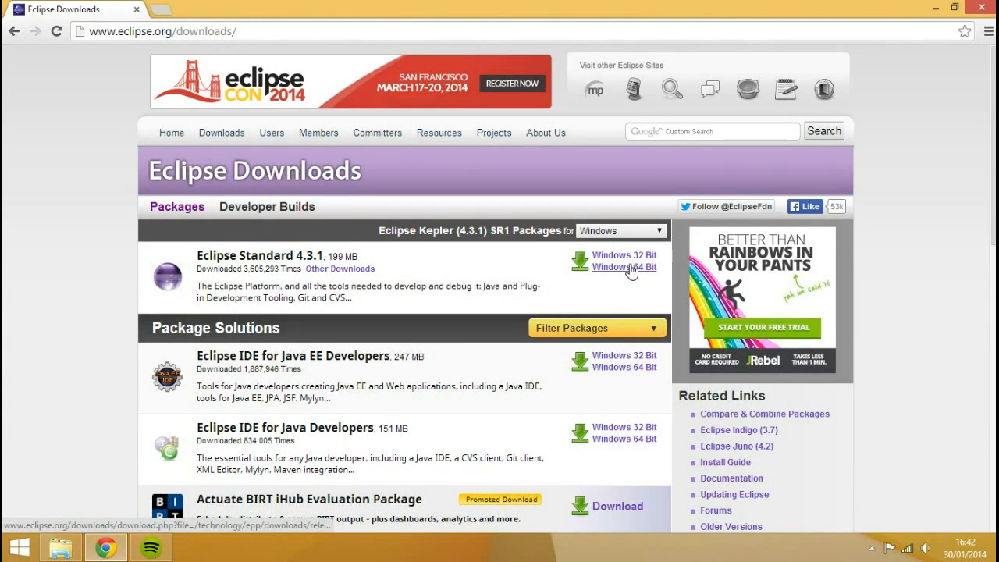
mouse_move(370, 246)
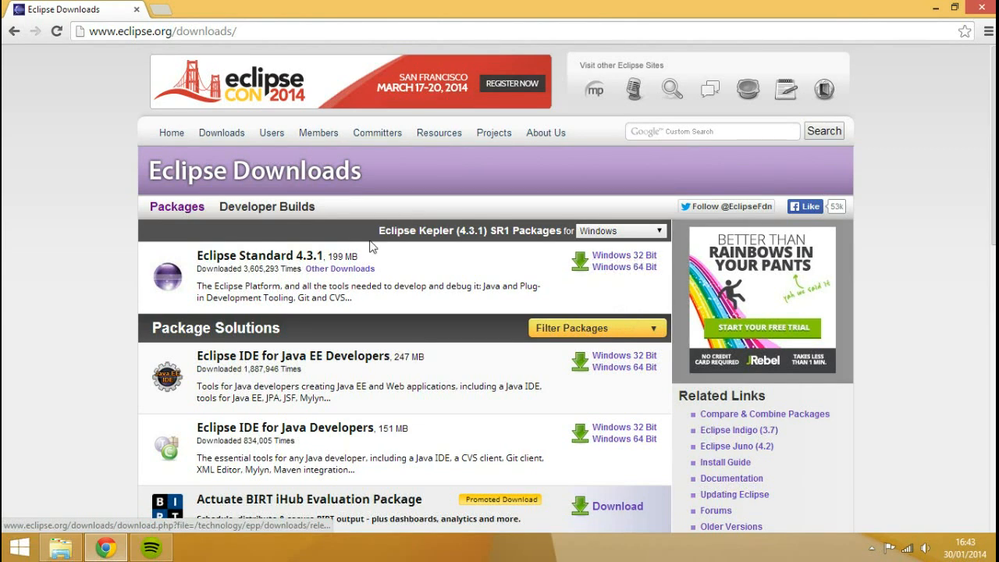
mouse_move(406, 255)
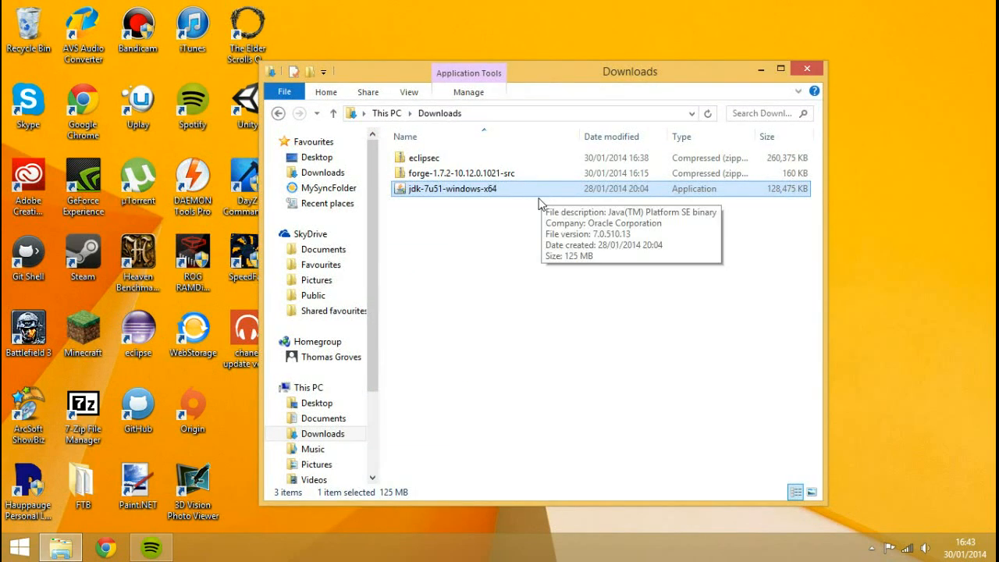
mouse_move(526, 244)
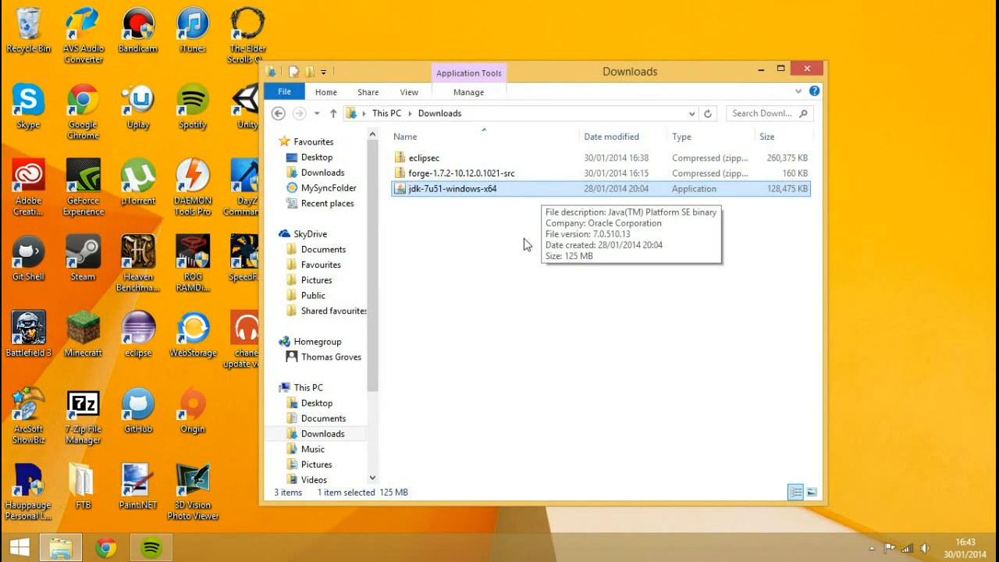
mouse_move(508, 389)
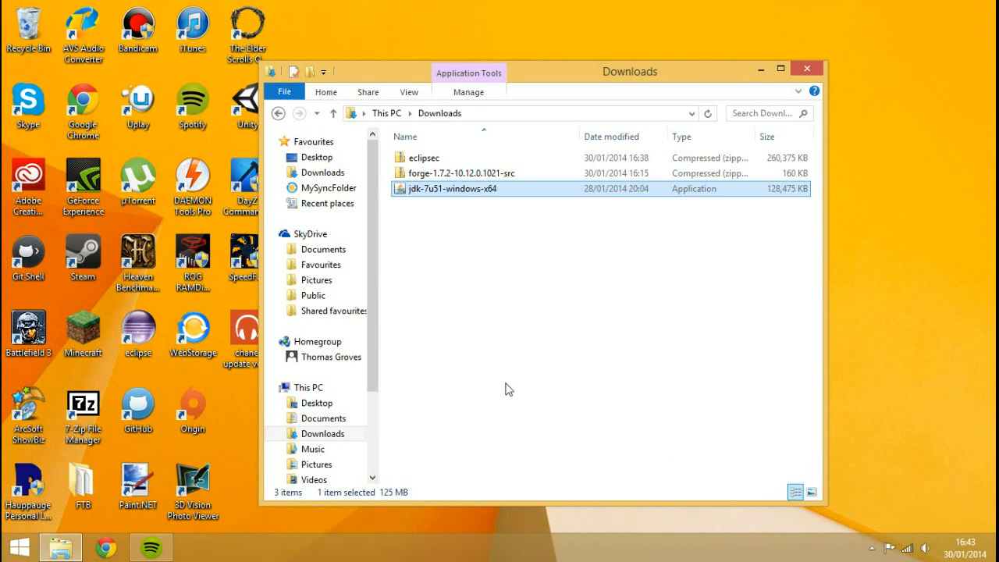
mouse_move(557, 370)
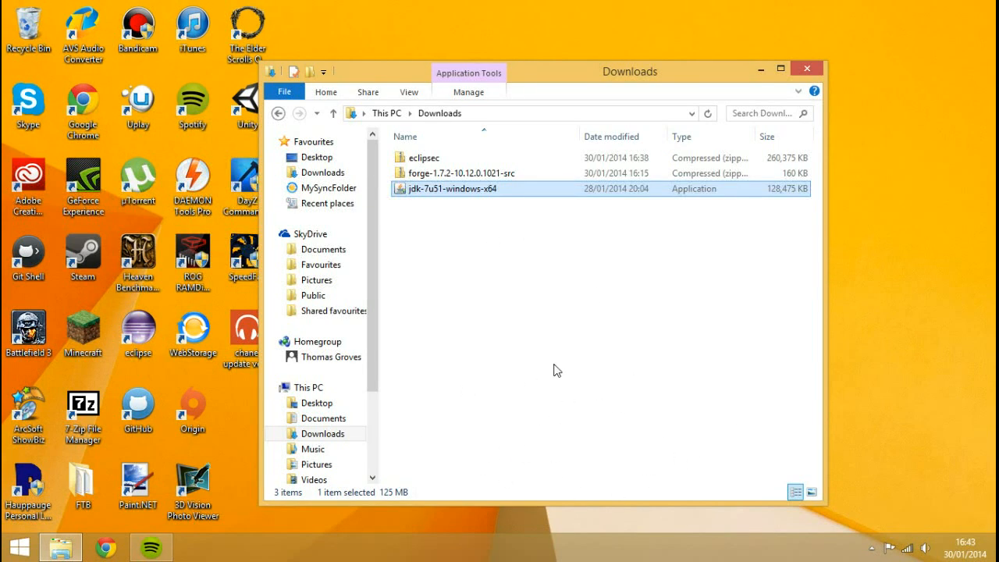
mouse_move(641, 196)
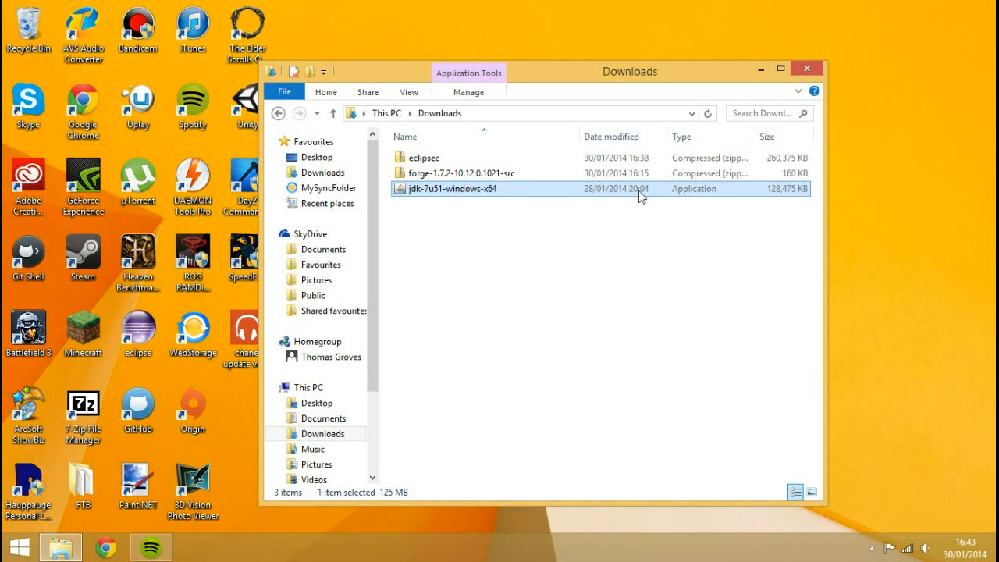
Delete jdk-7u51-windows-x64 from Downloads, then minimize and restore the Explorer window
key("Delete")
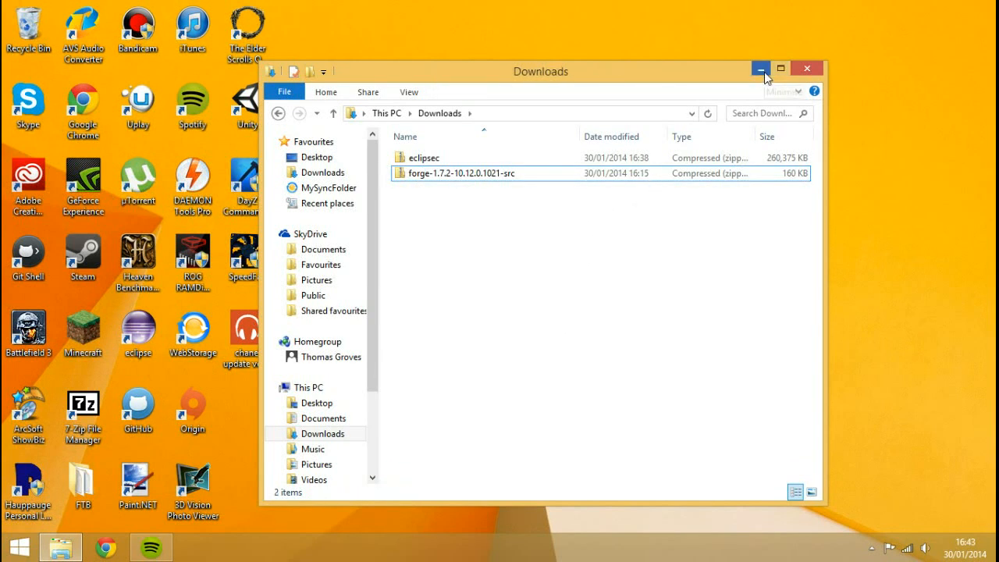
left_click(761, 72)
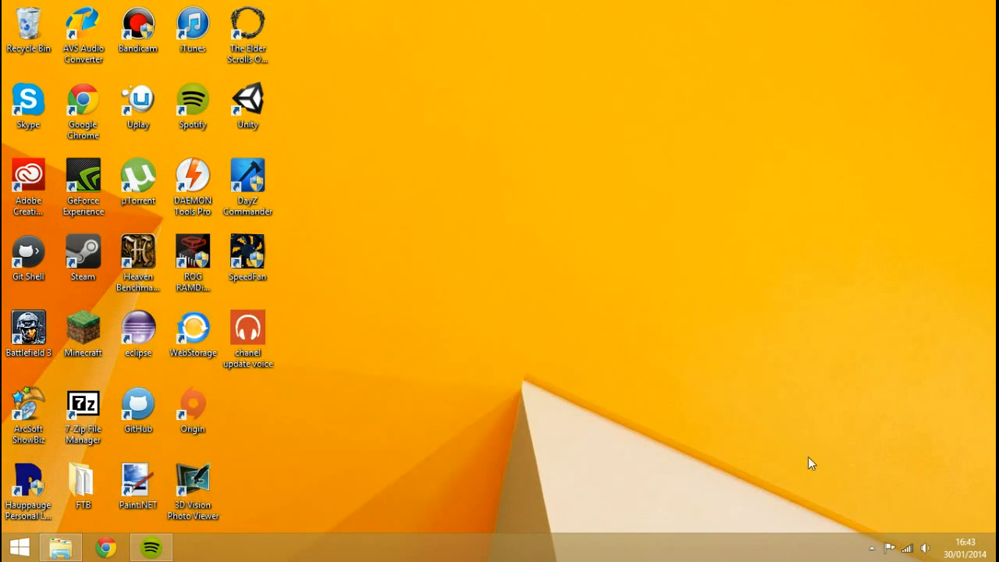
mouse_move(92, 533)
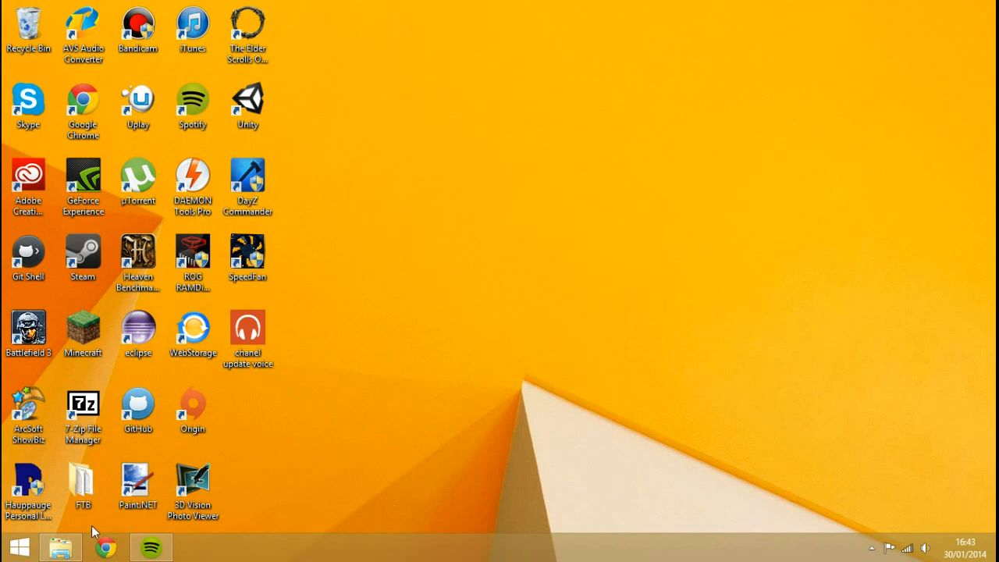
left_click(60, 547)
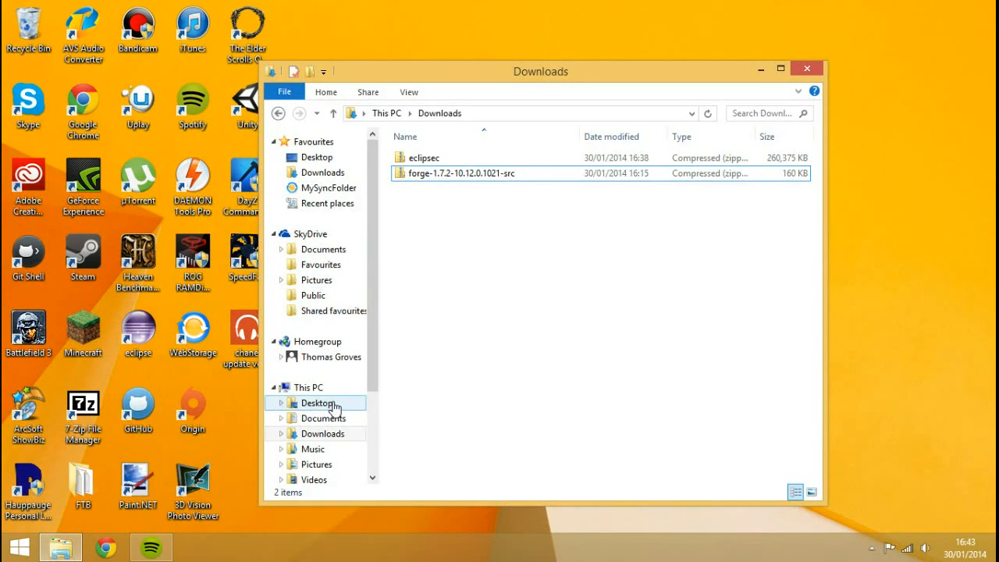
left_click(309, 387)
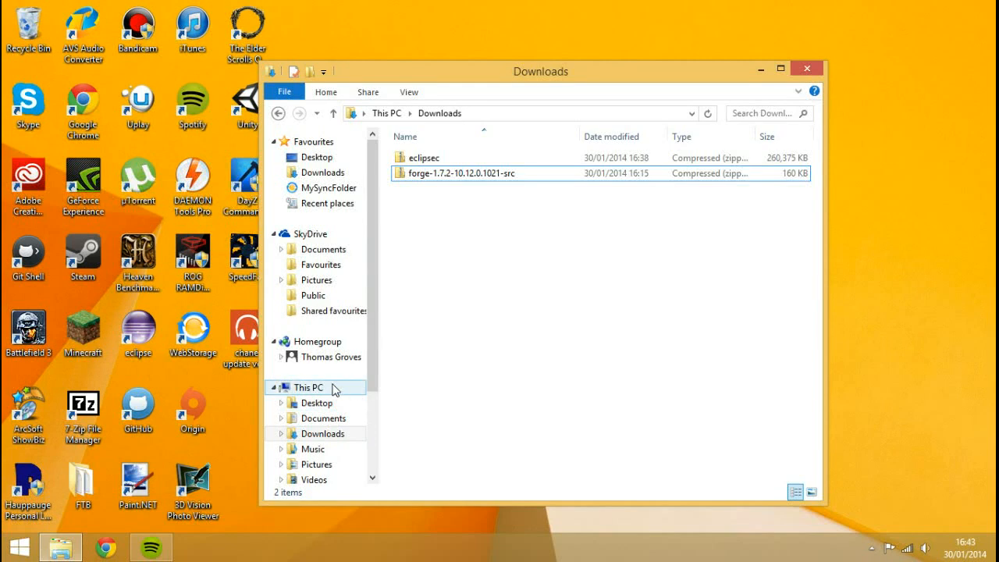
Open a second Explorer window and browse to C:\Program Files\Java\jdk1.7.0_45\bin
left_click(284, 92)
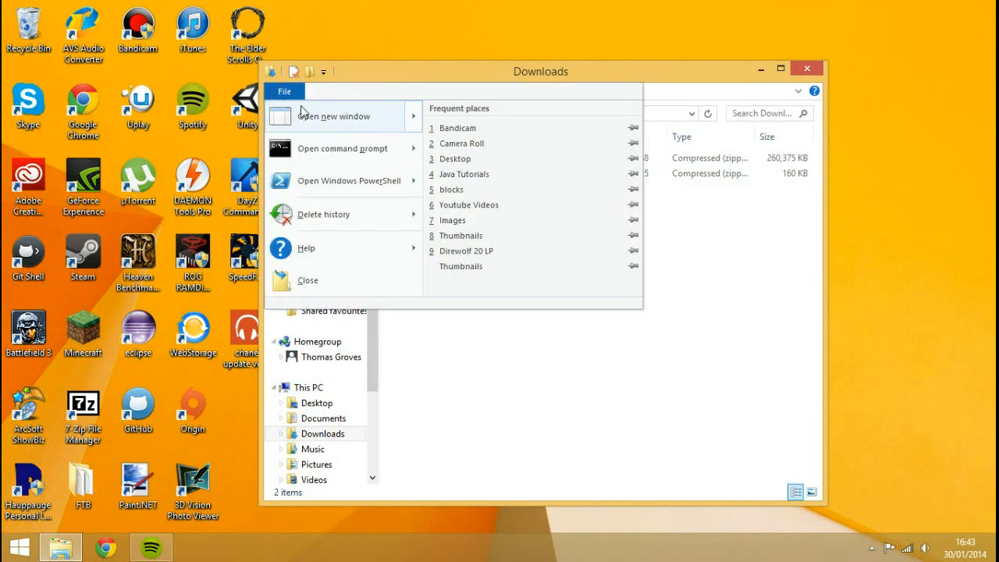
left_click(334, 116)
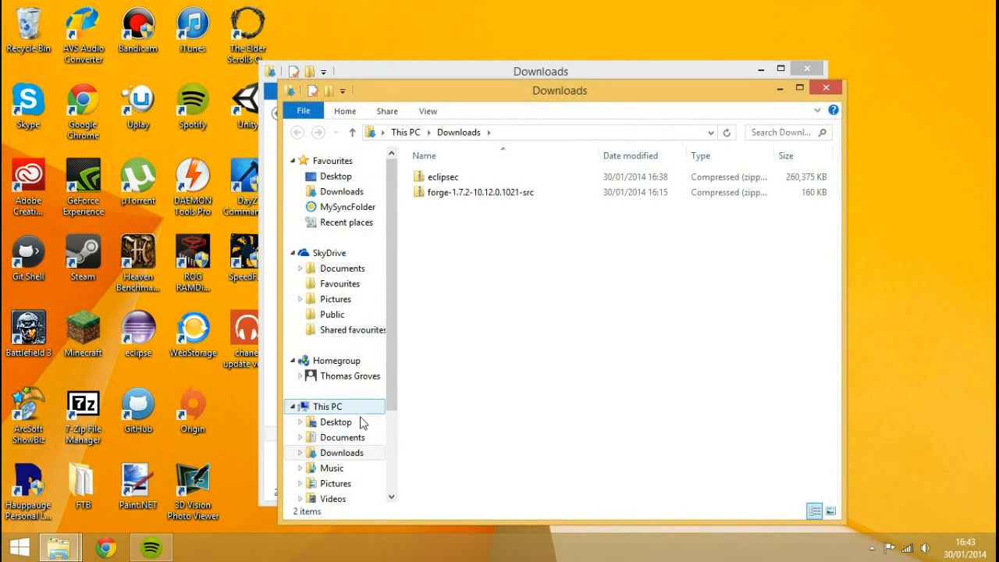
left_click(324, 406)
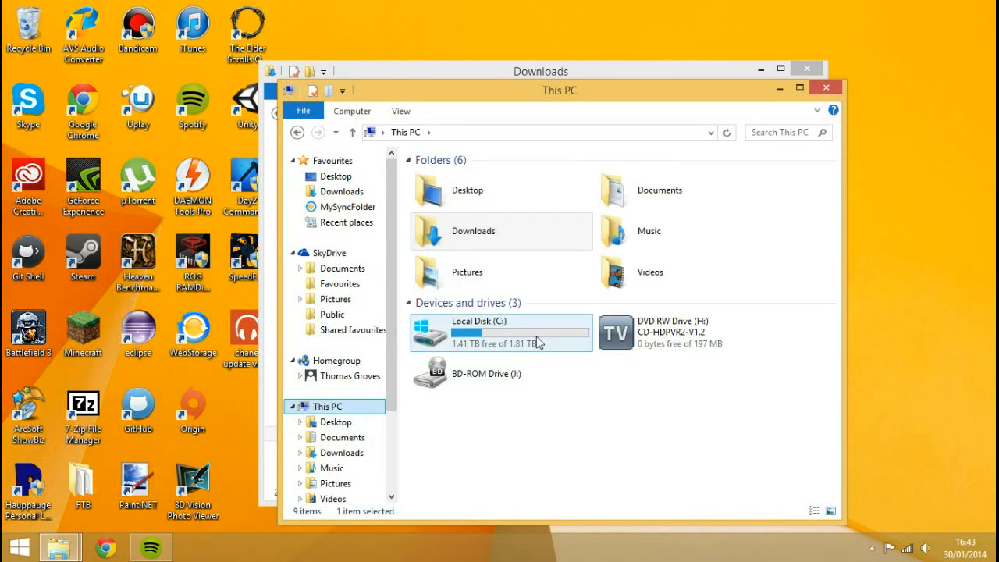
mouse_move(504, 345)
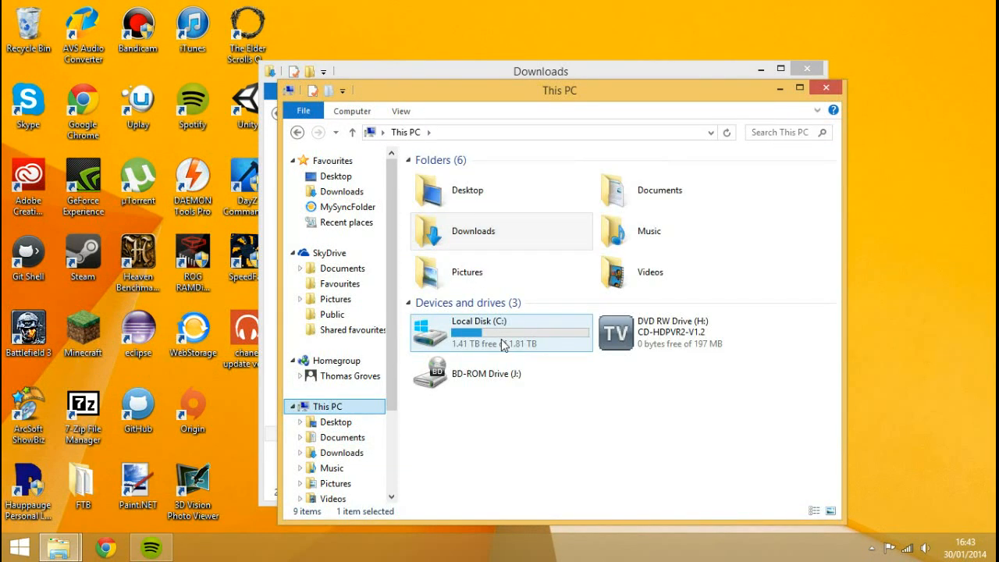
double_click(477, 332)
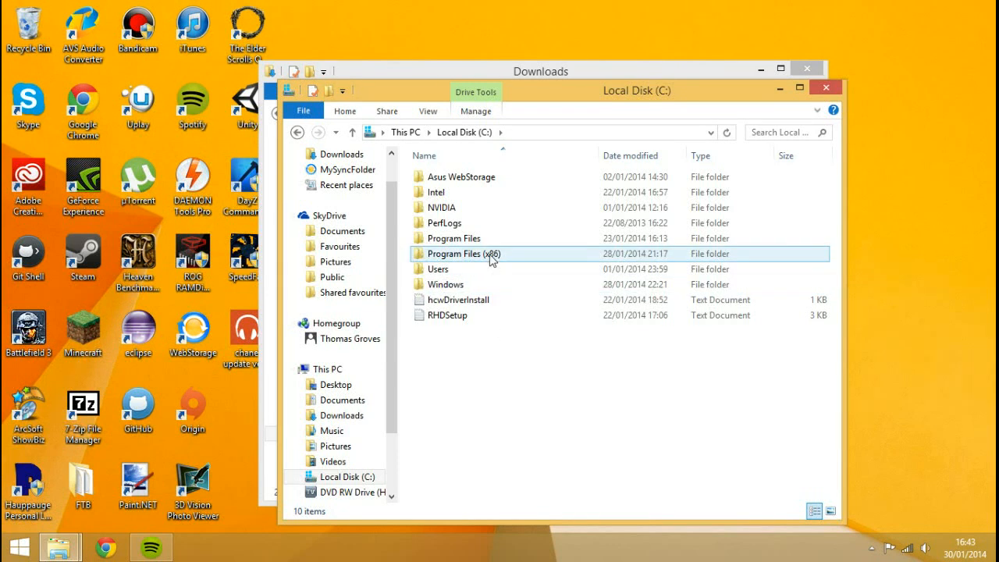
left_click(454, 238)
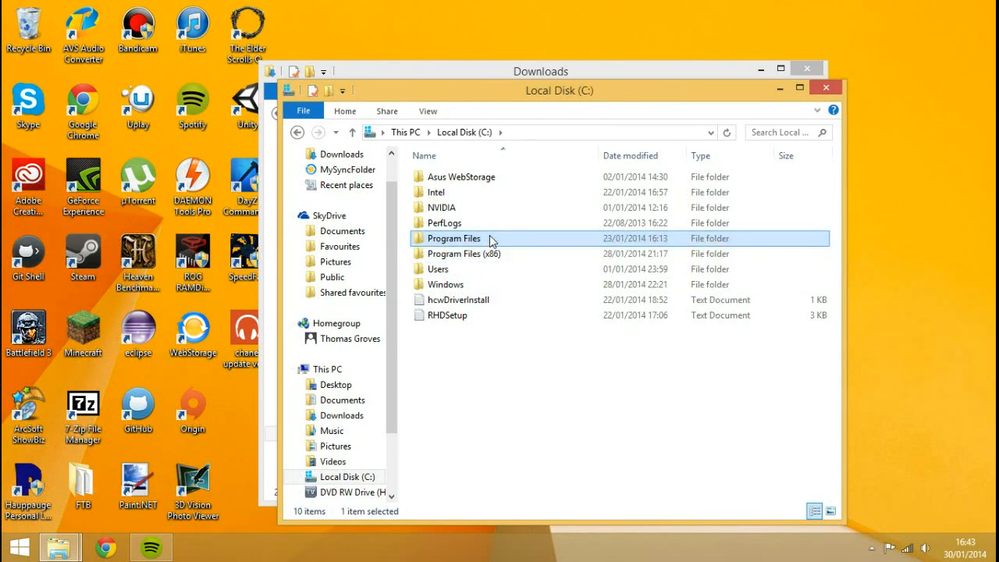
mouse_move(522, 245)
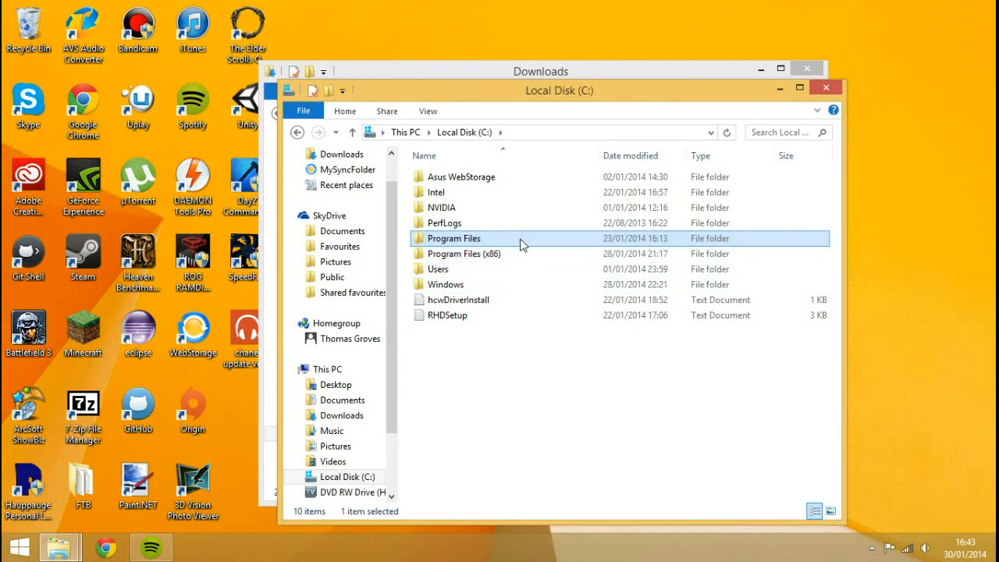
double_click(453, 238)
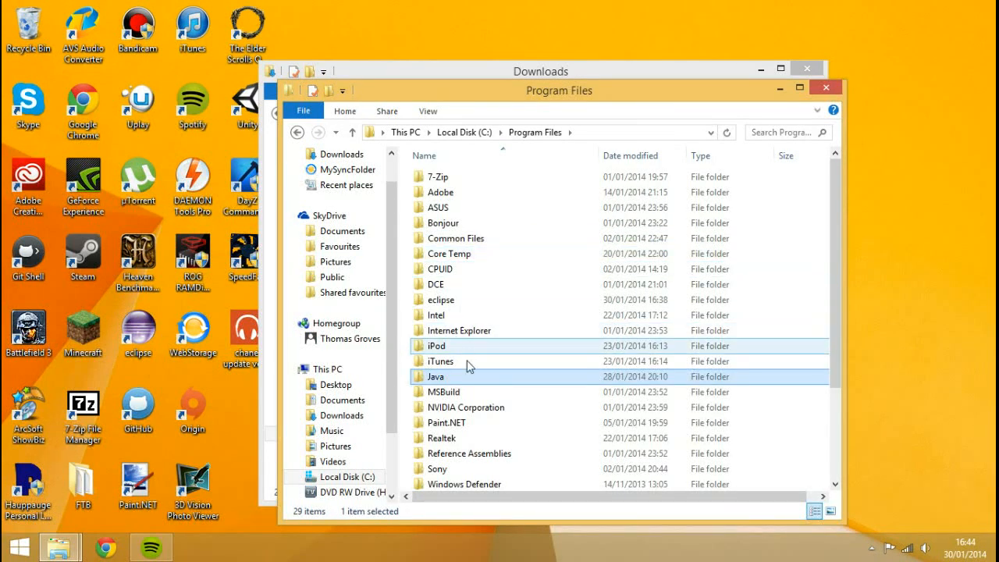
double_click(441, 377)
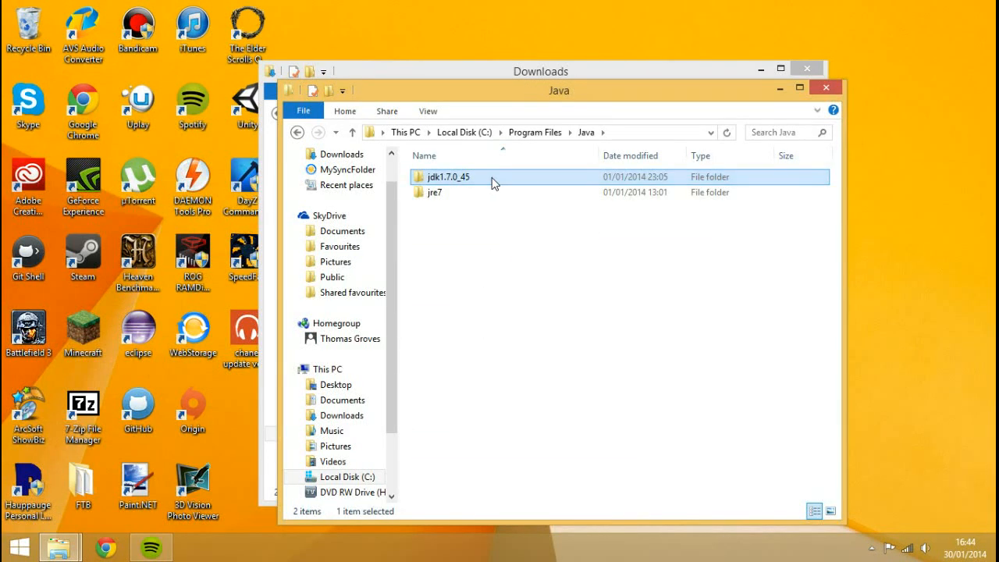
double_click(446, 176)
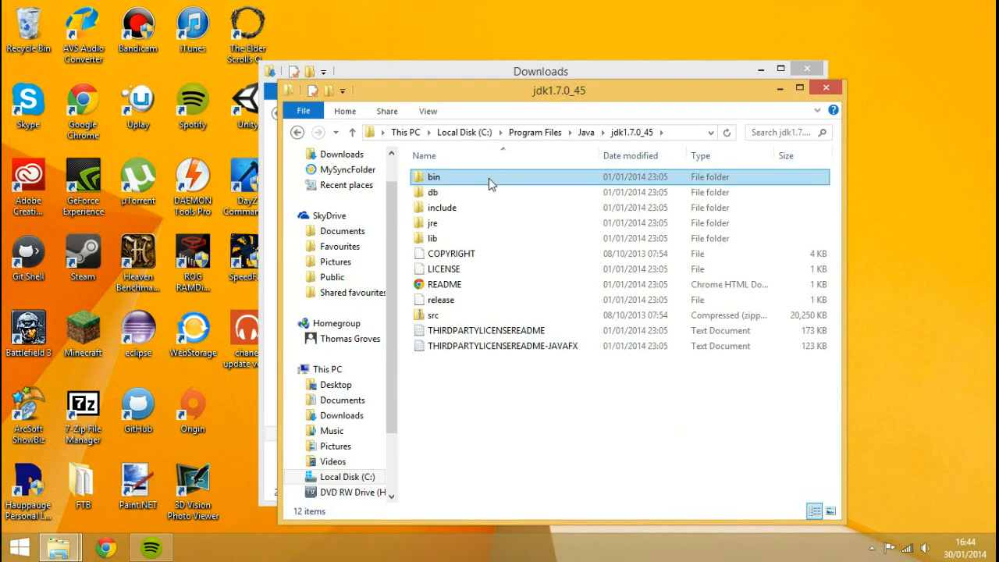
double_click(434, 176)
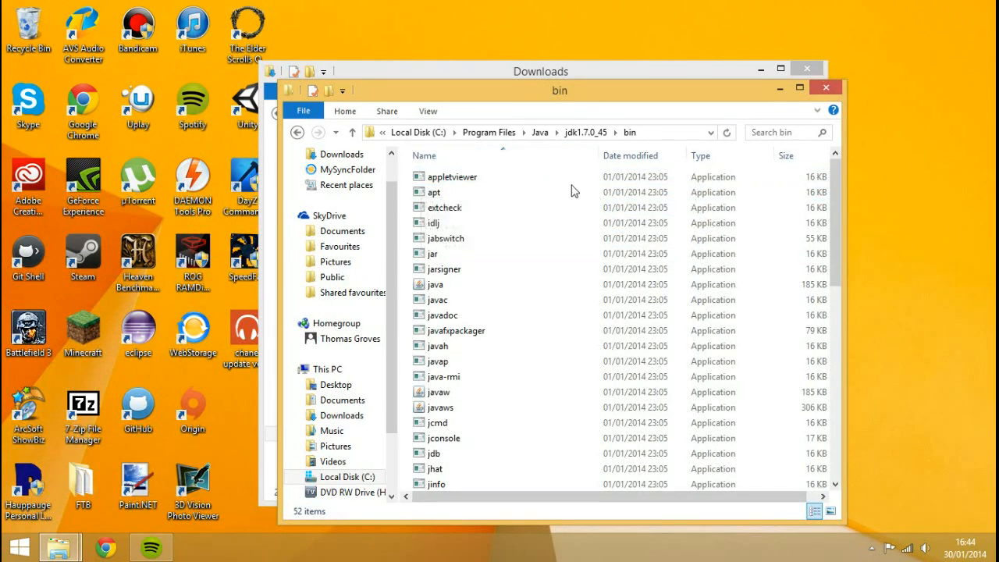
mouse_move(238, 470)
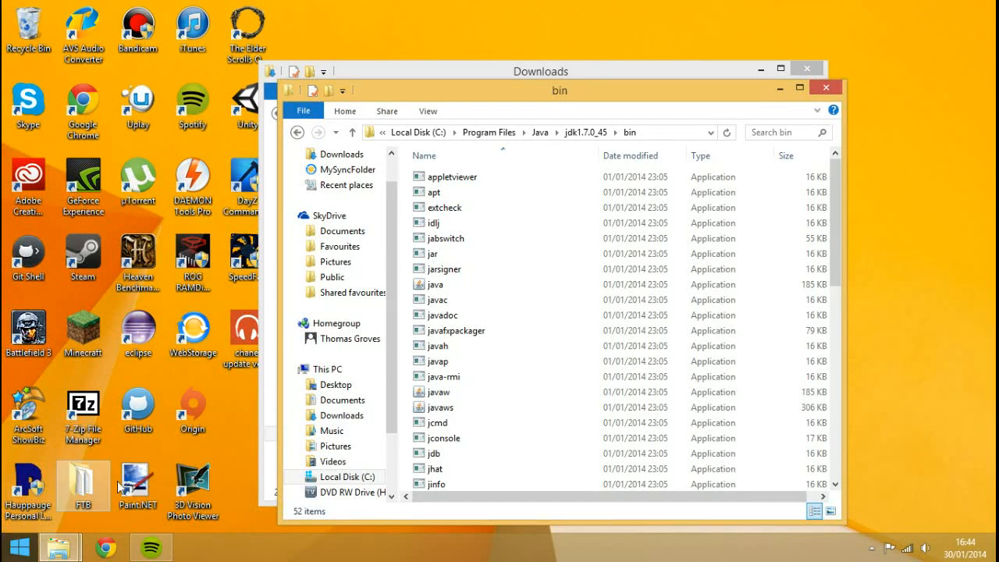
Open Environment Variables via This PC Properties and Advanced system settings
left_click(327, 369)
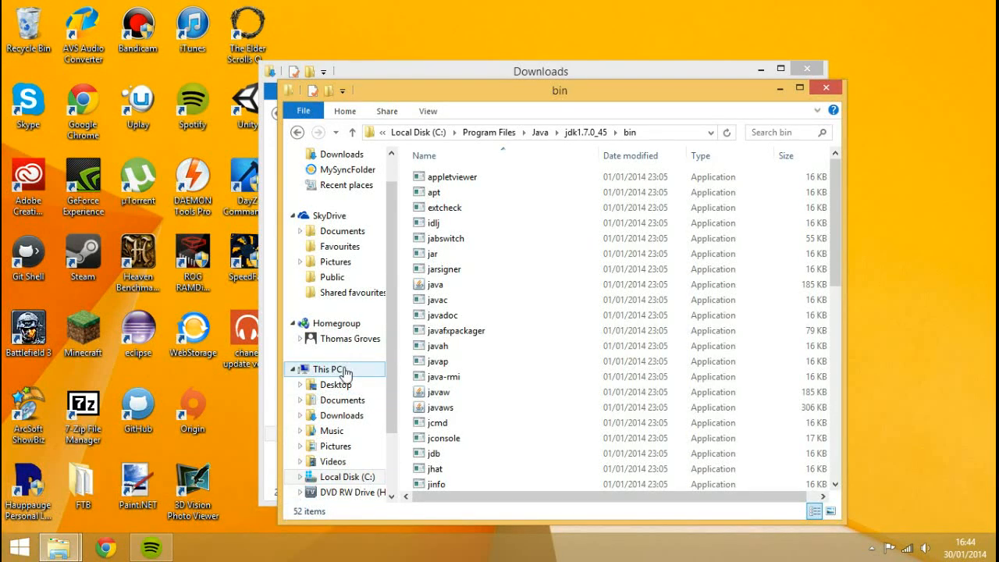
right_click(328, 368)
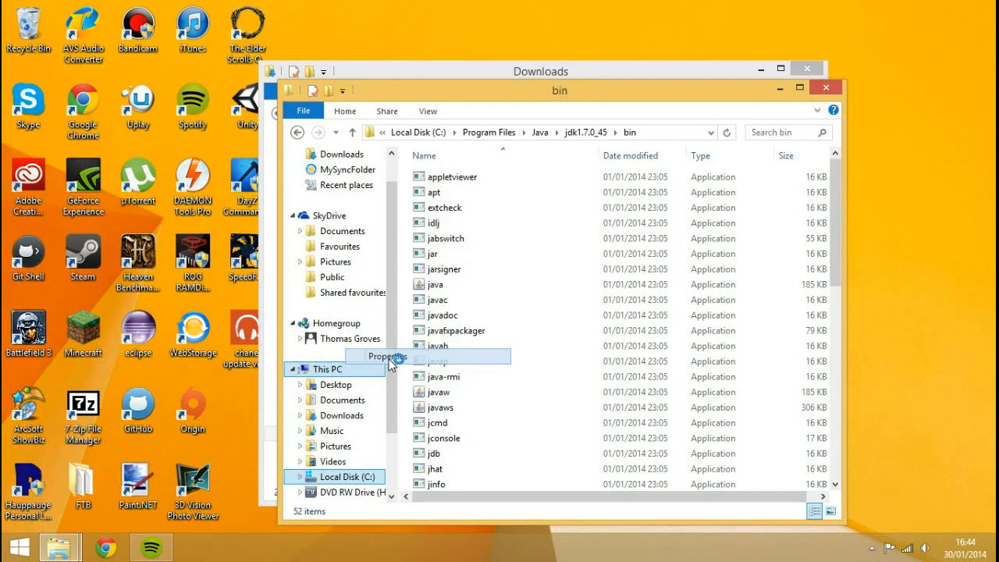
left_click(388, 357)
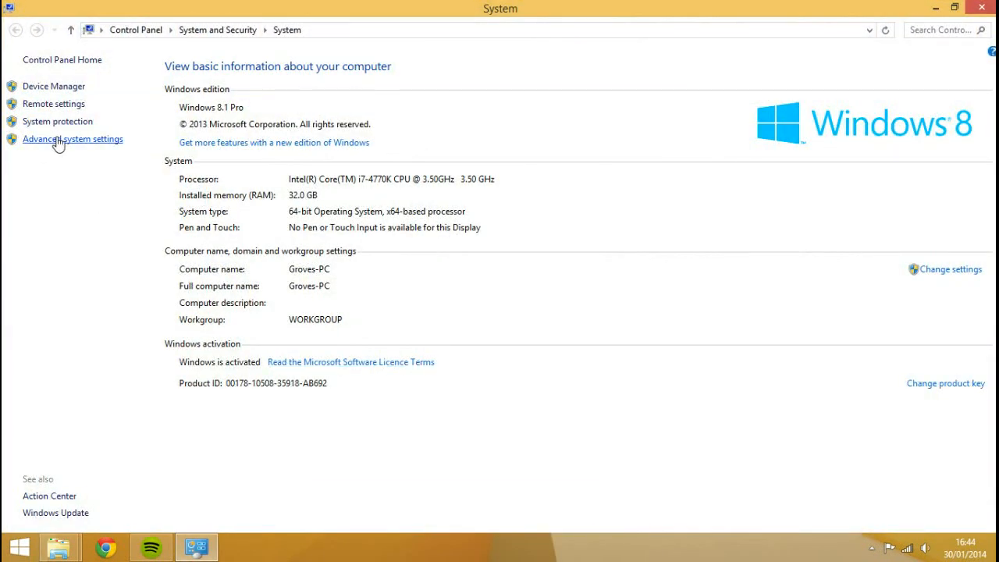
left_click(73, 139)
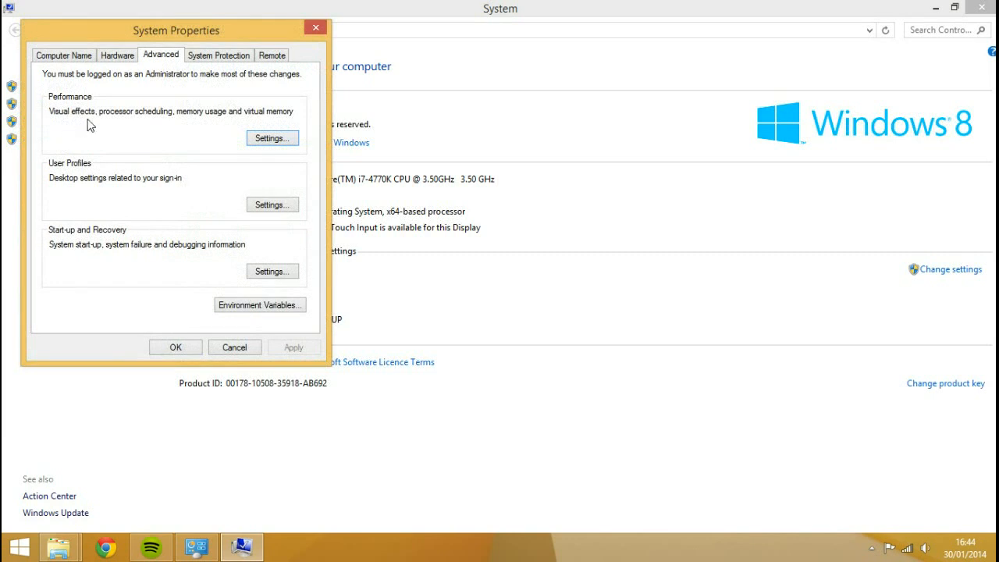
left_click(260, 304)
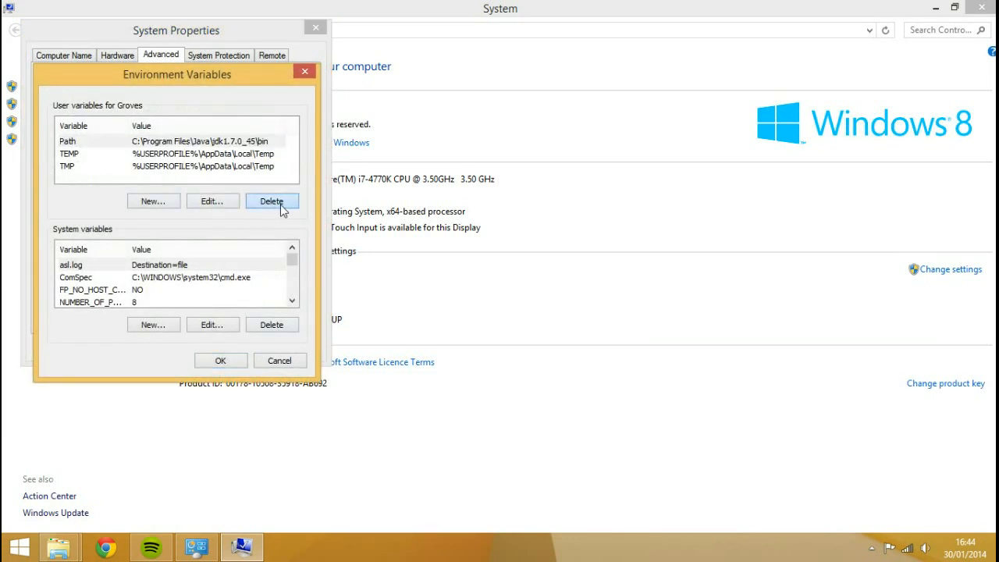
Add a user Path variable pointing to C:\Program Files\Java\jdk1.7.0_45\bin and confirm
left_click(153, 201)
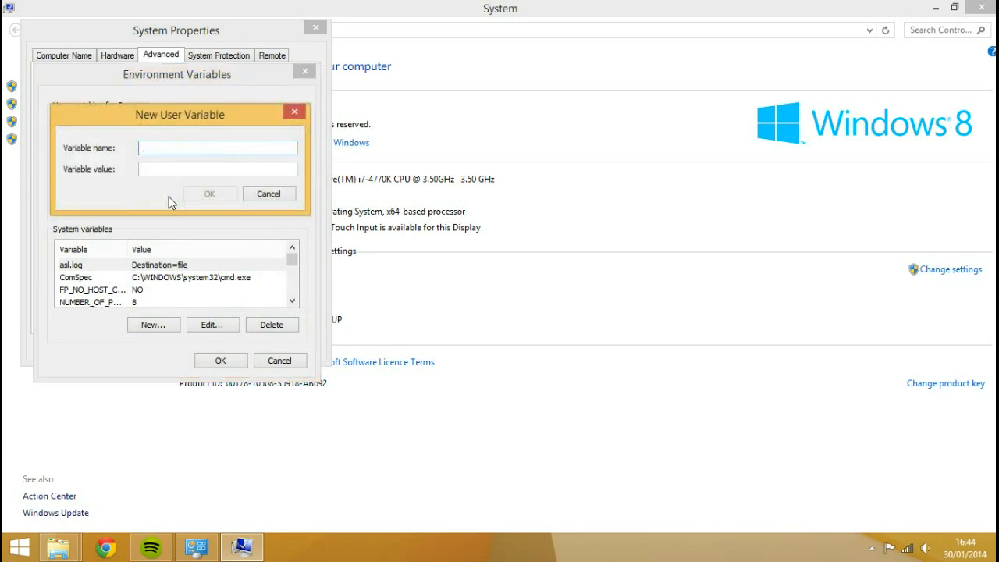
type("Path")
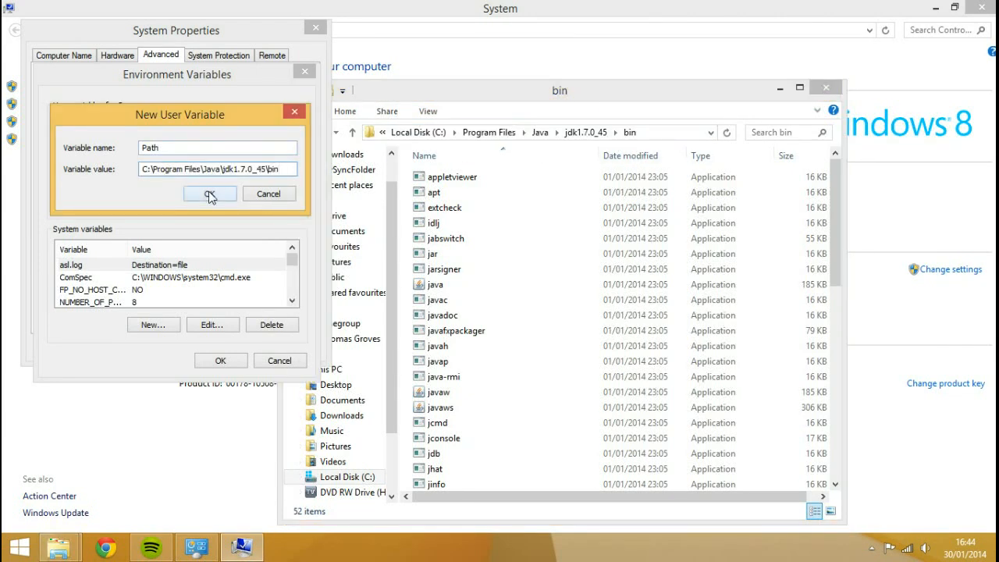
left_click(209, 194)
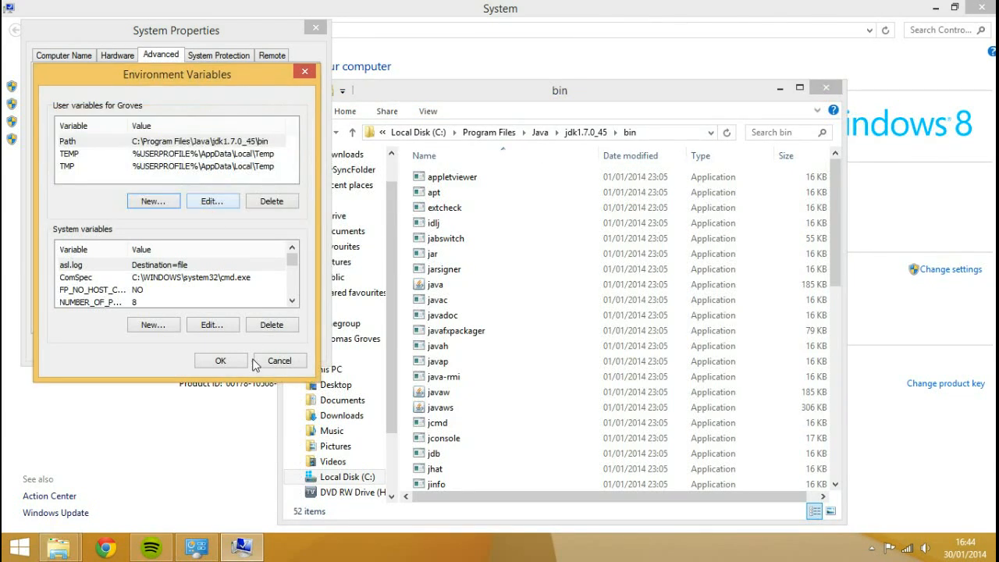
left_click(221, 361)
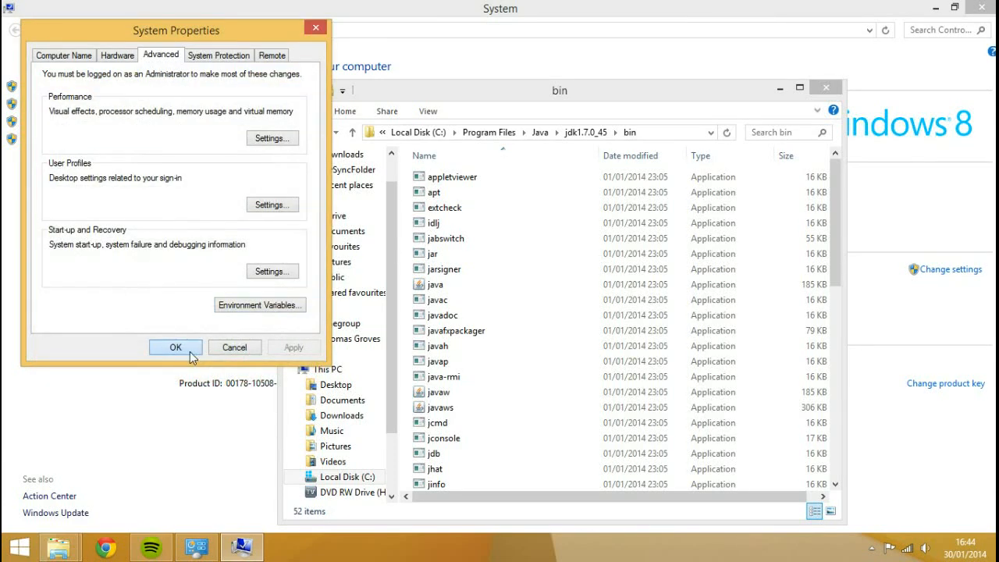
left_click(174, 348)
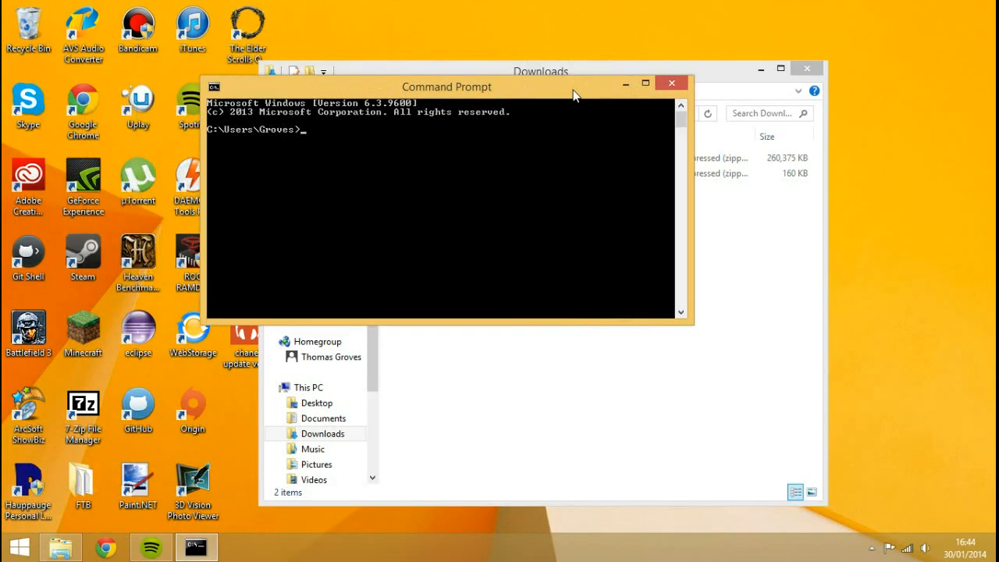
Run javac in Command Prompt to confirm its usage options print, then close the window
type("javac")
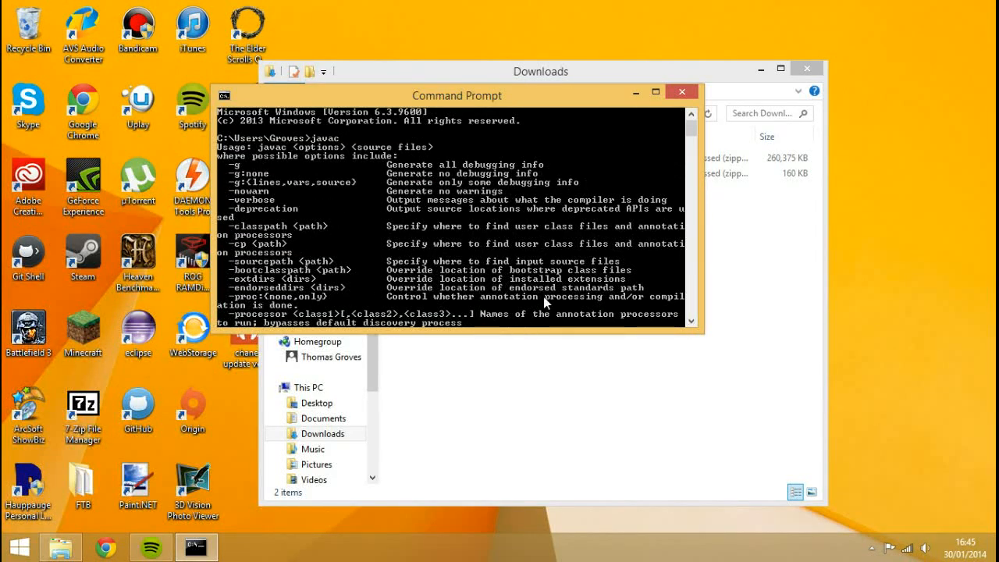
left_click(745, 173)
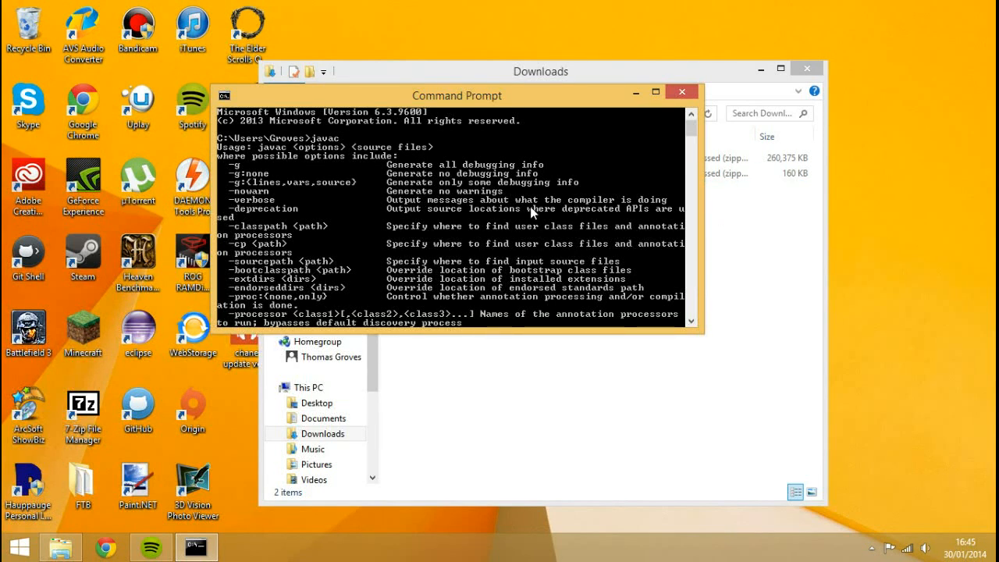
mouse_move(570, 64)
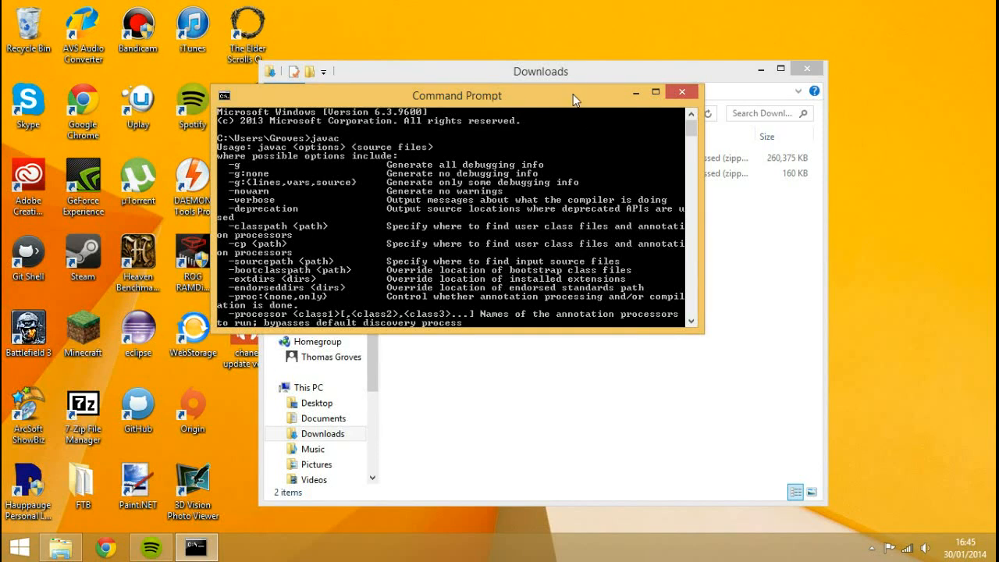
mouse_move(398, 145)
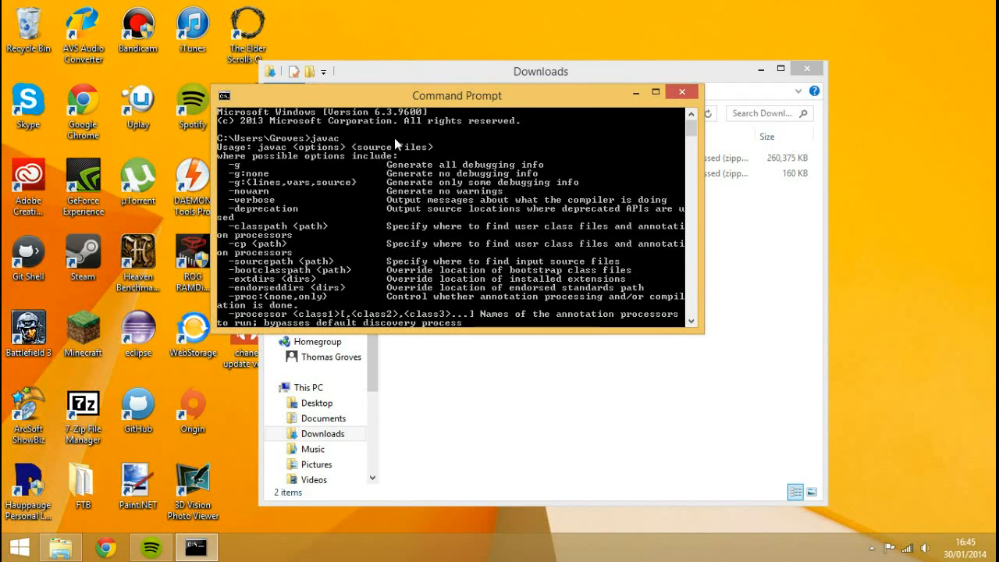
mouse_move(7, 140)
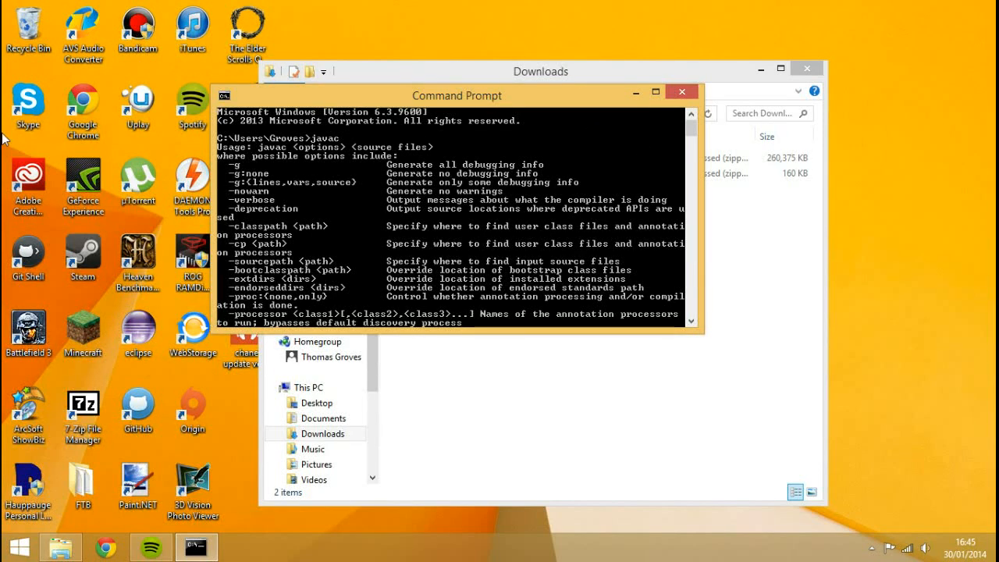
mouse_move(681, 91)
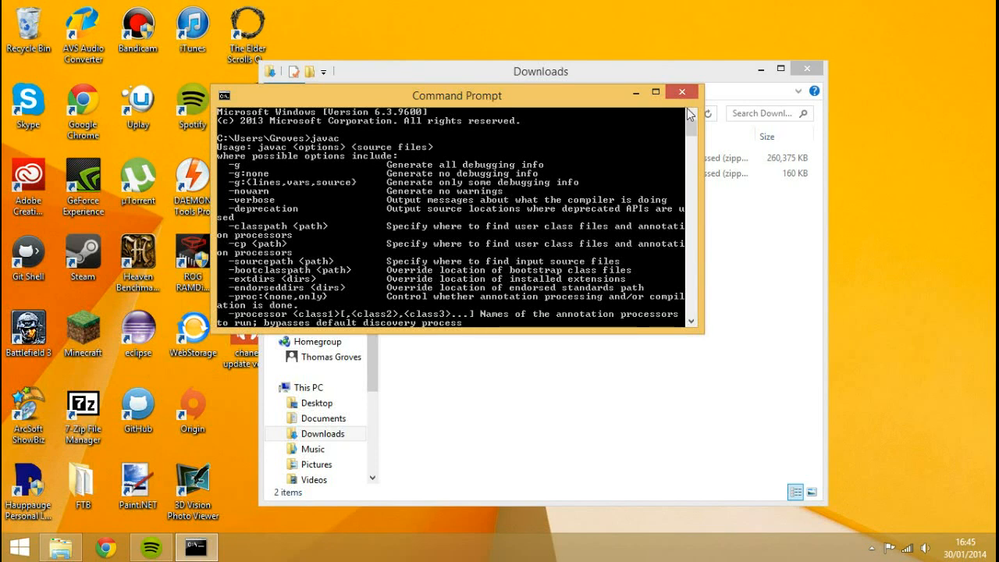
mouse_move(681, 91)
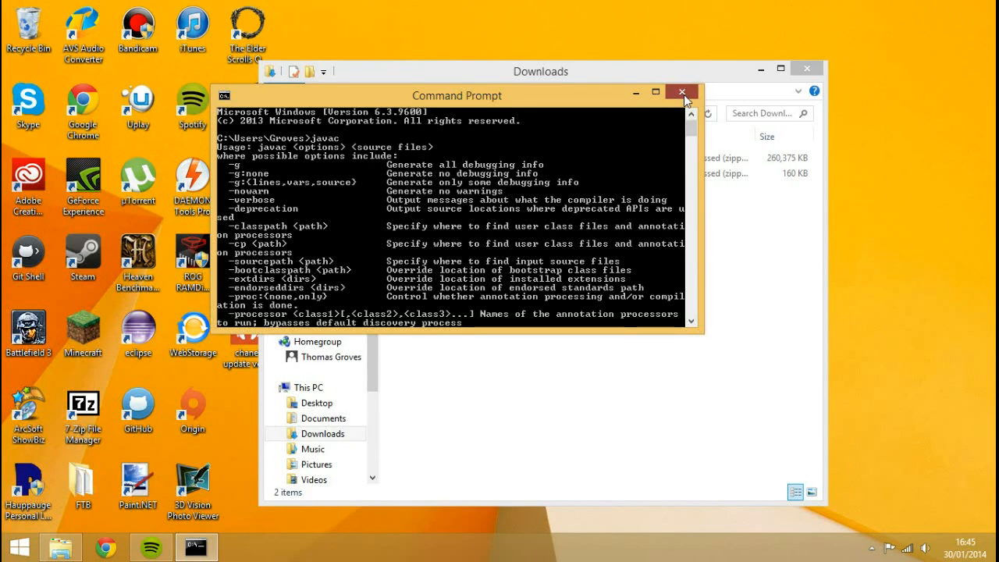
left_click(683, 91)
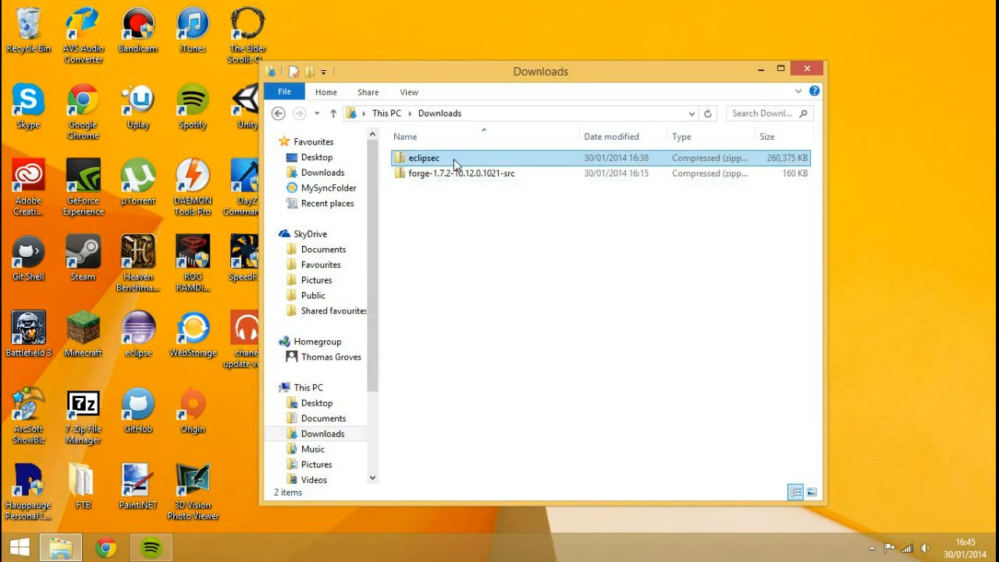
Go to This PC and open Local Disk (C:) in File Explorer
left_click(423, 158)
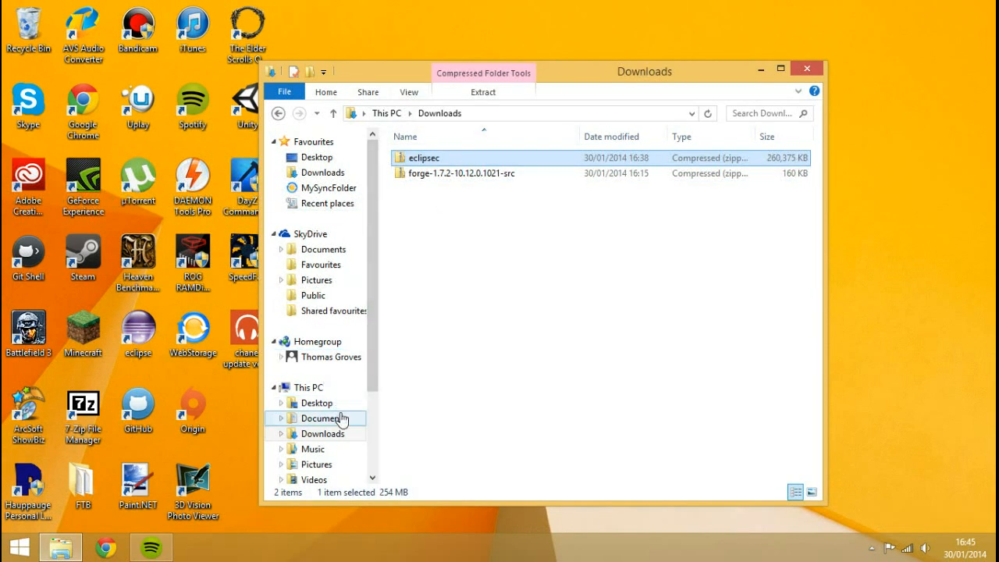
left_click(308, 388)
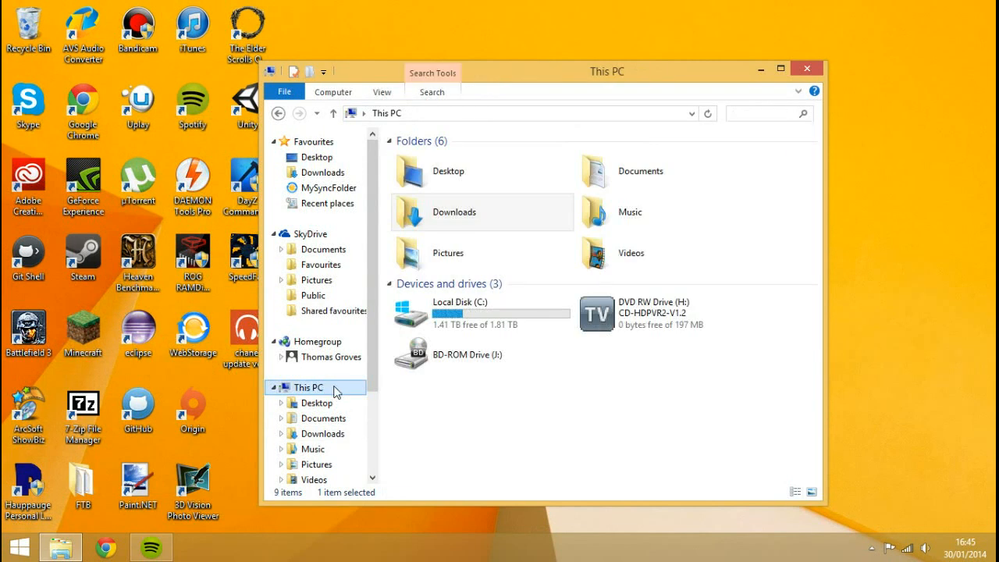
left_click(278, 113)
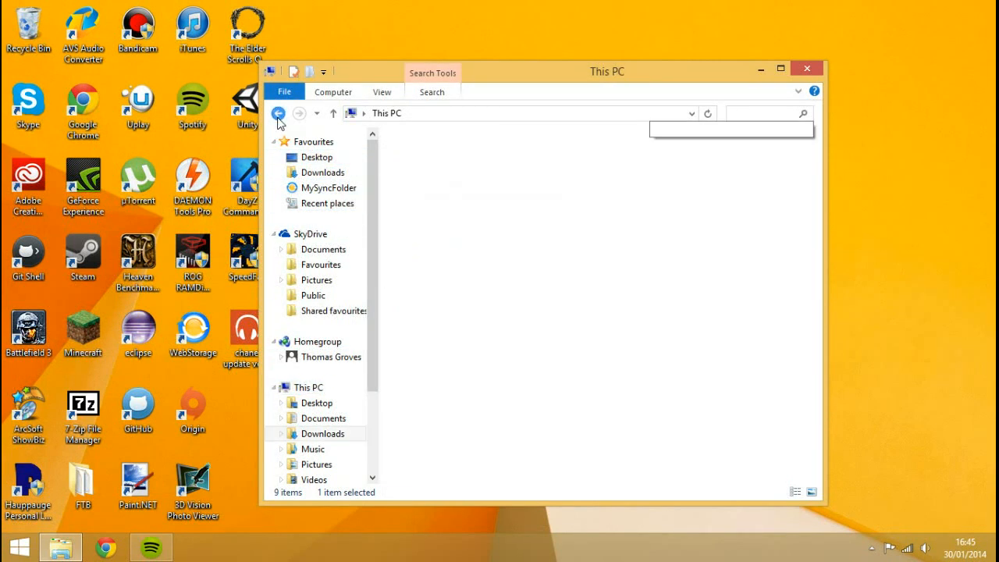
left_click(279, 113)
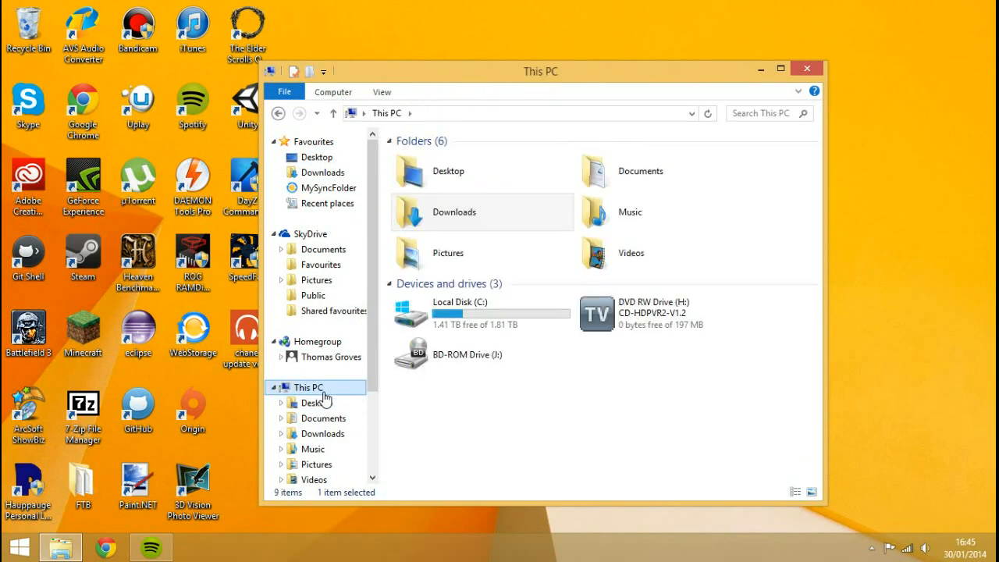
double_click(458, 312)
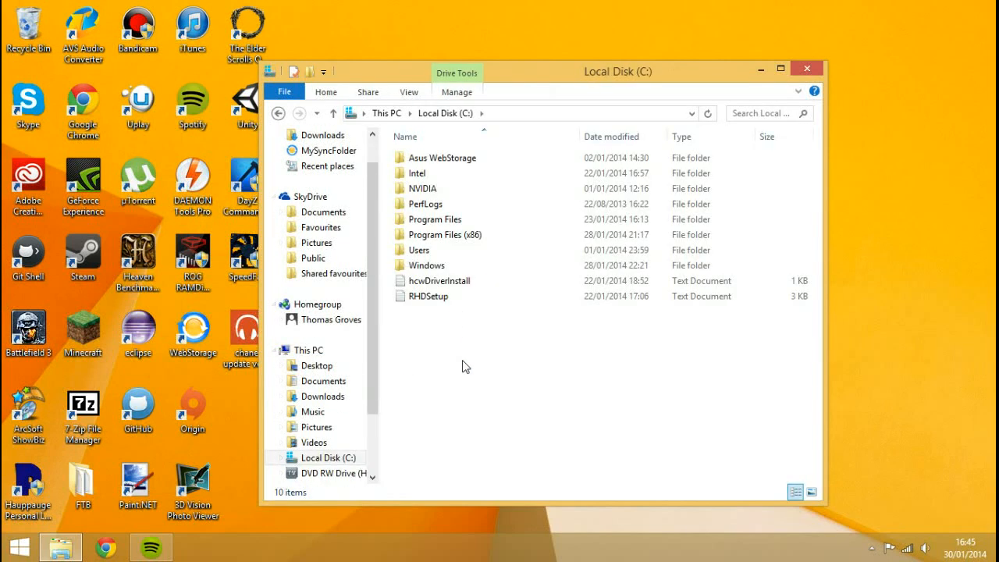
left_click(436, 219)
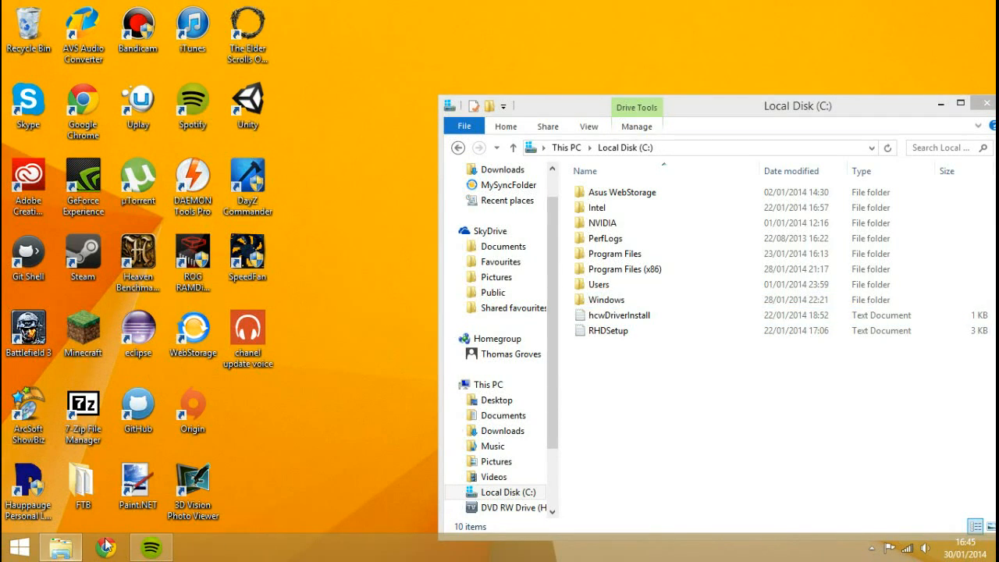
Open Downloads in a separate window, then open Program Files on the C drive
left_click(504, 430)
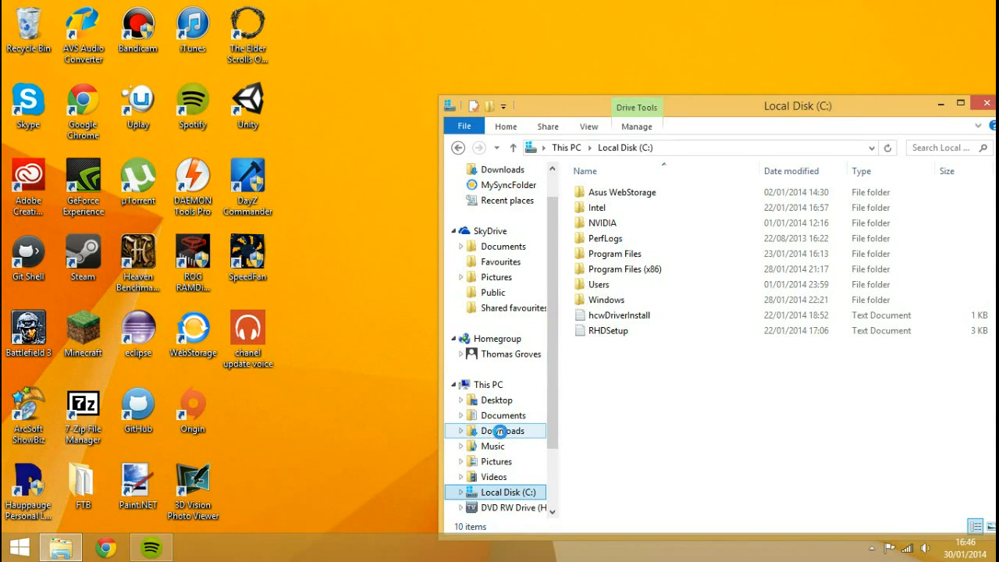
right_click(500, 430)
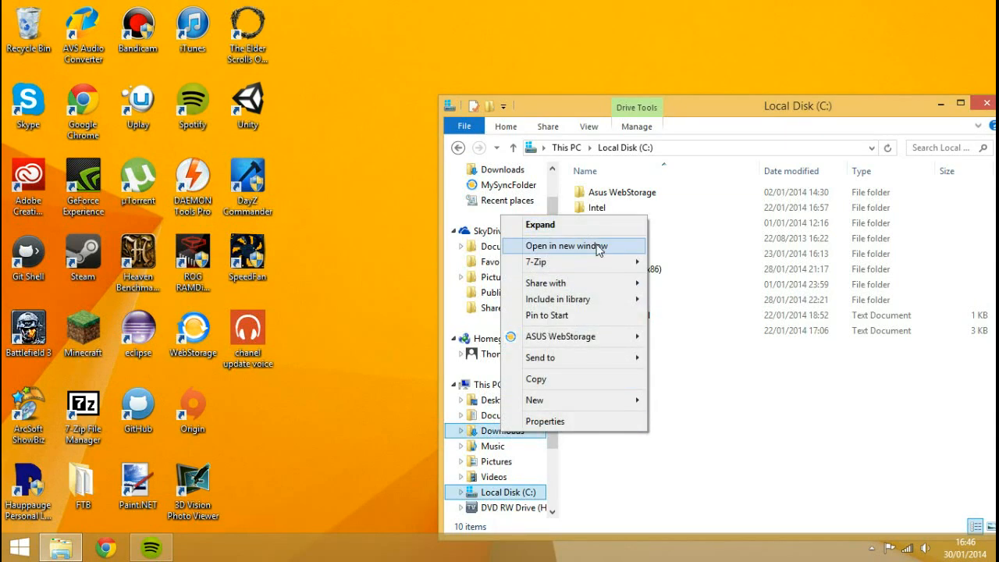
left_click(562, 246)
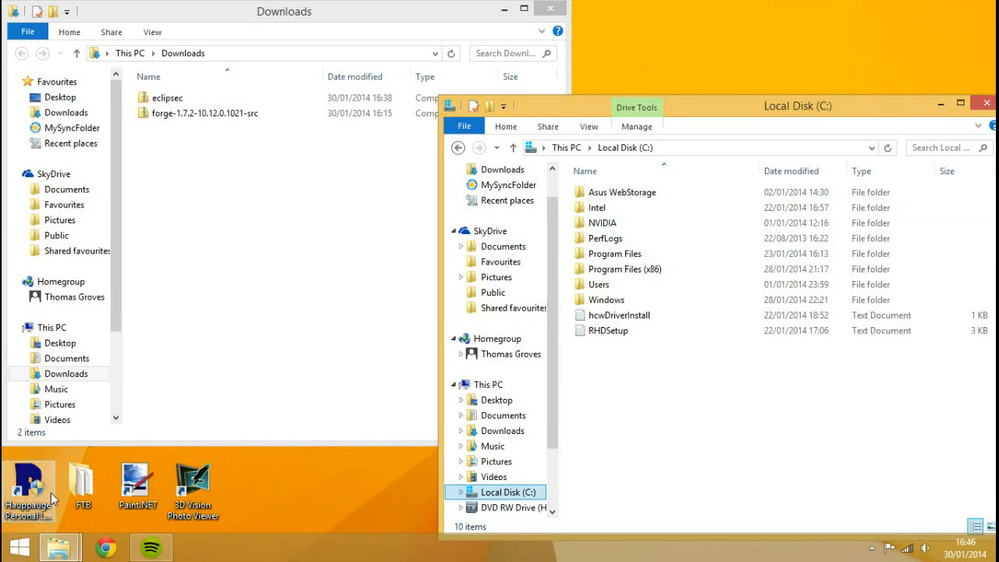
mouse_move(468, 293)
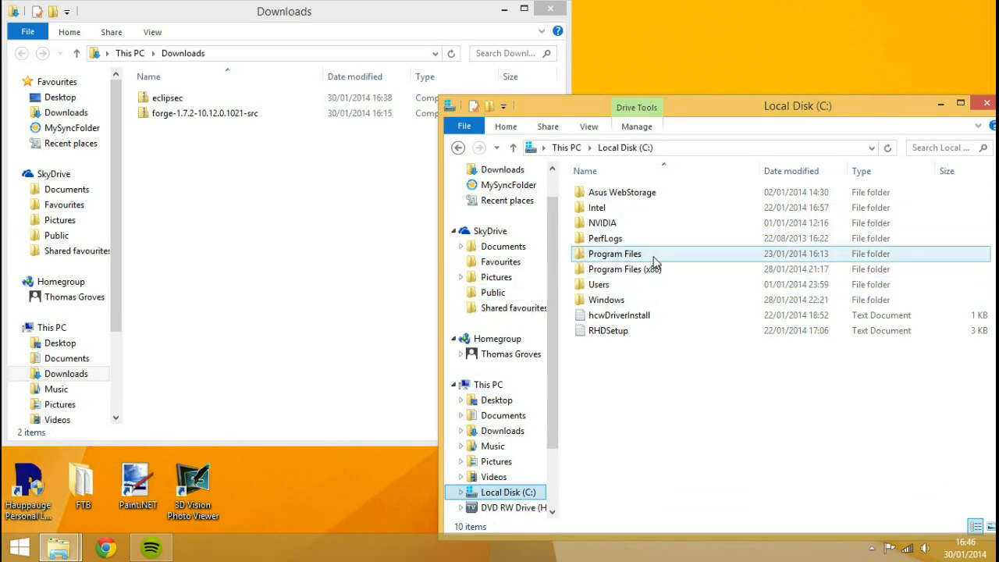
left_click(599, 284)
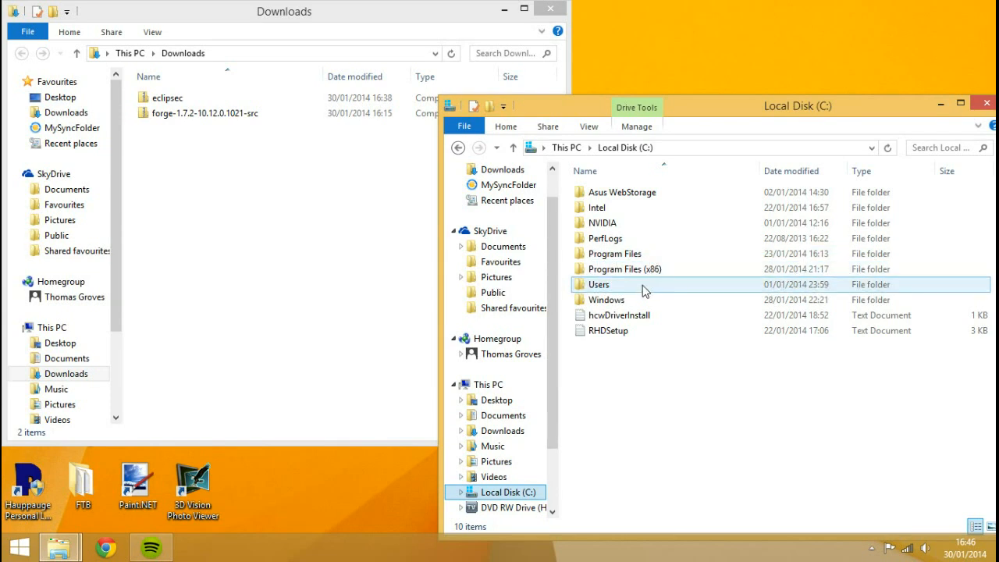
left_click(613, 253)
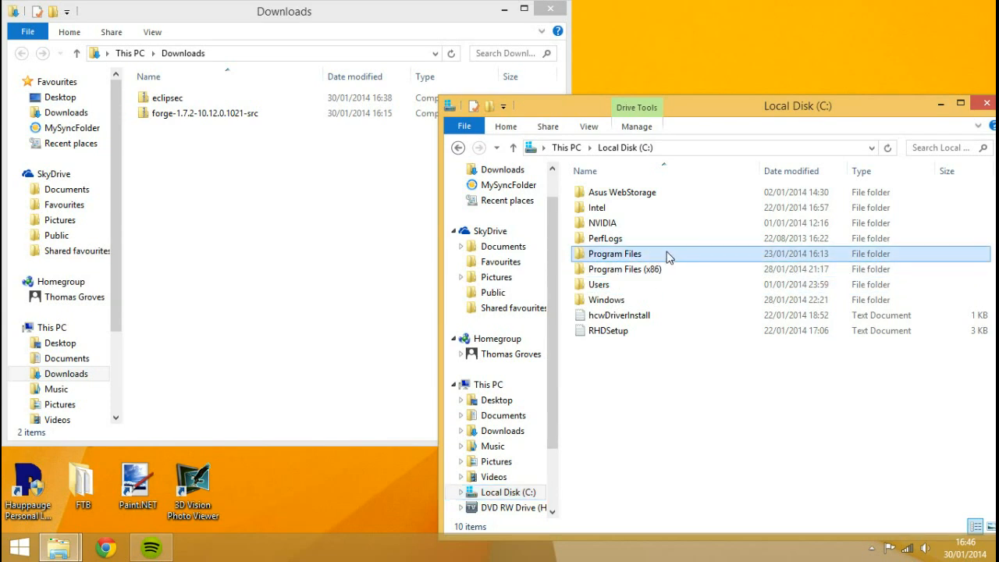
double_click(613, 253)
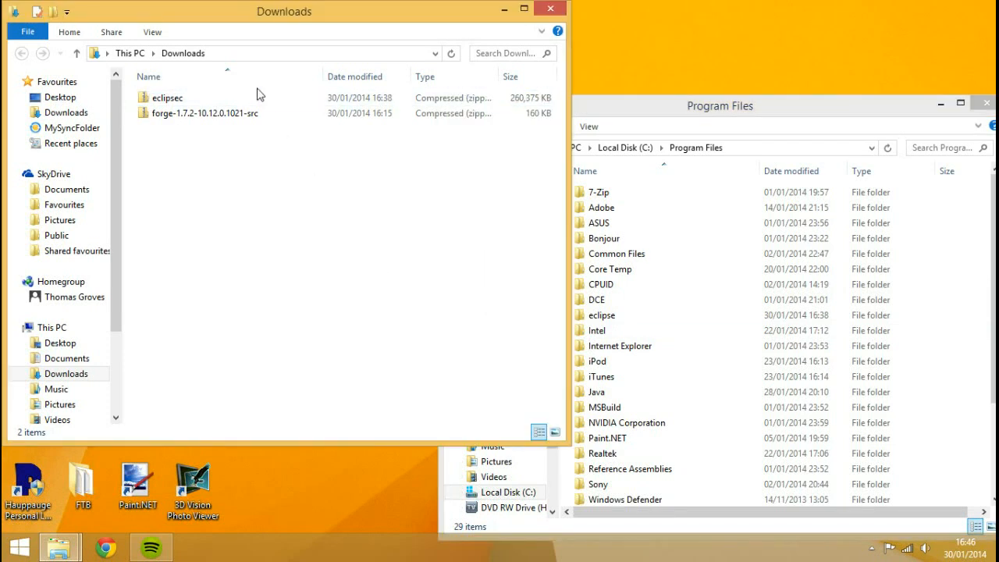
Extract the eclipsec zip via 7-Zip, choosing C:\Program Files\eclipse as the destination
right_click(260, 102)
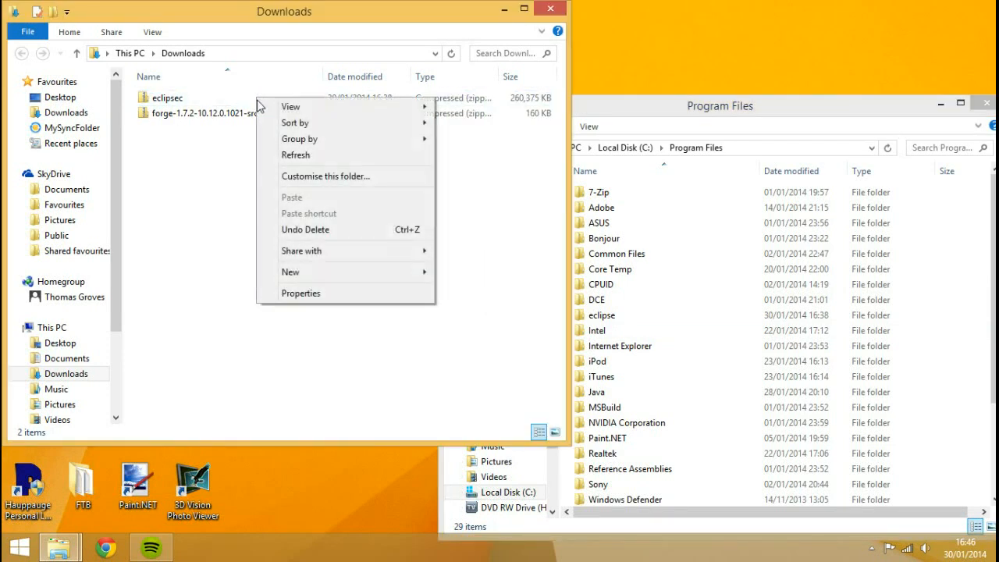
mouse_move(365, 154)
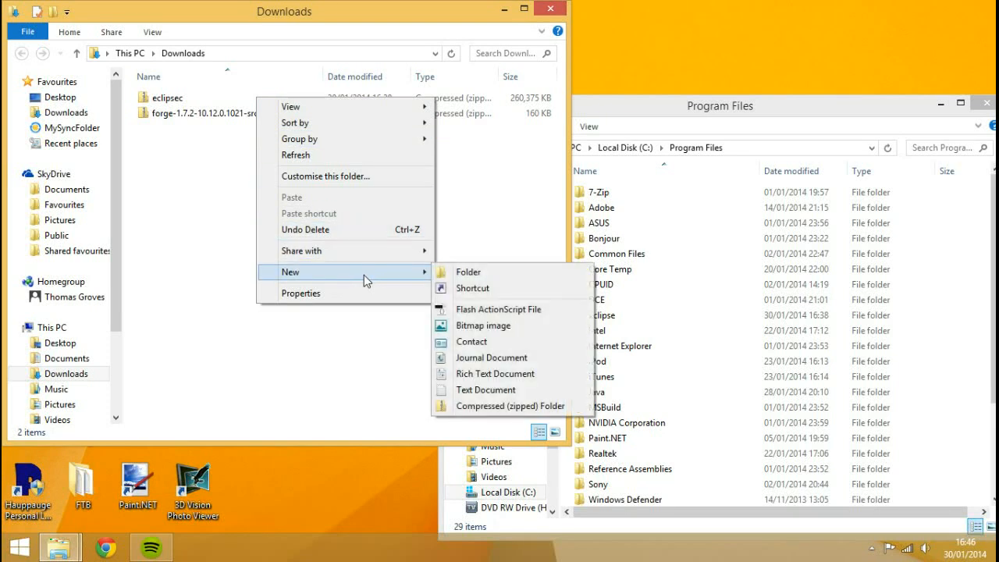
mouse_move(382, 281)
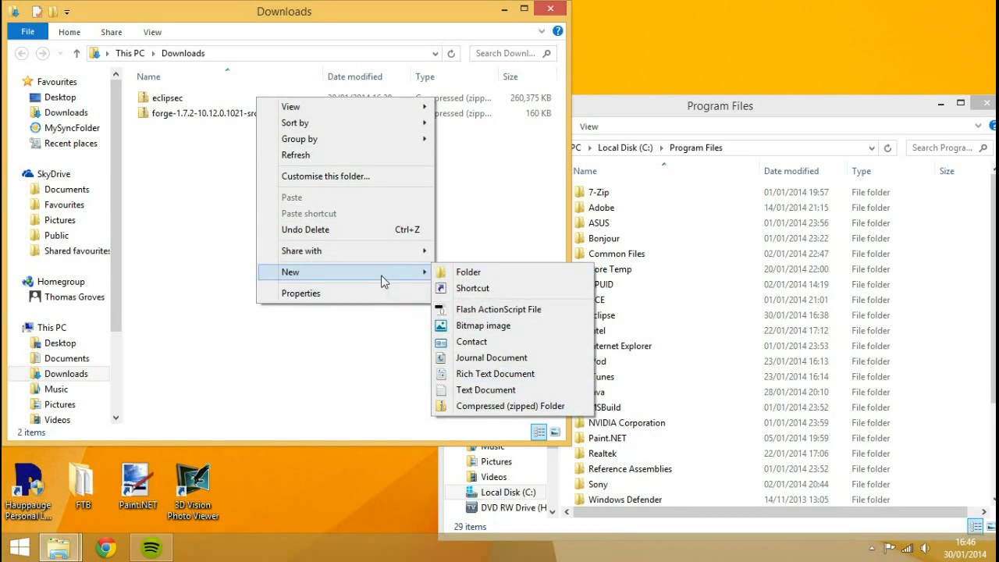
right_click(165, 97)
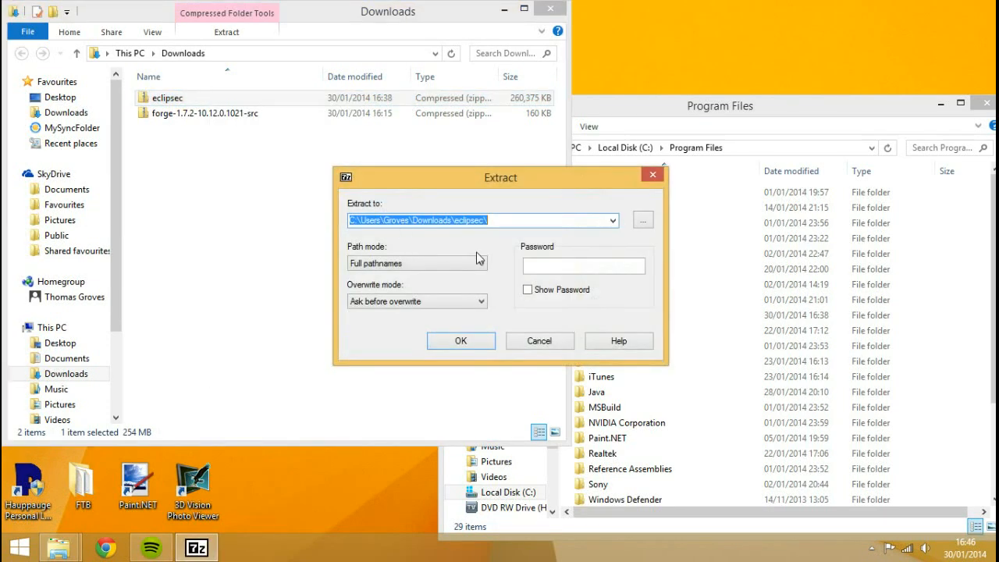
left_click(643, 220)
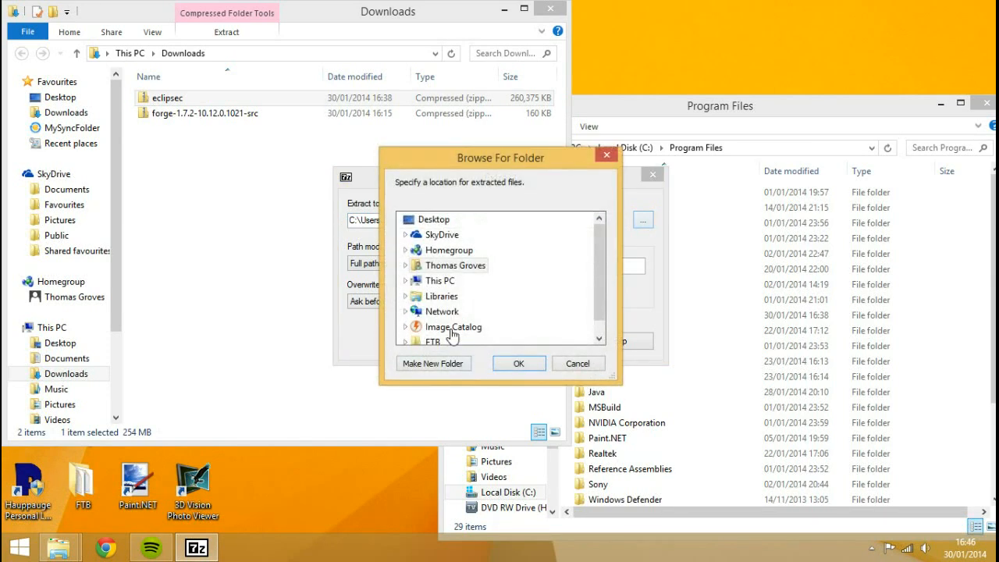
scroll("down", 3)
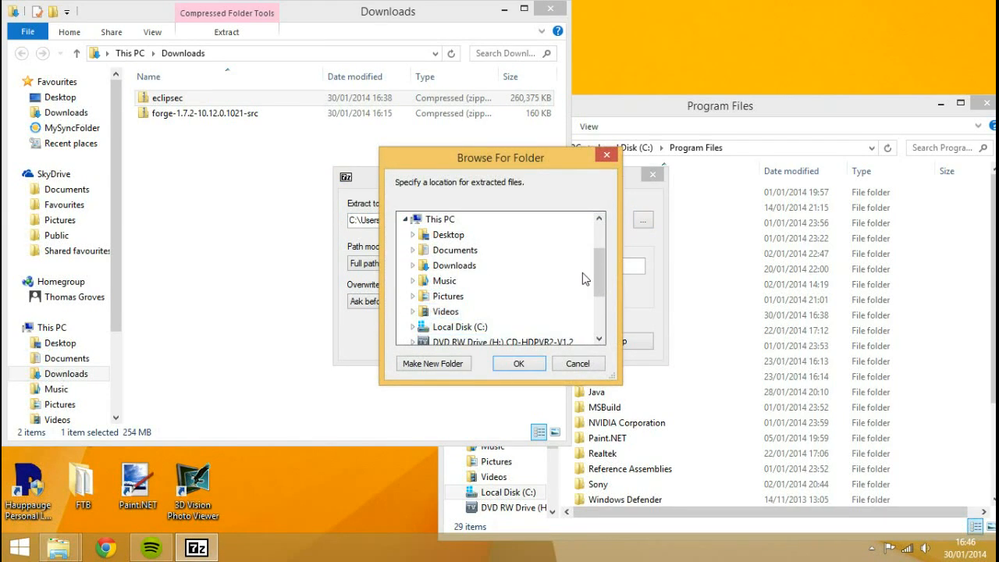
scroll("down", 3)
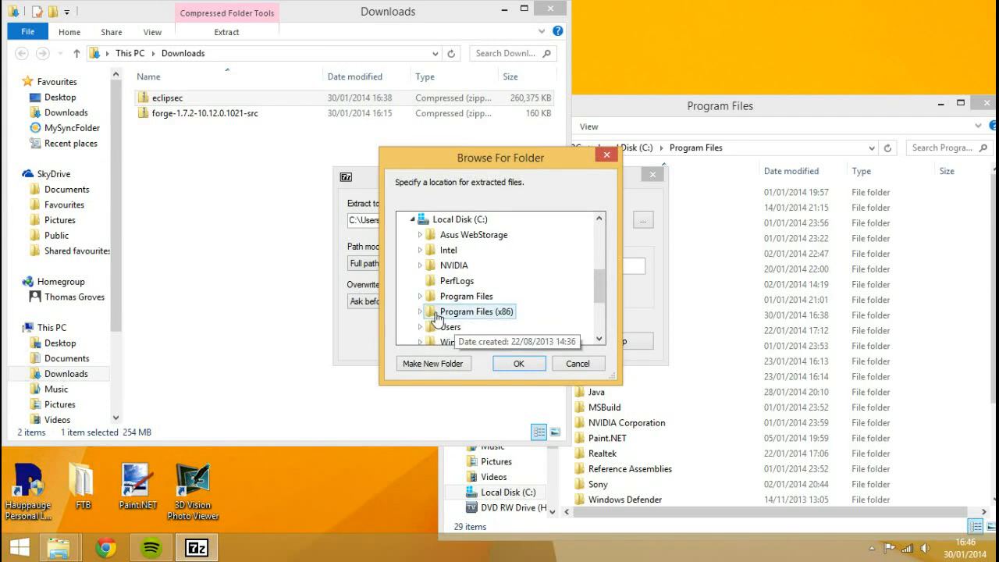
scroll("down", 3)
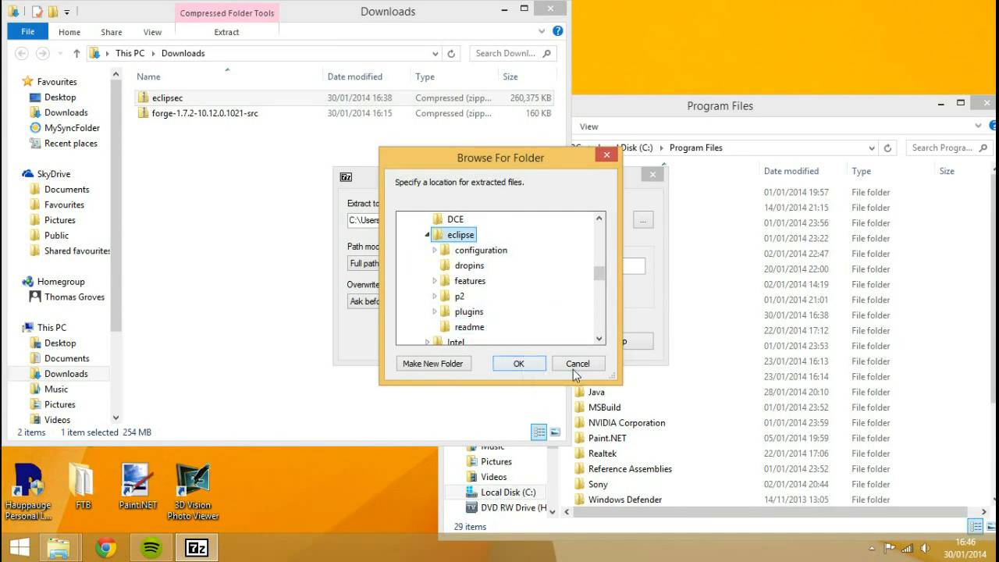
left_click(578, 363)
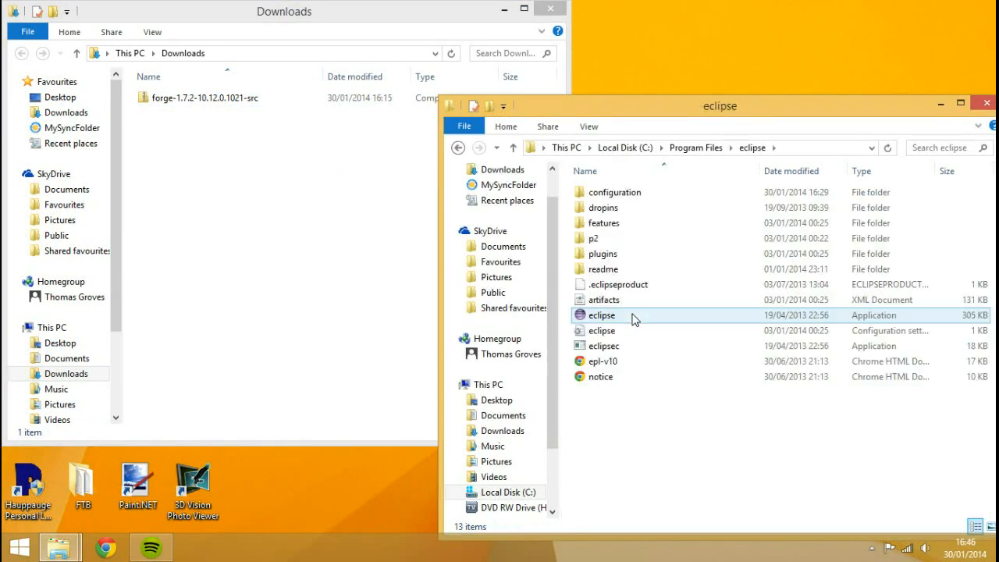
key("ctrl+a")
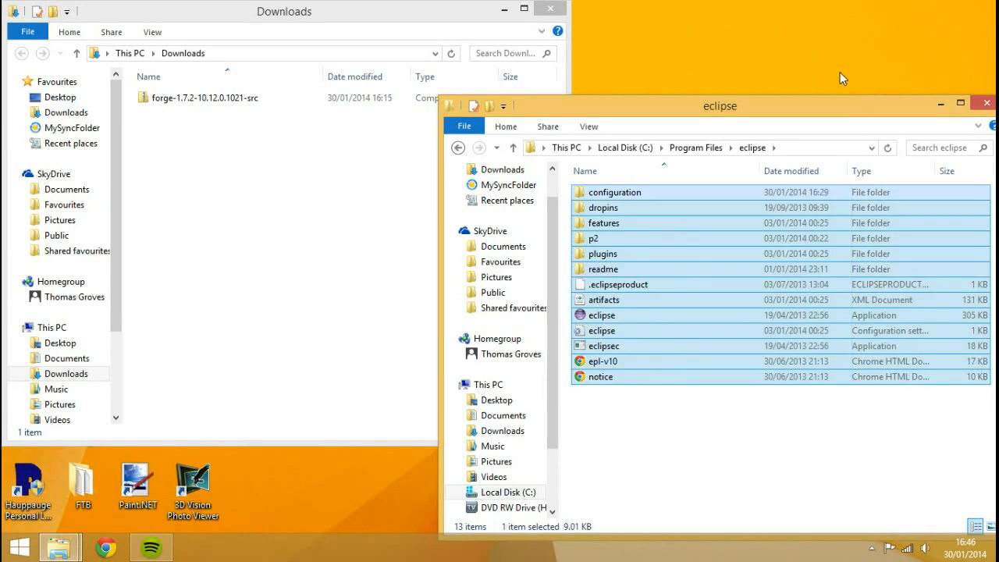
left_click(601, 330)
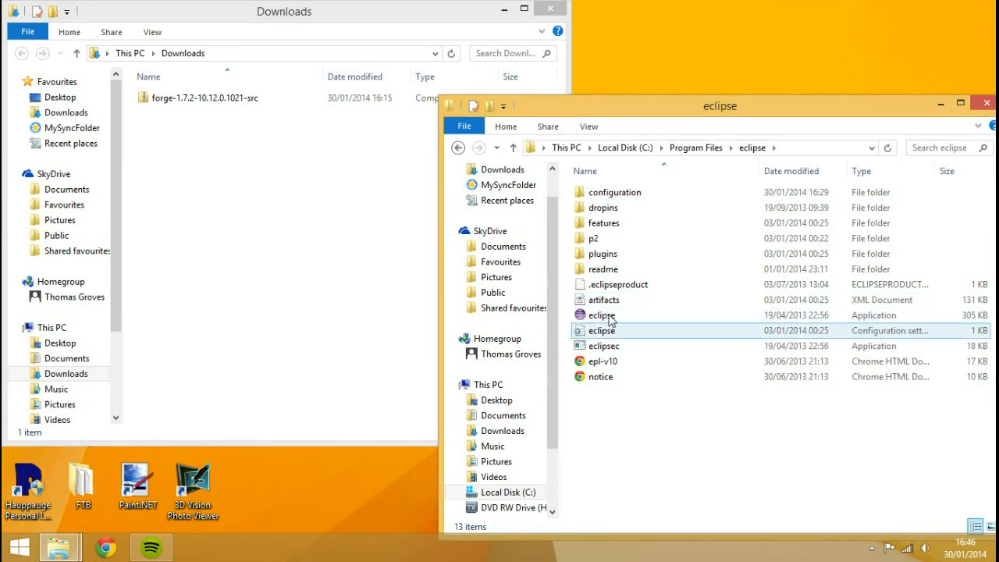
right_click(601, 316)
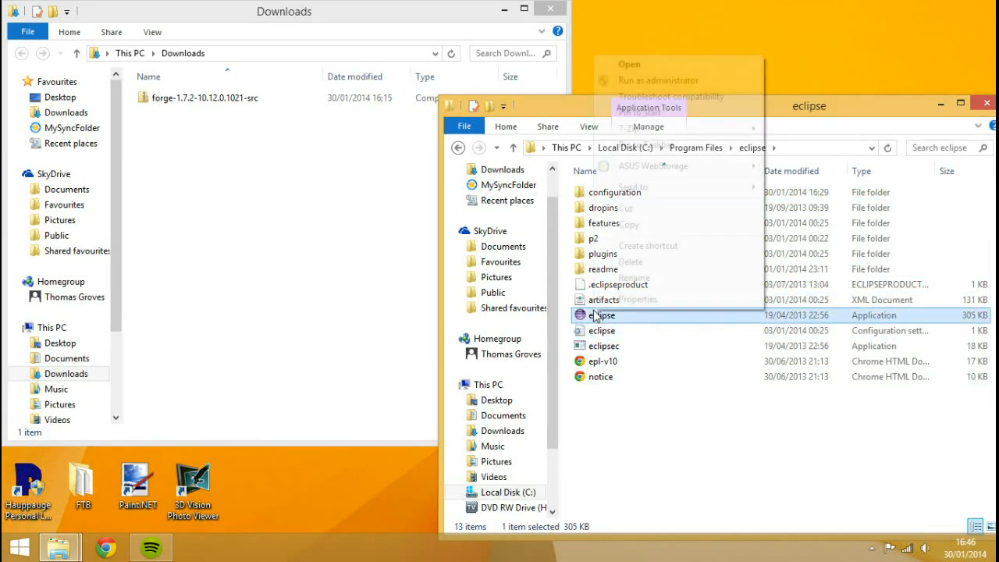
left_click(620, 426)
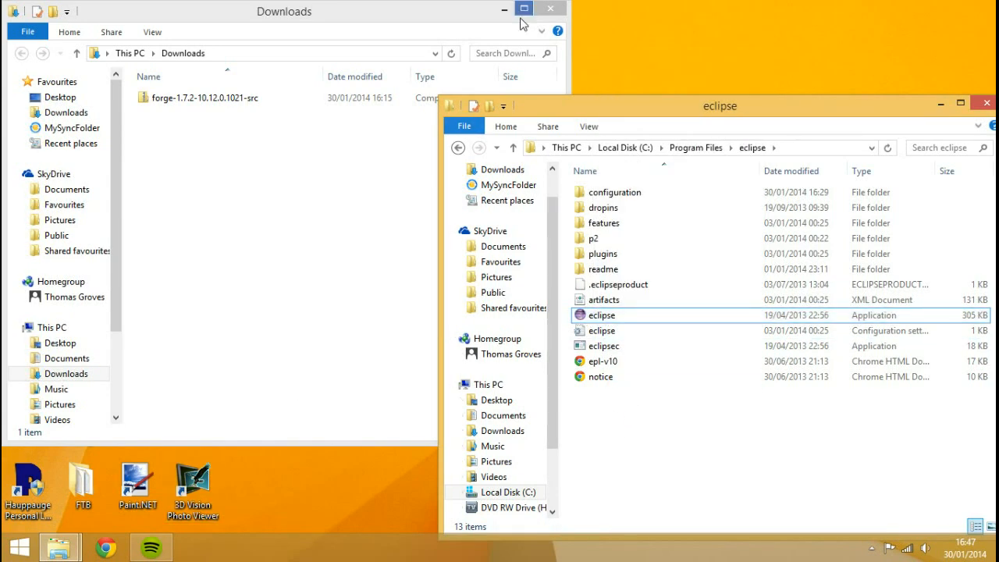
left_click(551, 8)
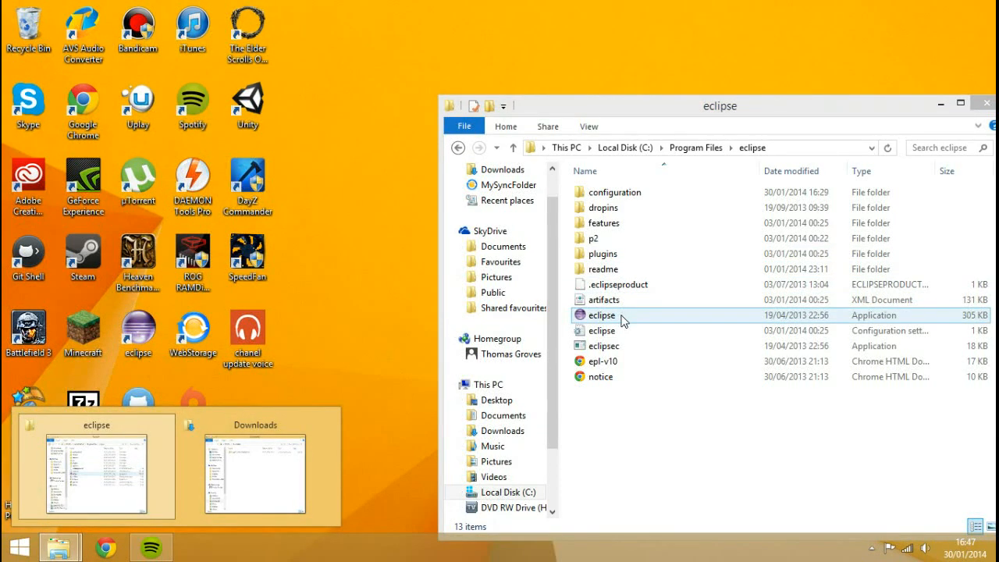
left_click(254, 468)
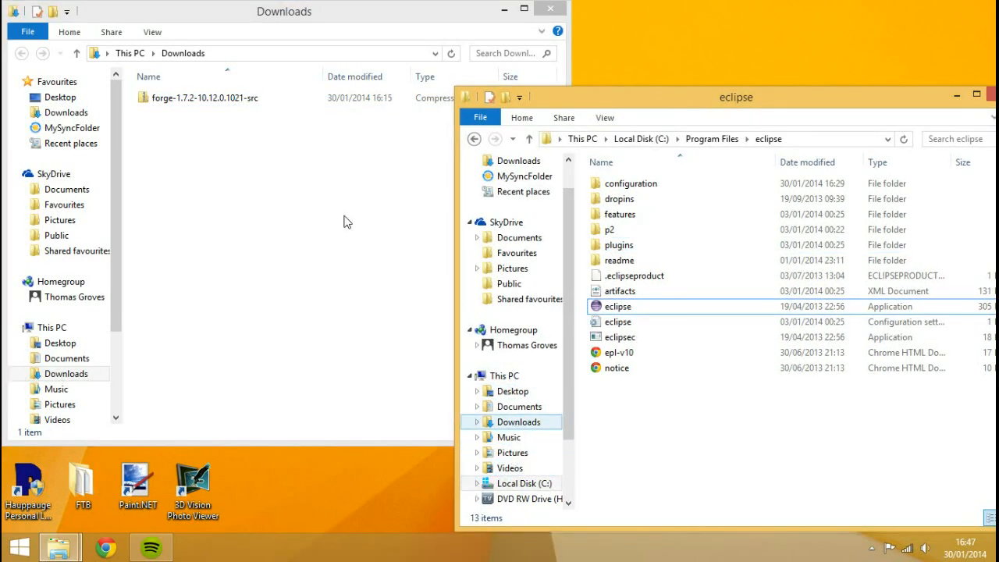
Browse to Documents\programming\mcps, clear the selection, and close the Downloads window
left_click(283, 11)
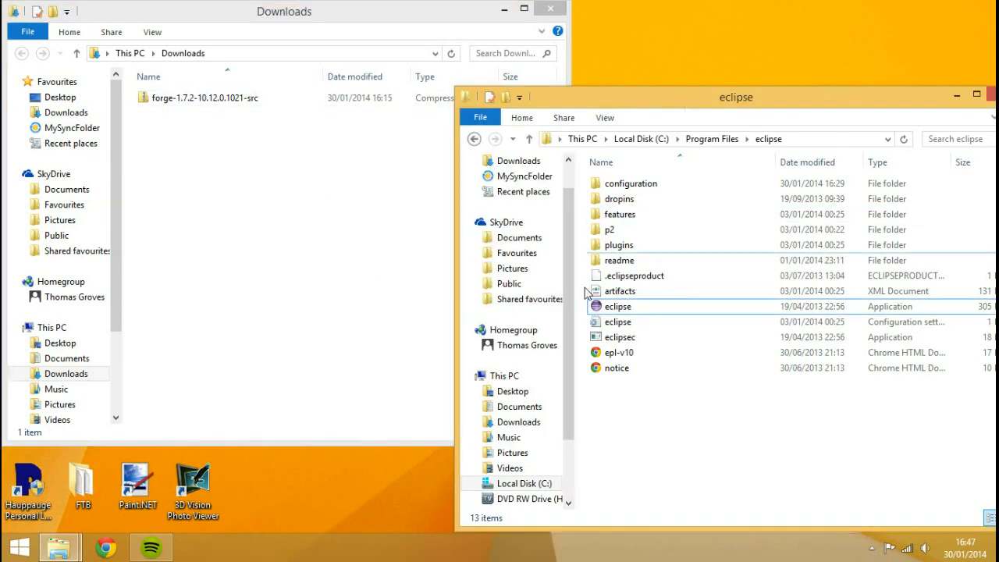
left_click(519, 406)
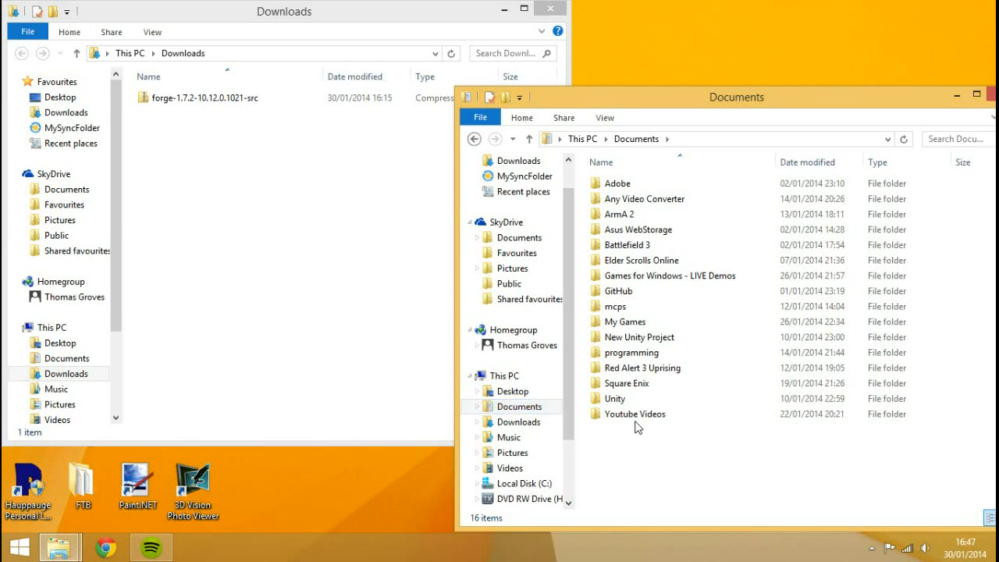
double_click(631, 352)
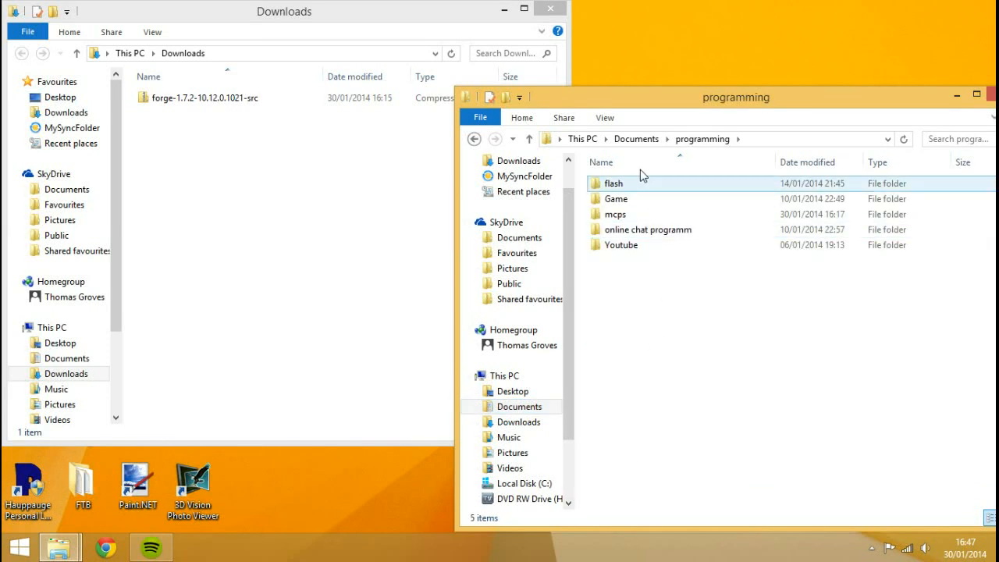
double_click(615, 214)
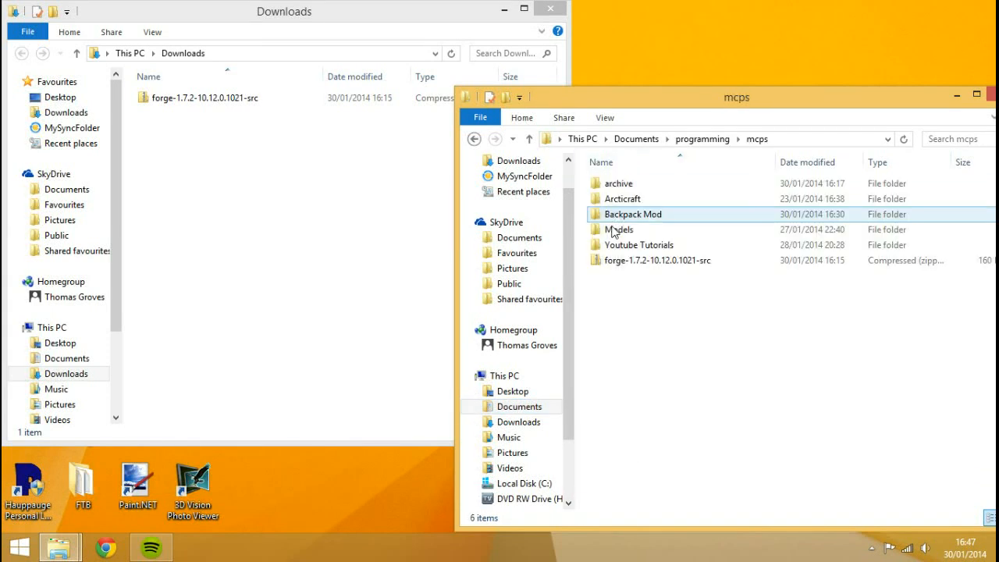
left_click(639, 244)
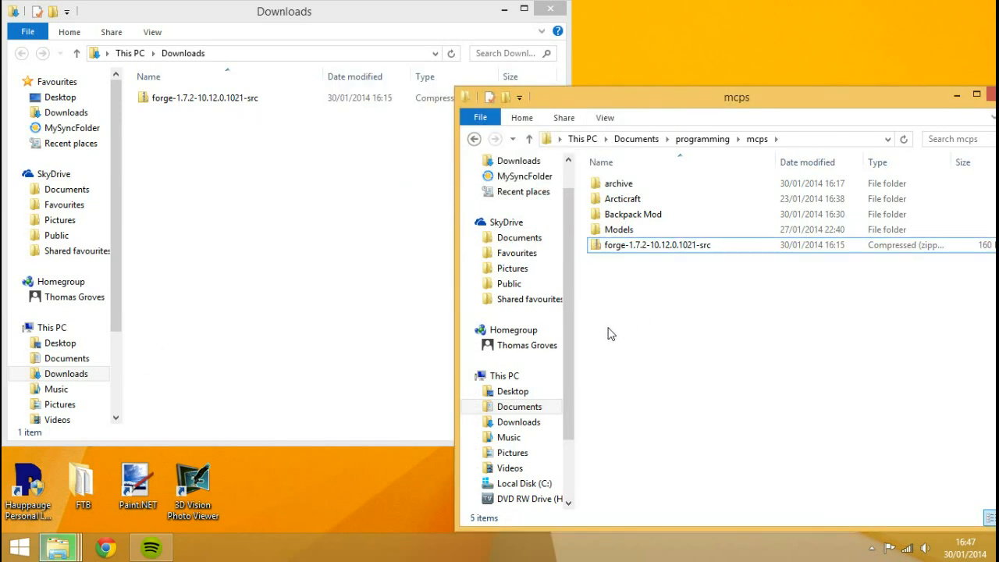
left_click(659, 244)
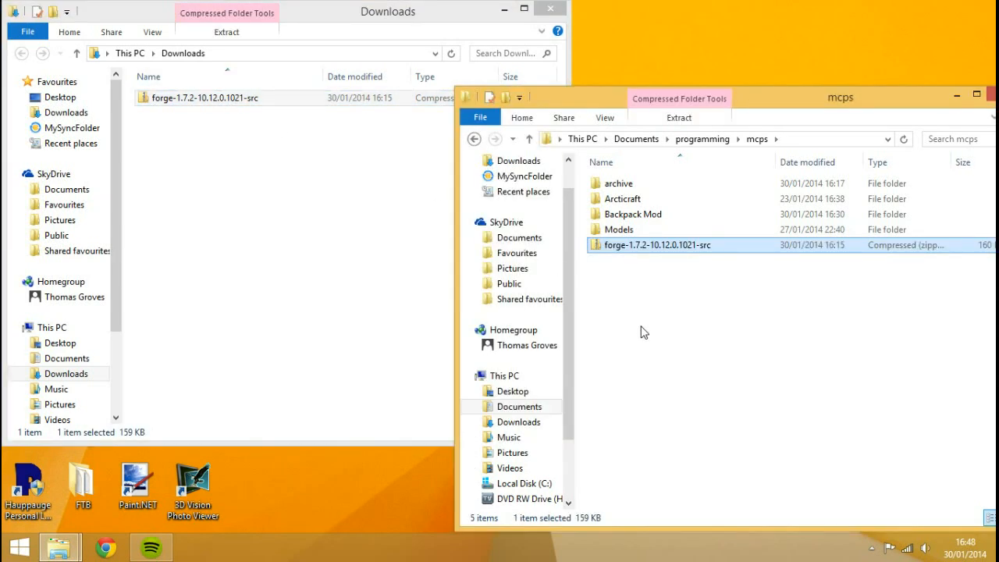
mouse_move(543, 14)
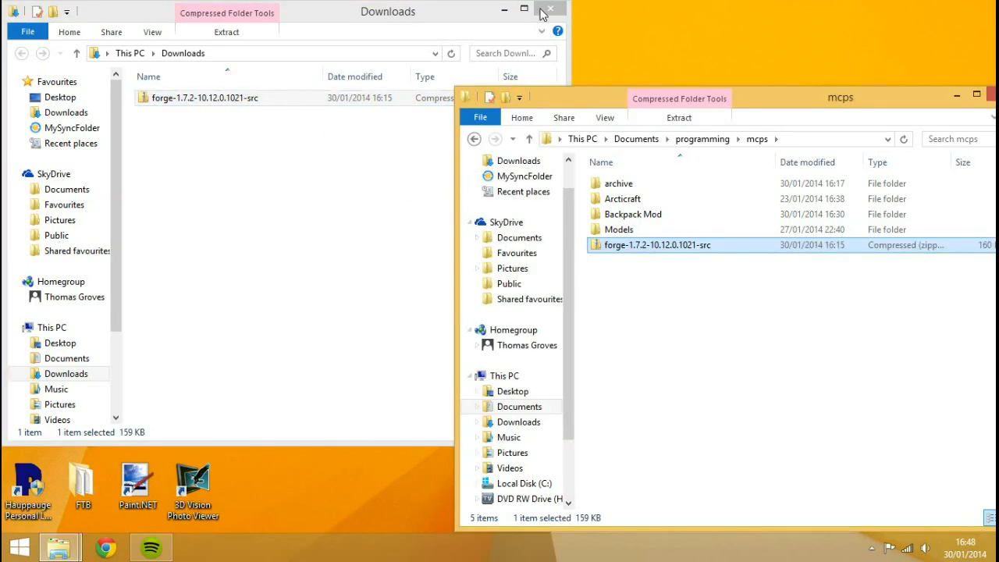
left_click(551, 8)
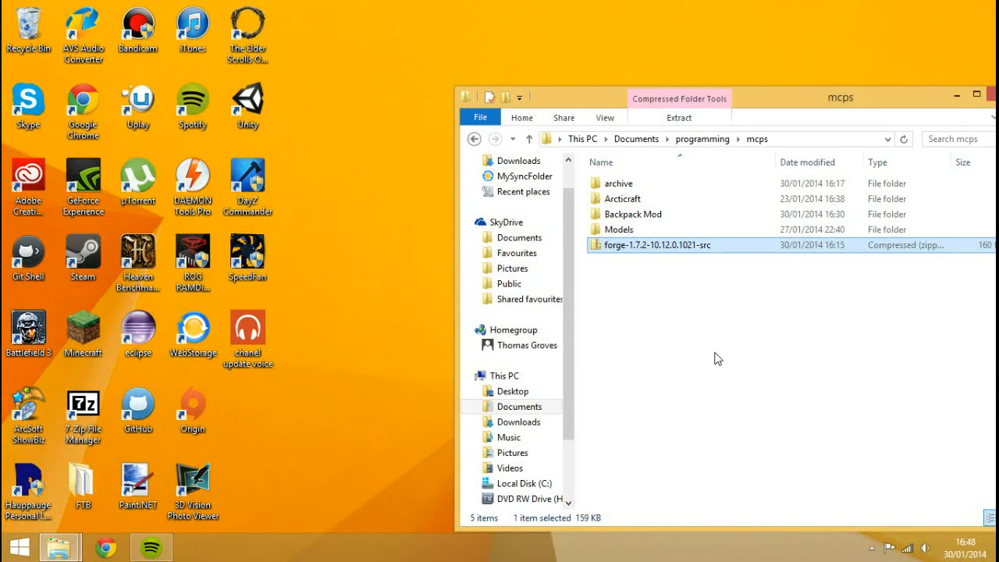
mouse_move(688, 263)
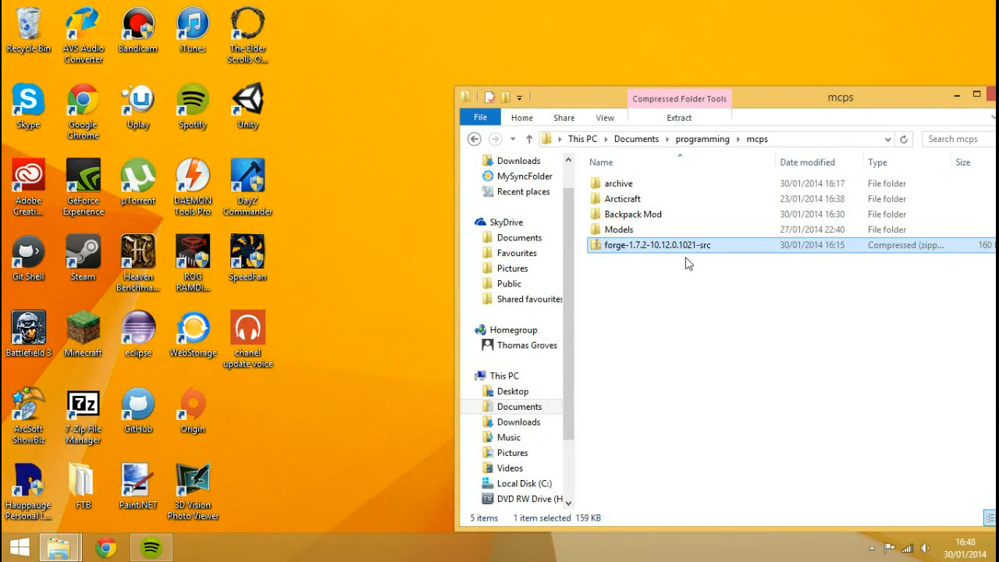
mouse_move(664, 261)
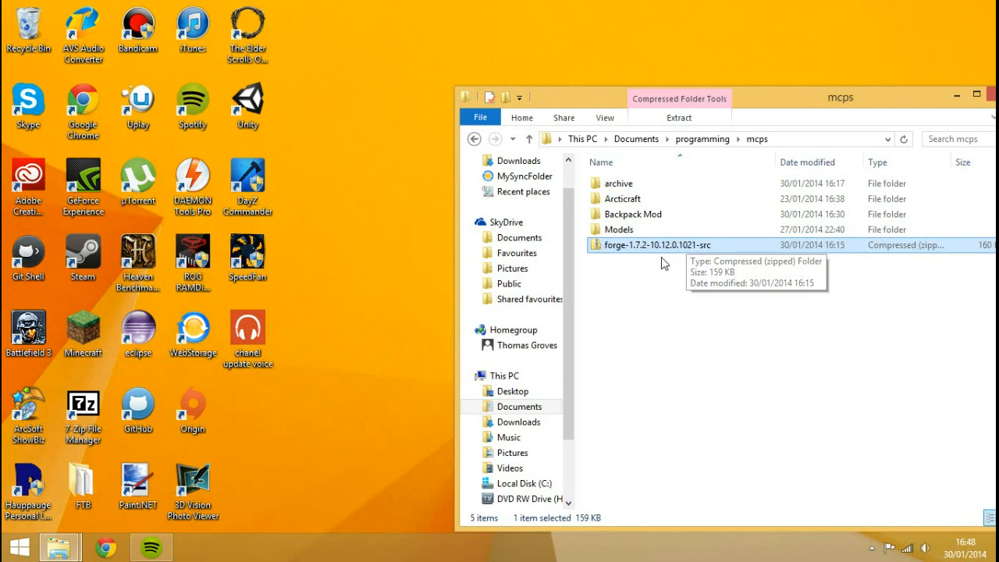
Open the Forge source zip's context menu and create a new folder inside mcps
right_click(660, 244)
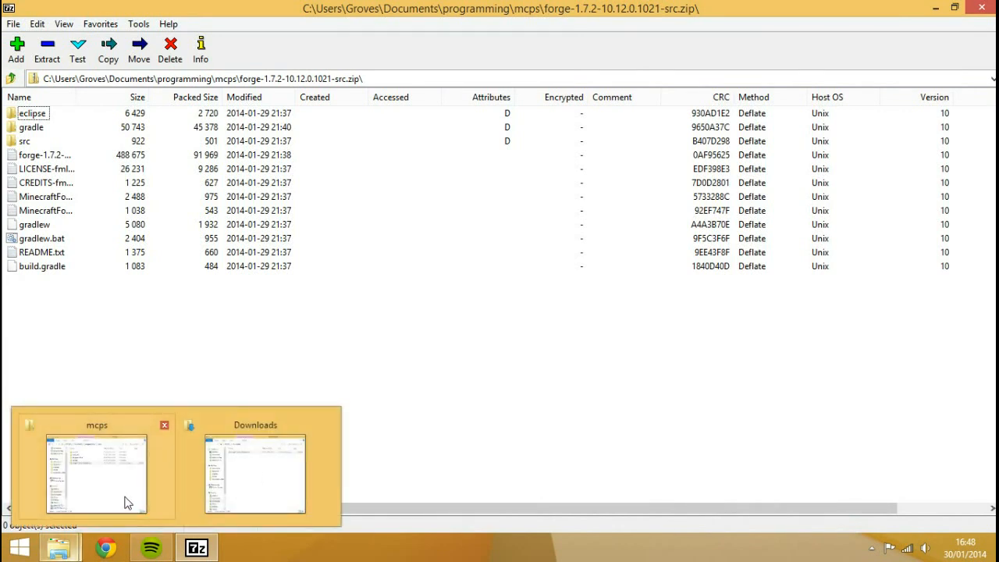
left_click(96, 474)
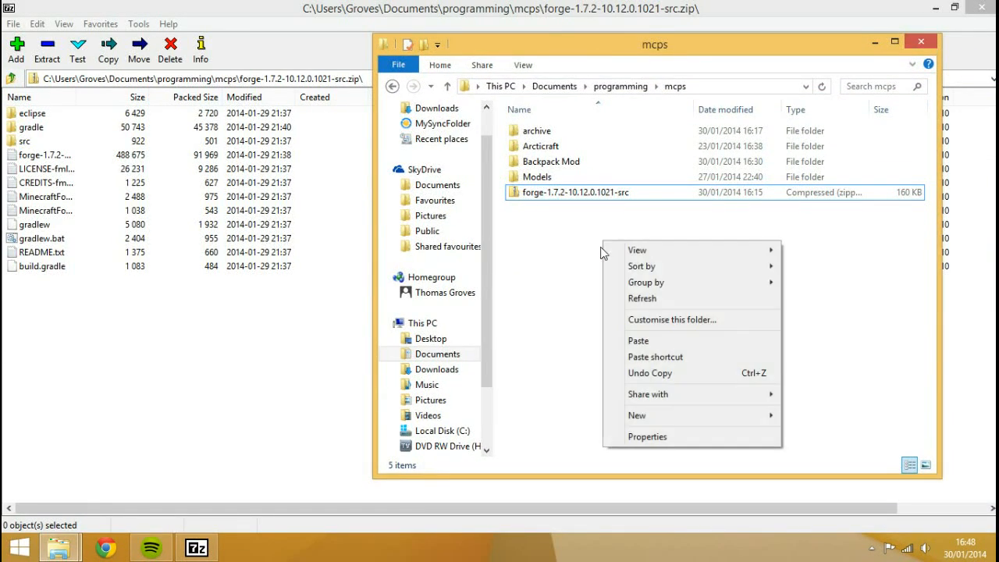
left_click(637, 416)
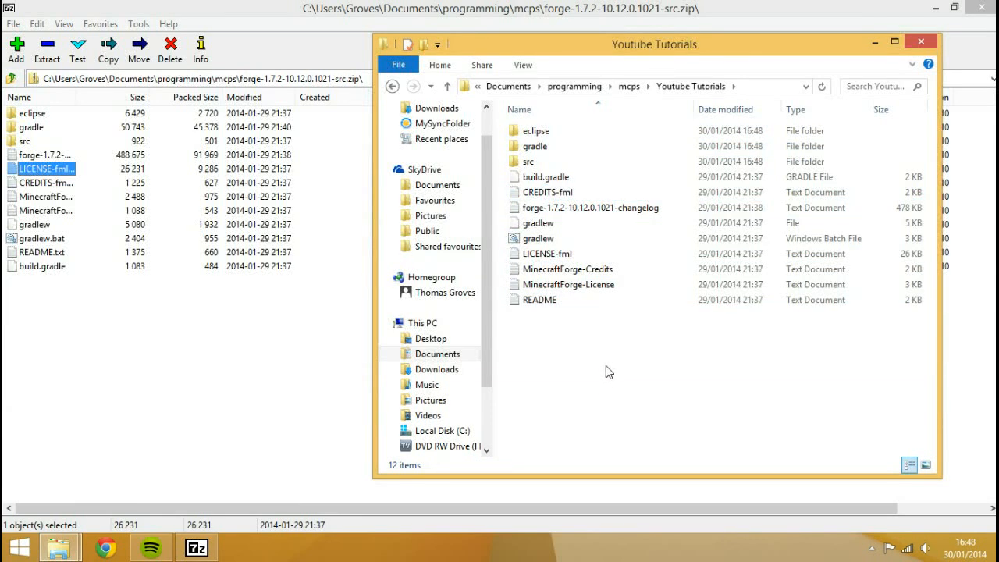
mouse_move(595, 398)
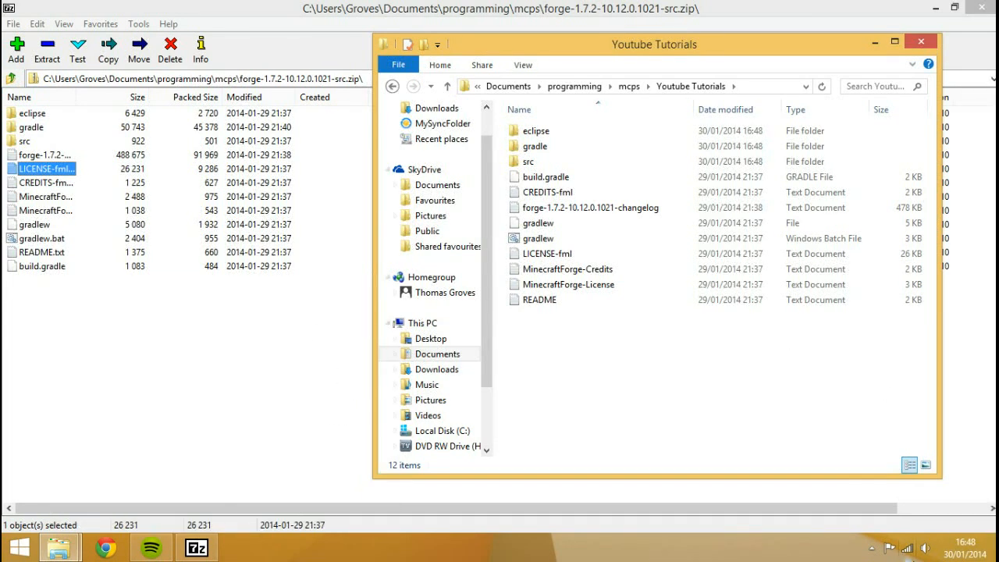
mouse_move(662, 335)
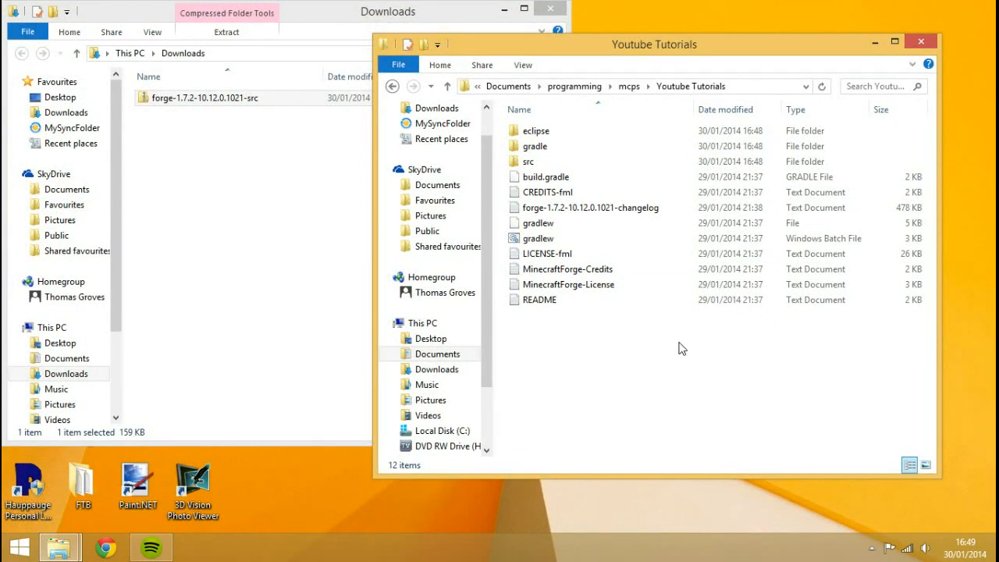
mouse_move(604, 384)
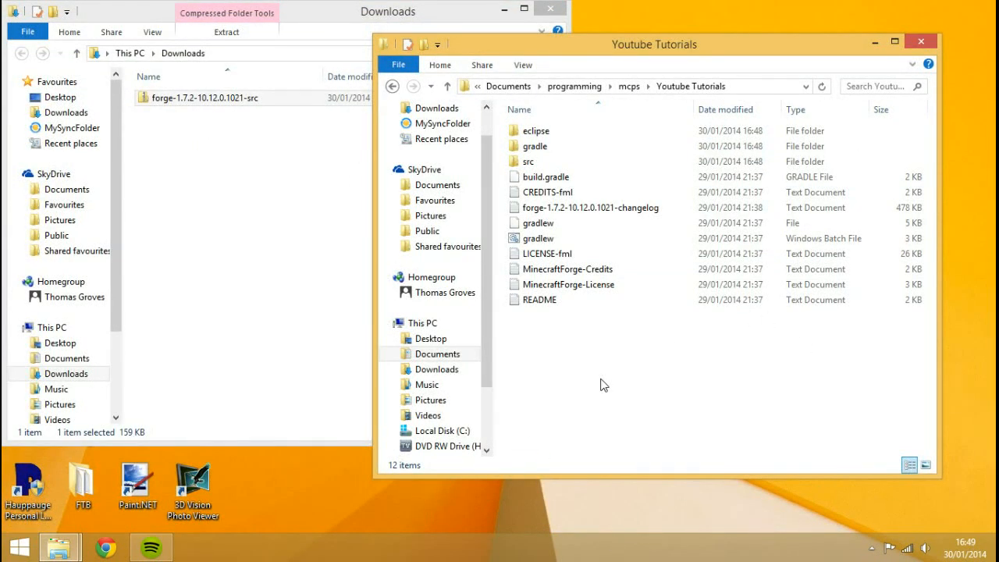
Open a command window from the Youtube Tutorials context menu, with gradlew selected
right_click(604, 385)
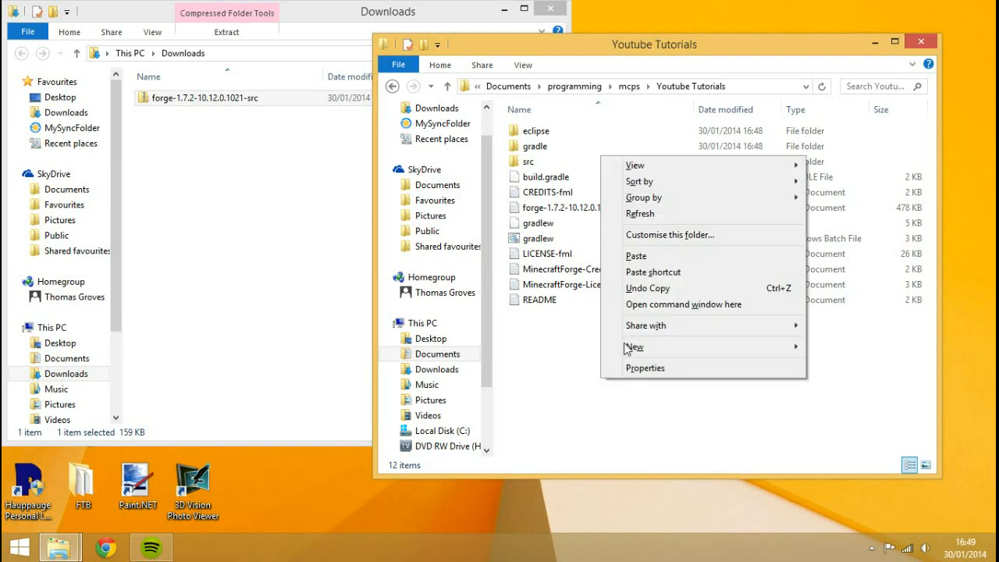
mouse_move(683, 304)
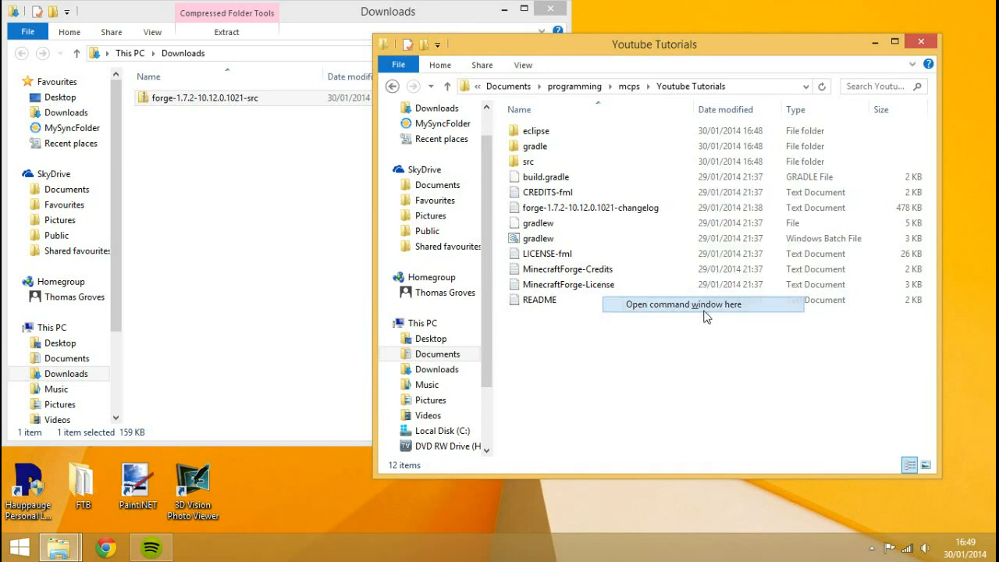
left_click(683, 304)
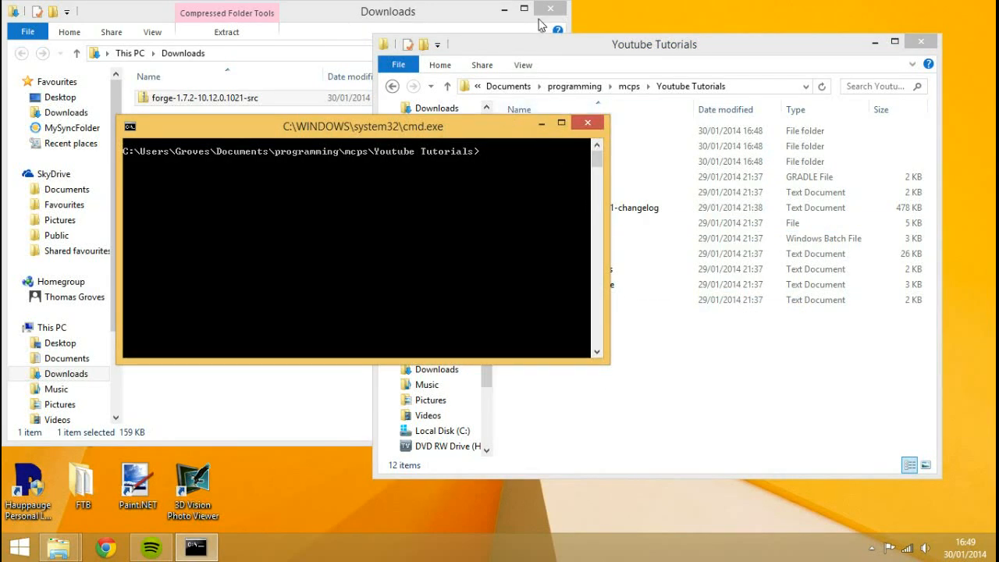
left_click(654, 44)
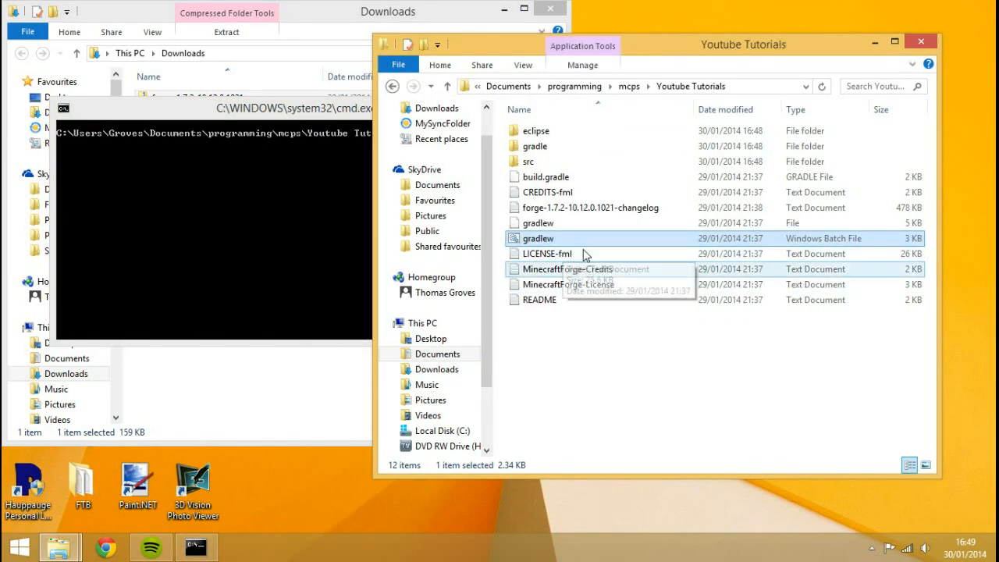
mouse_move(658, 236)
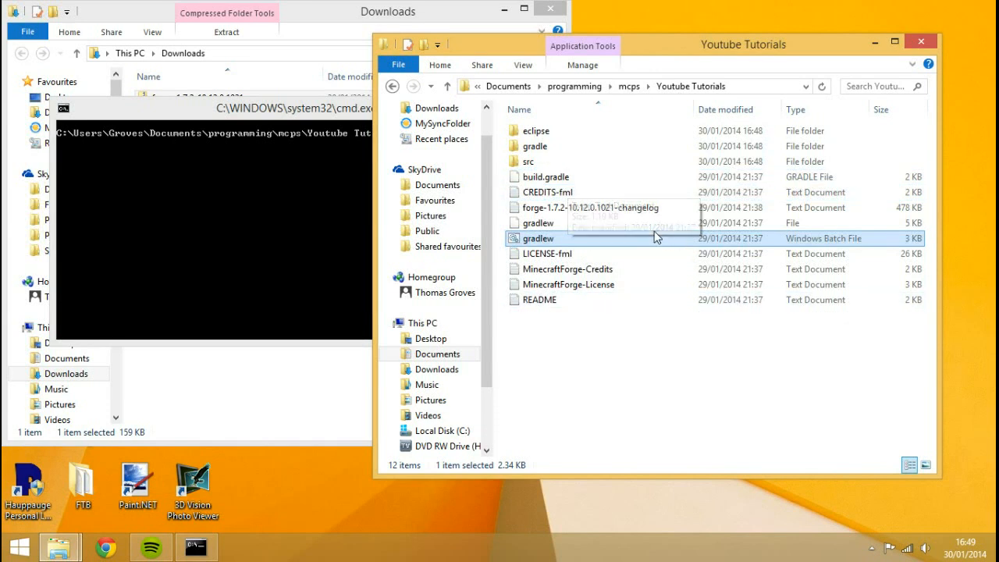
mouse_move(539, 238)
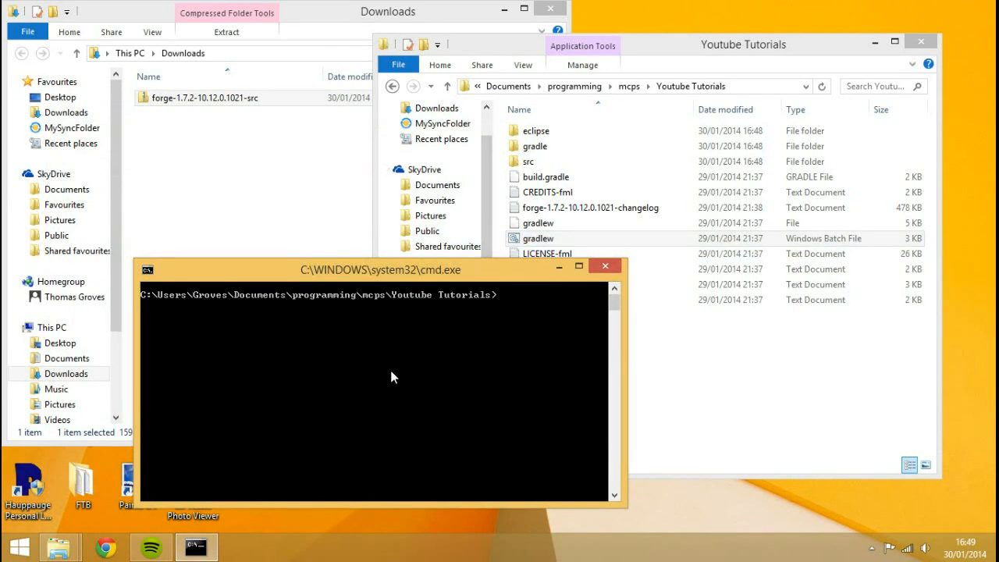
Enter 'gradlew setupDecompWorkspace eclipse' at the Command Prompt
type("gradlew")
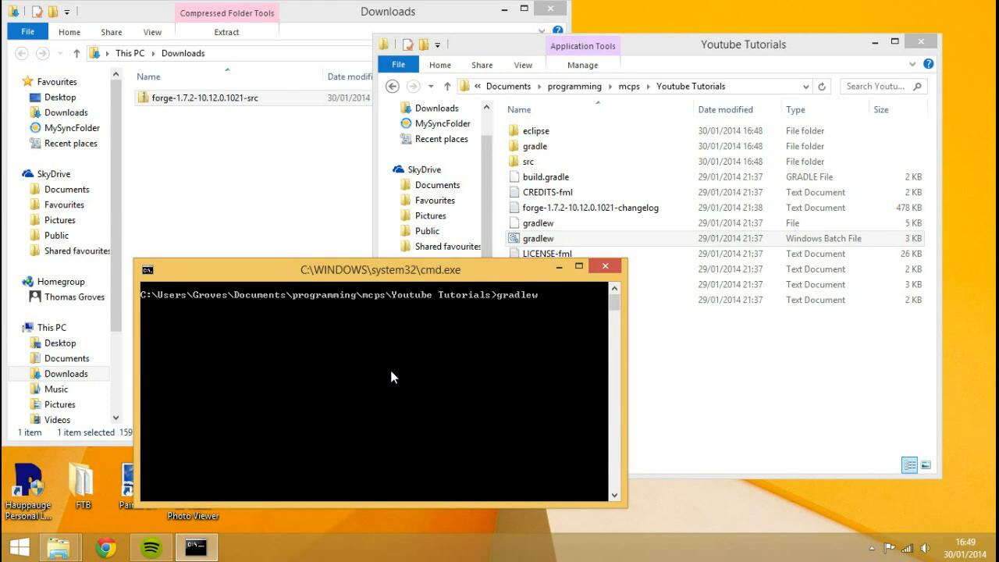
left_click(538, 238)
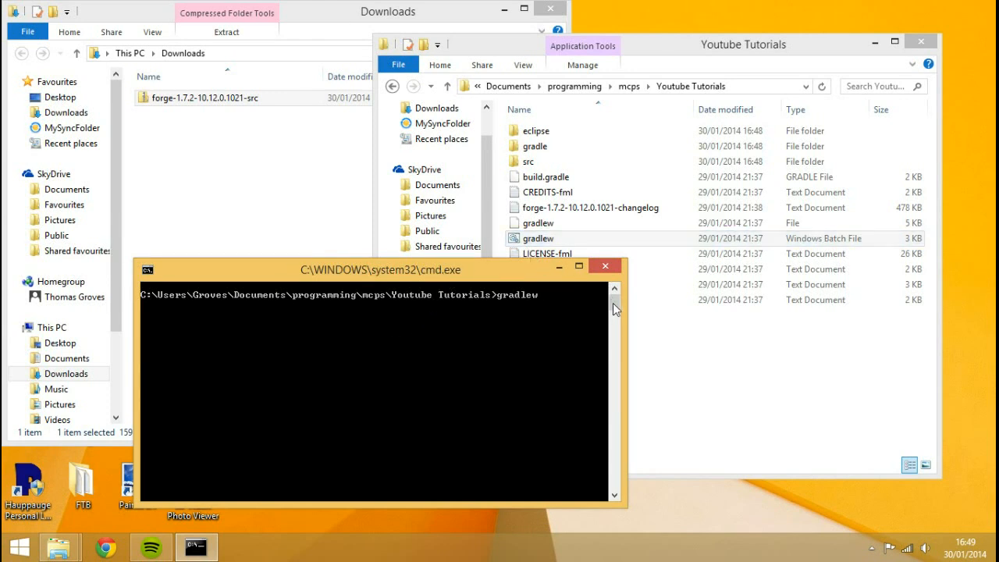
mouse_move(579, 359)
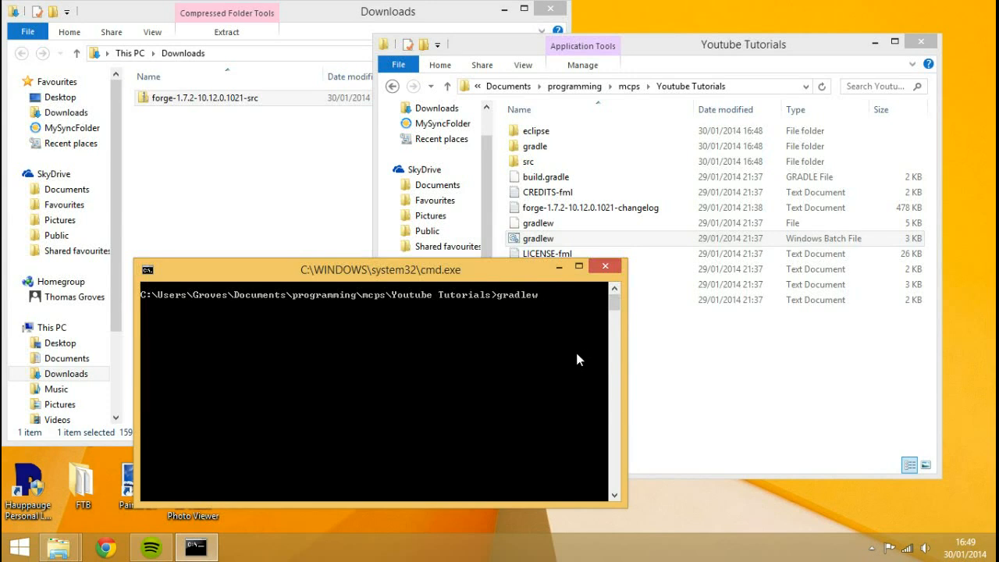
type("s")
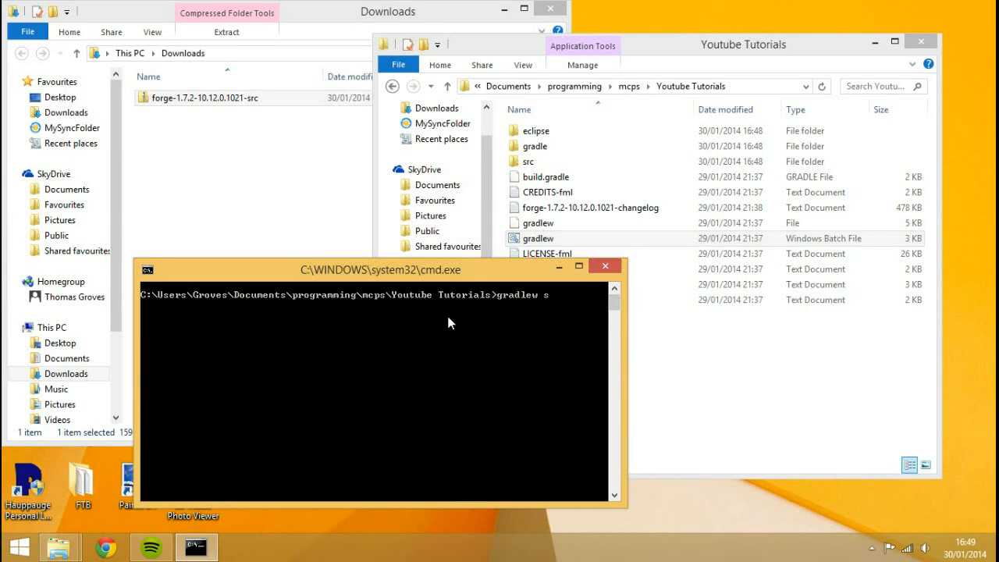
type("etup")
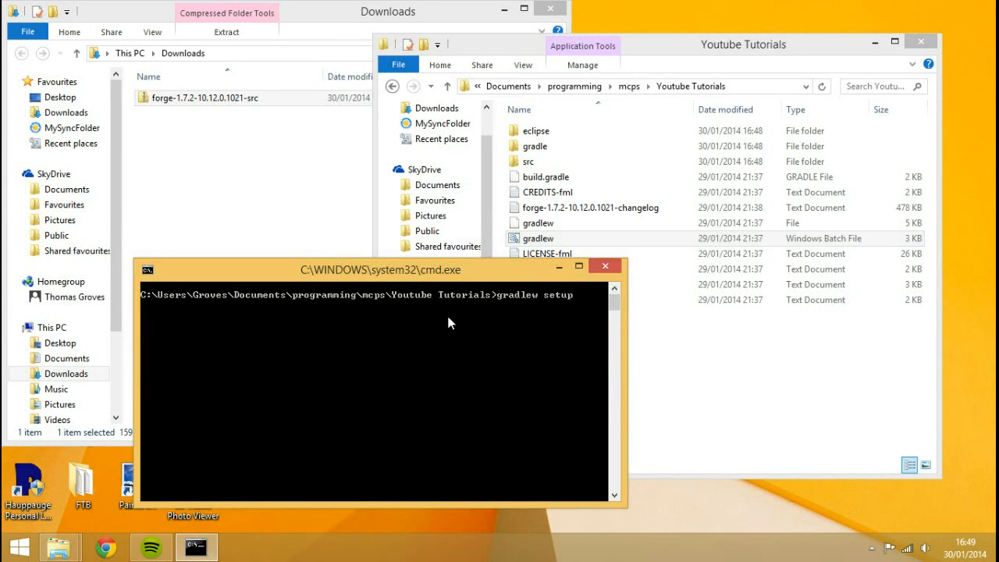
type("DecompWorkspace")
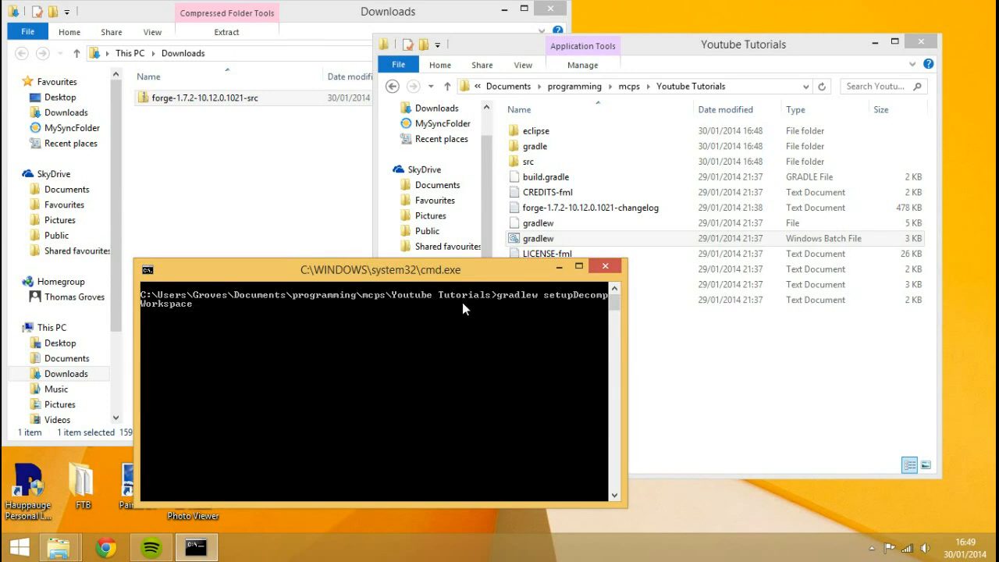
mouse_move(581, 347)
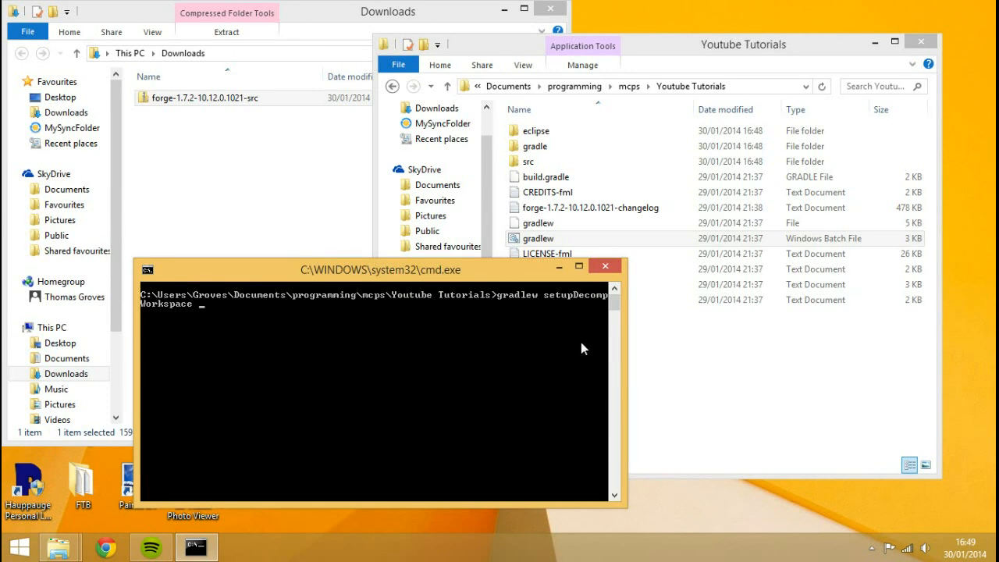
mouse_move(390, 352)
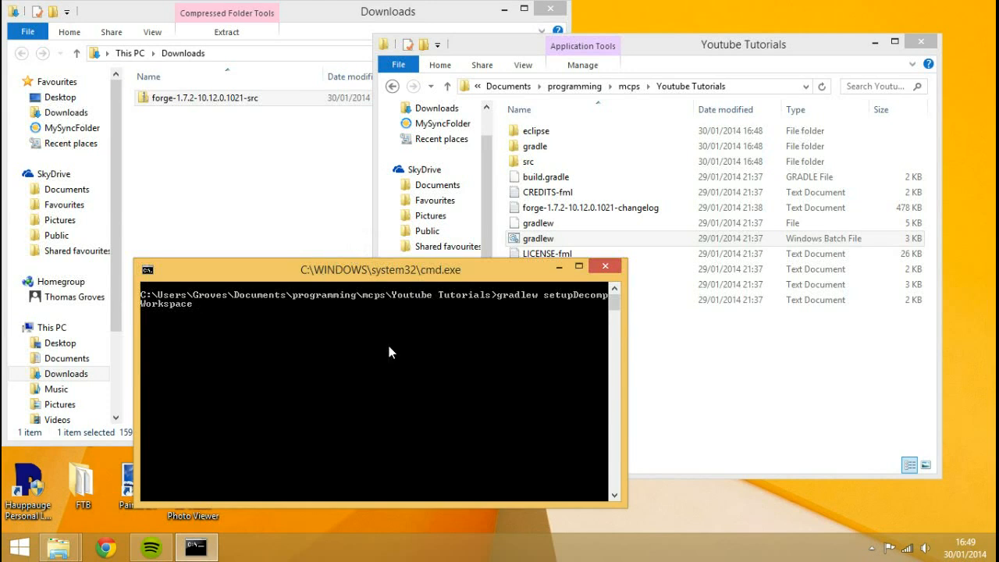
type("ecli")
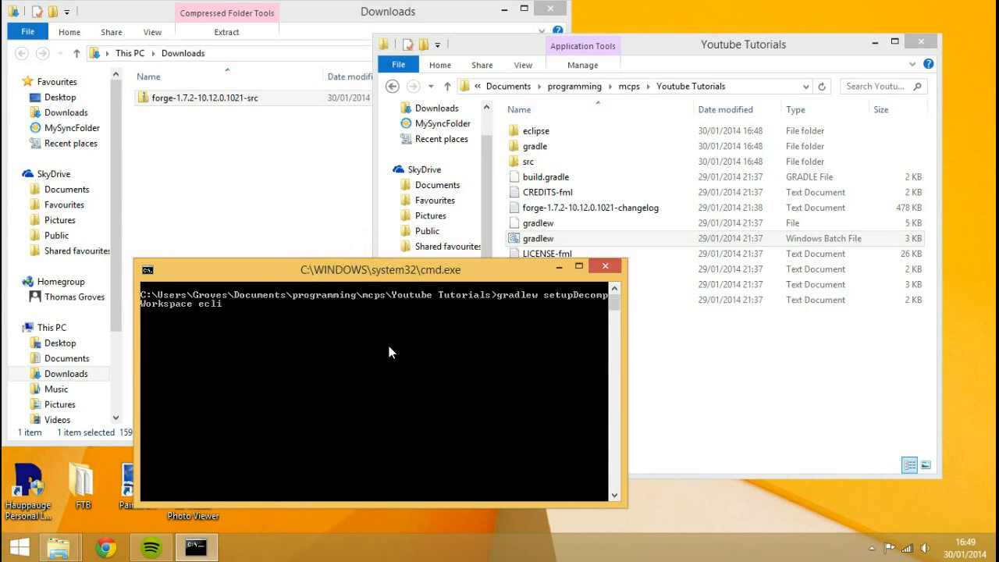
type("eclipse")
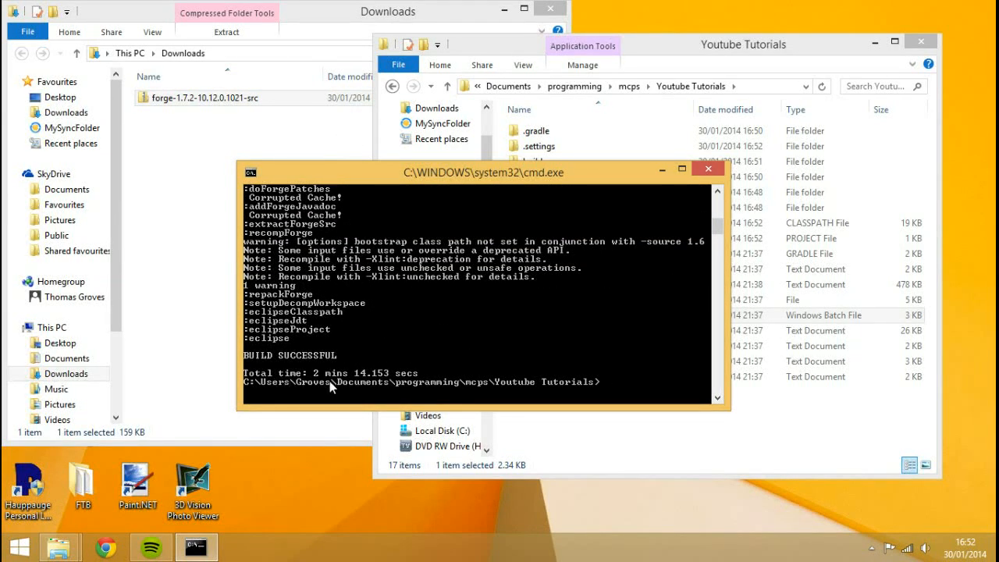
mouse_move(385, 392)
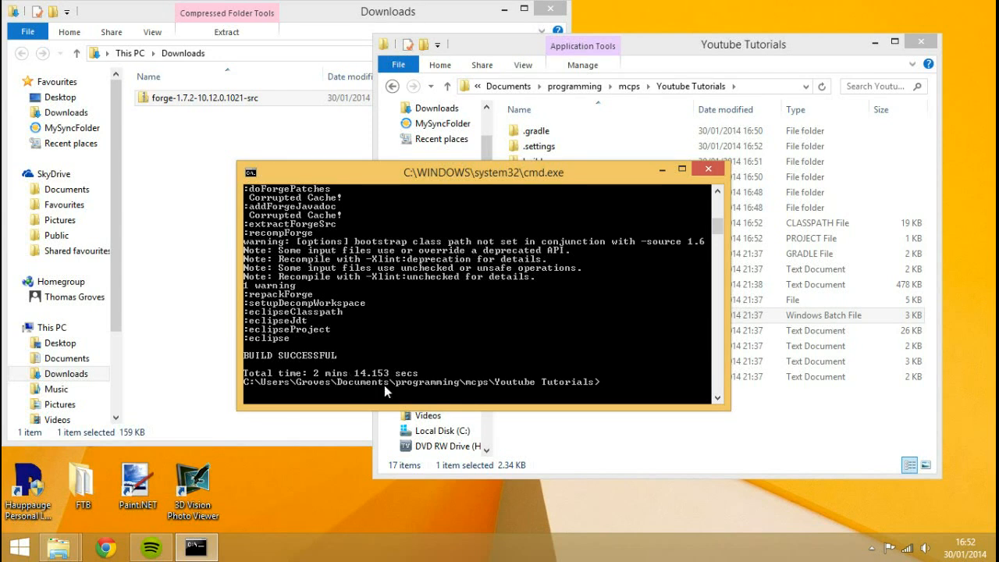
mouse_move(558, 312)
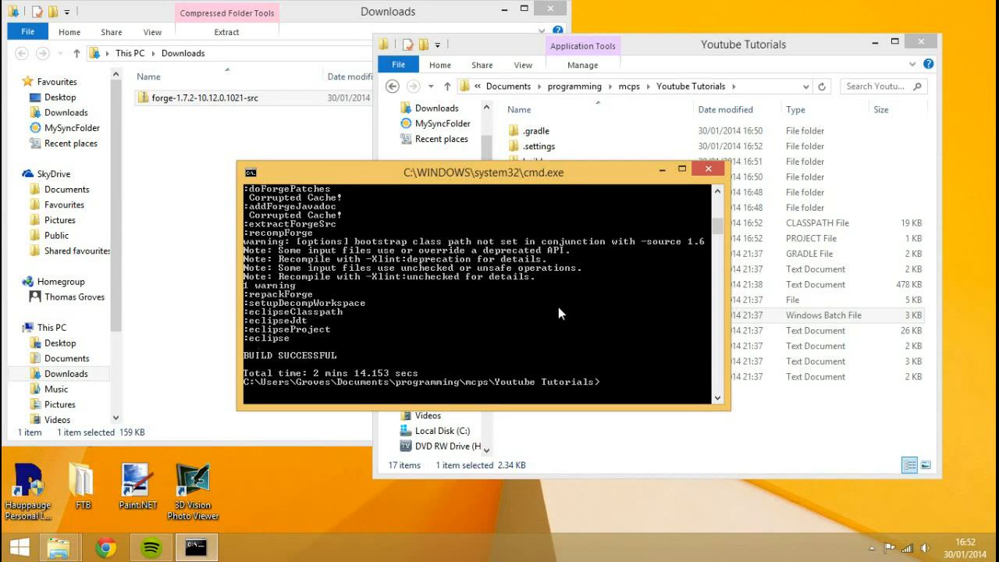
mouse_move(372, 392)
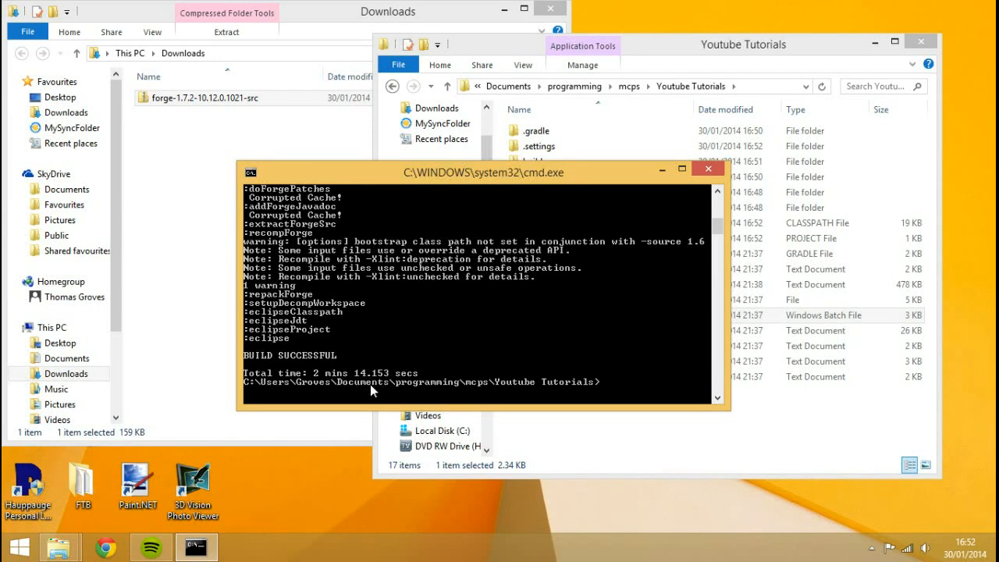
mouse_move(710, 316)
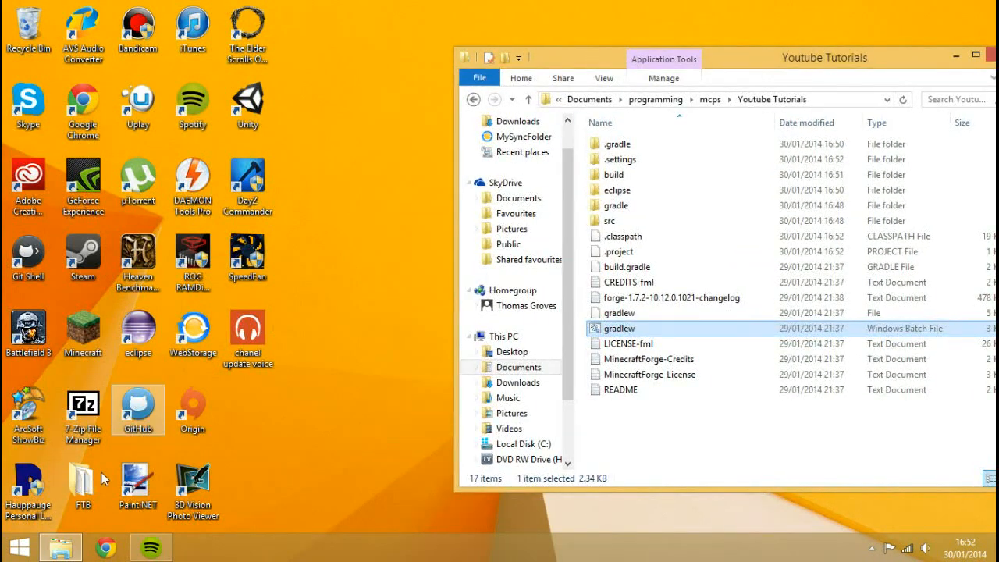
Launch Eclipse and set the workspace to Youtube Tutorials\eclipse in Workspace Launcher
double_click(138, 332)
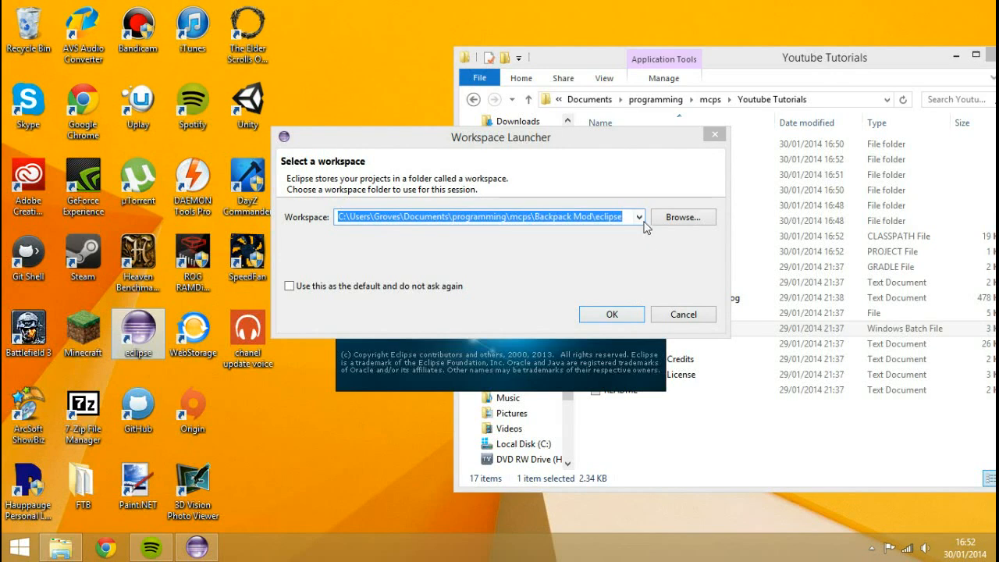
left_click(682, 217)
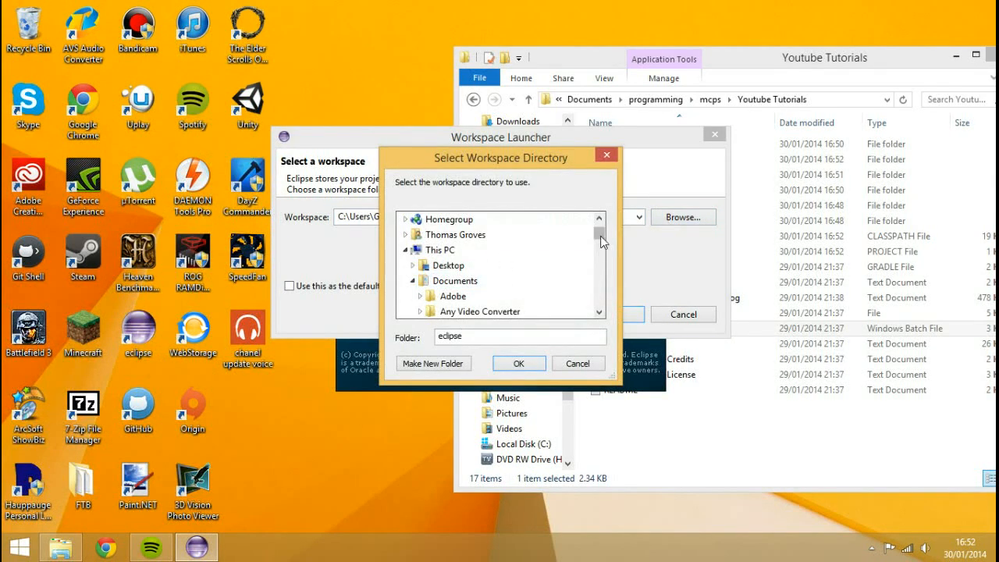
scroll("down", 3)
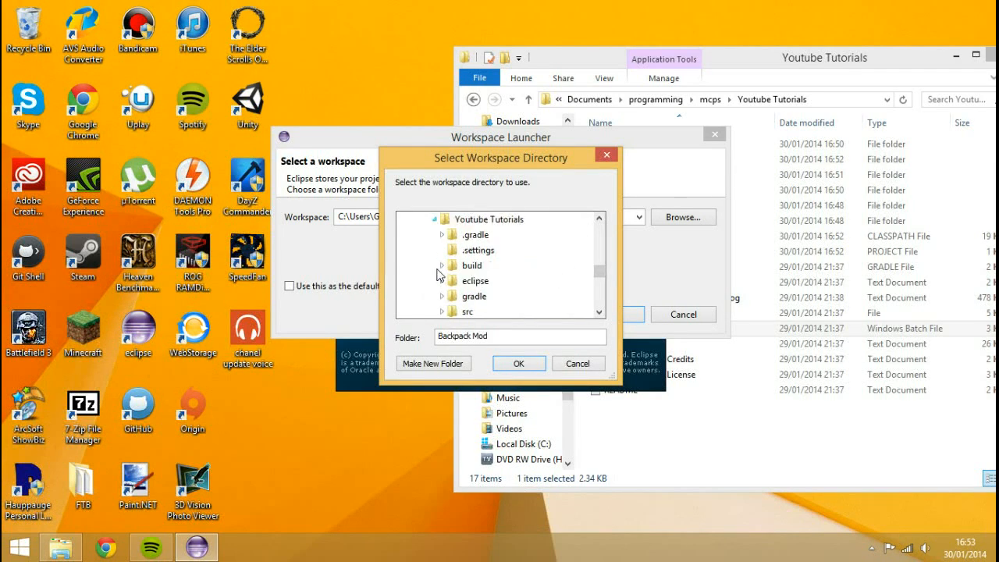
left_click(474, 265)
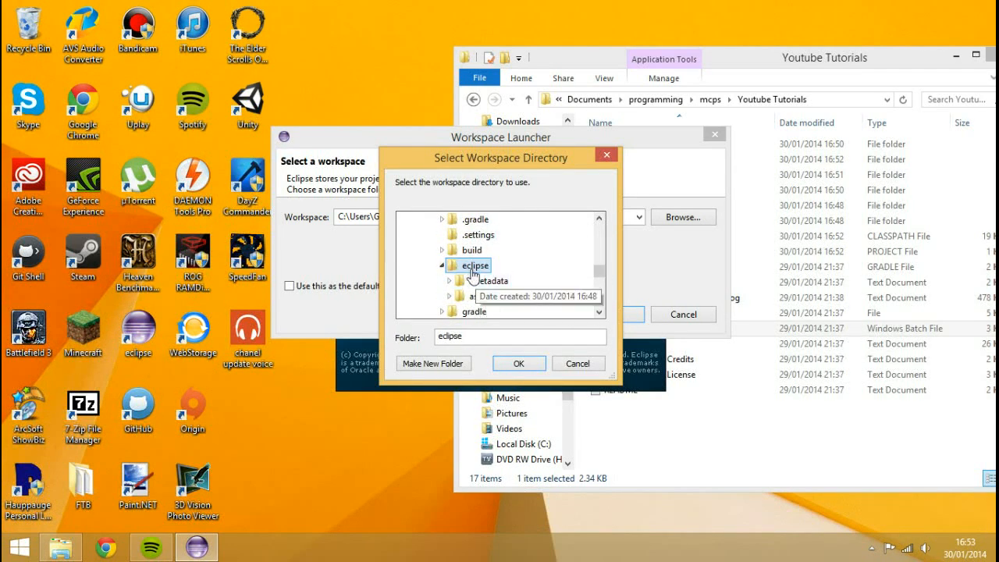
left_click(518, 363)
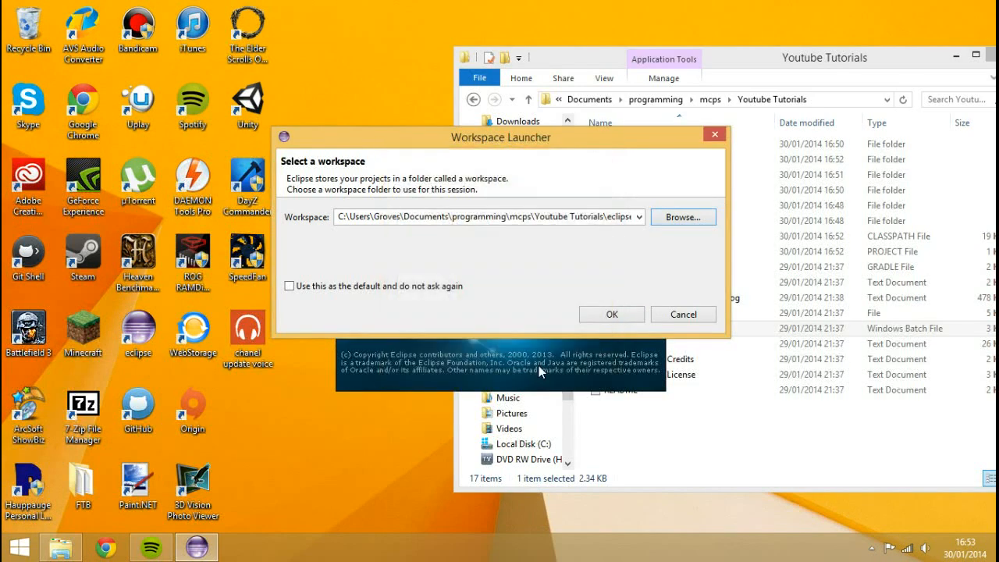
left_click(611, 314)
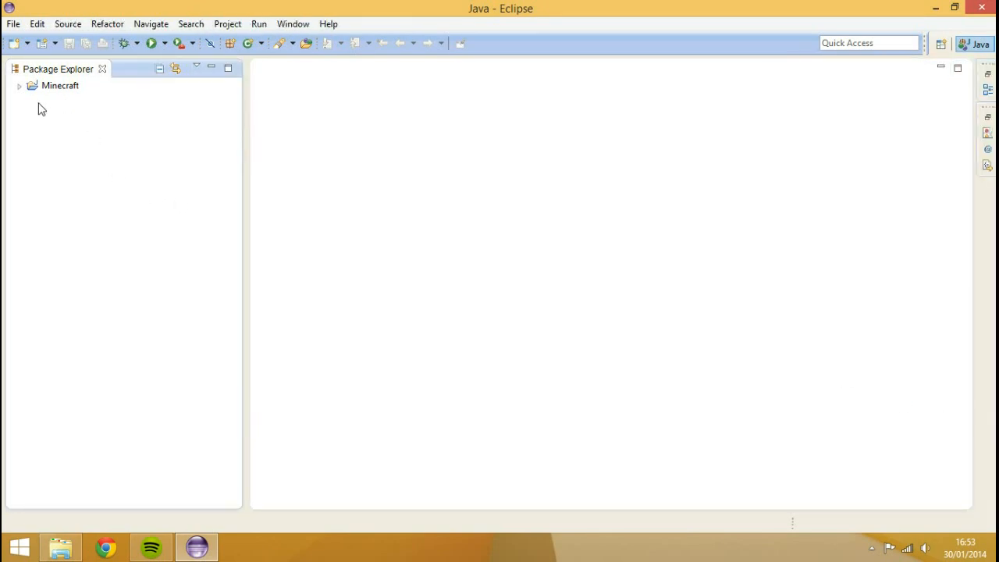
Expand the Minecraft project, toggle src, and expand the com.example.examplemod package
left_click(61, 85)
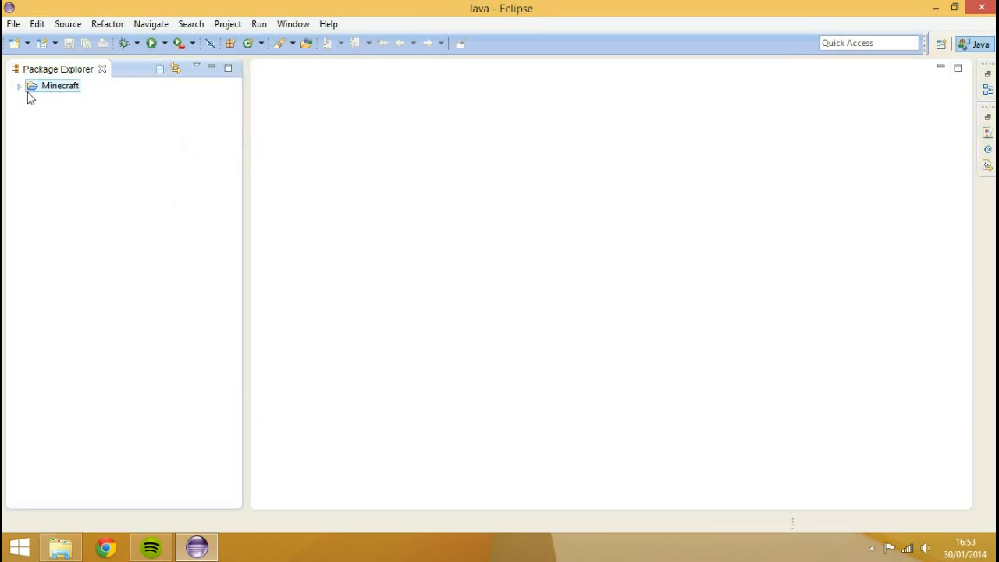
left_click(19, 85)
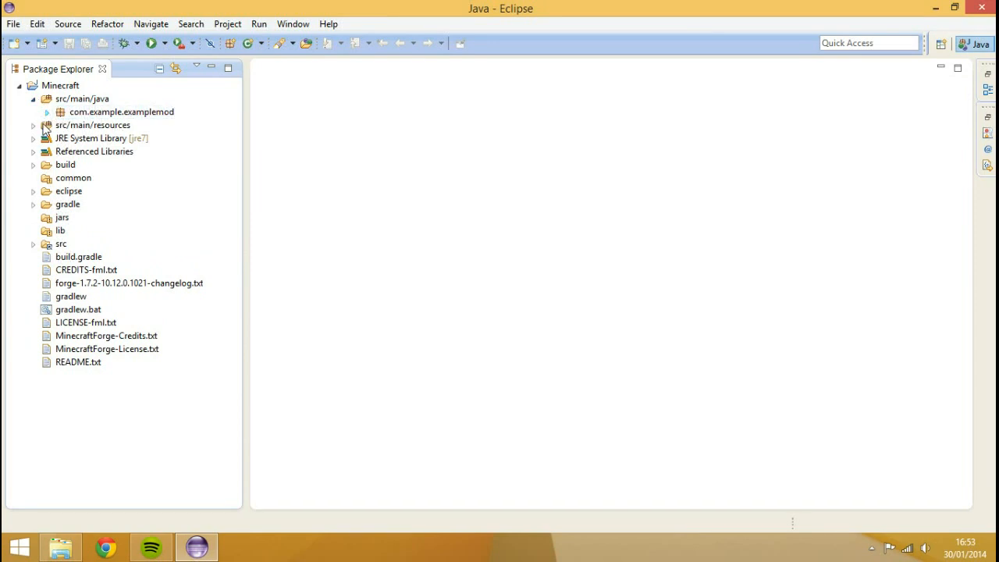
left_click(35, 243)
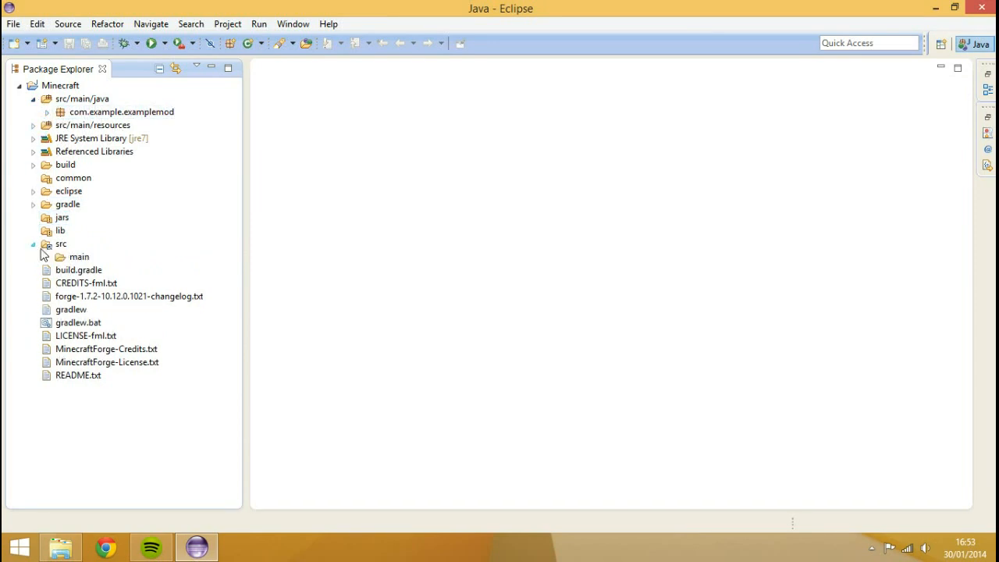
left_click(34, 244)
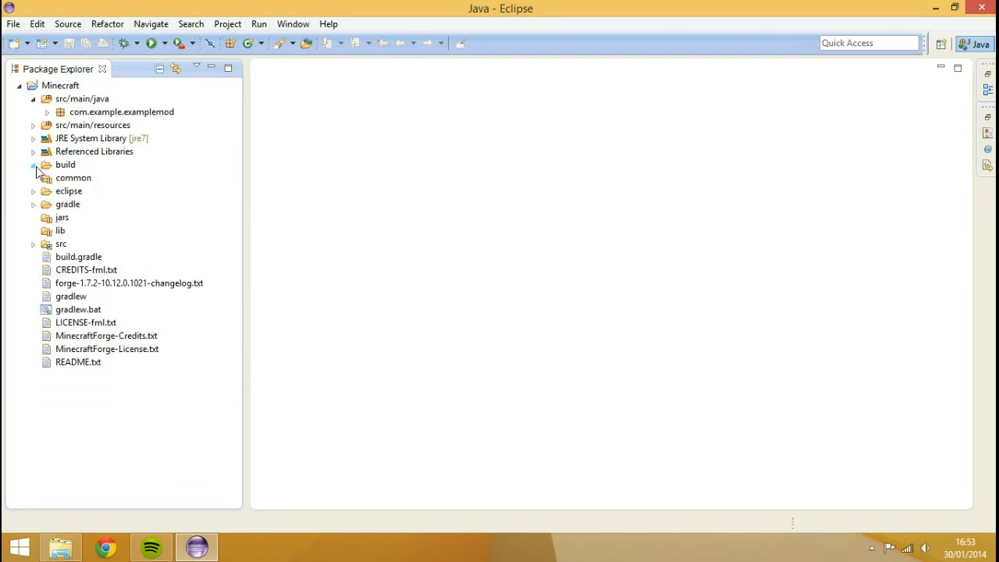
left_click(46, 111)
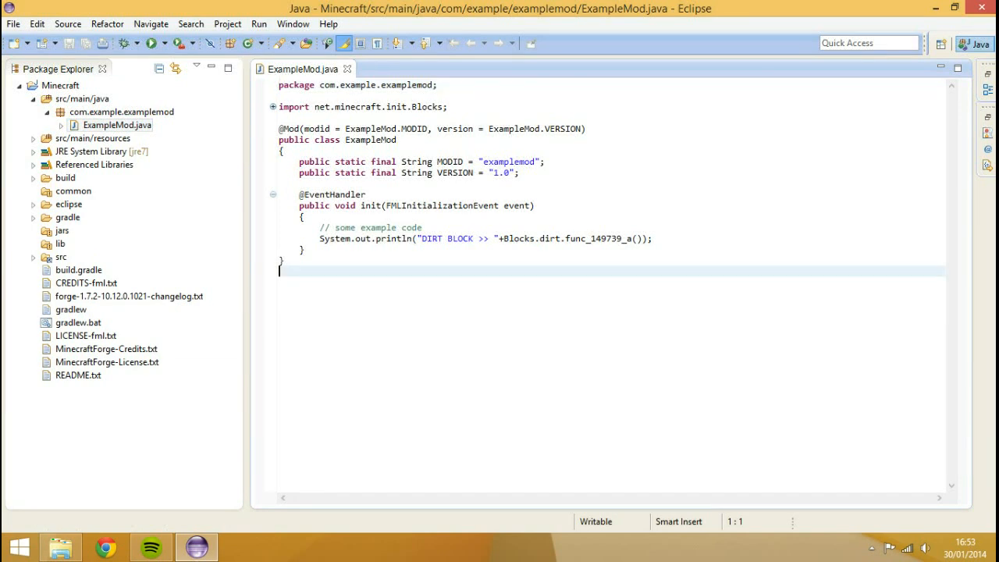
double_click(396, 238)
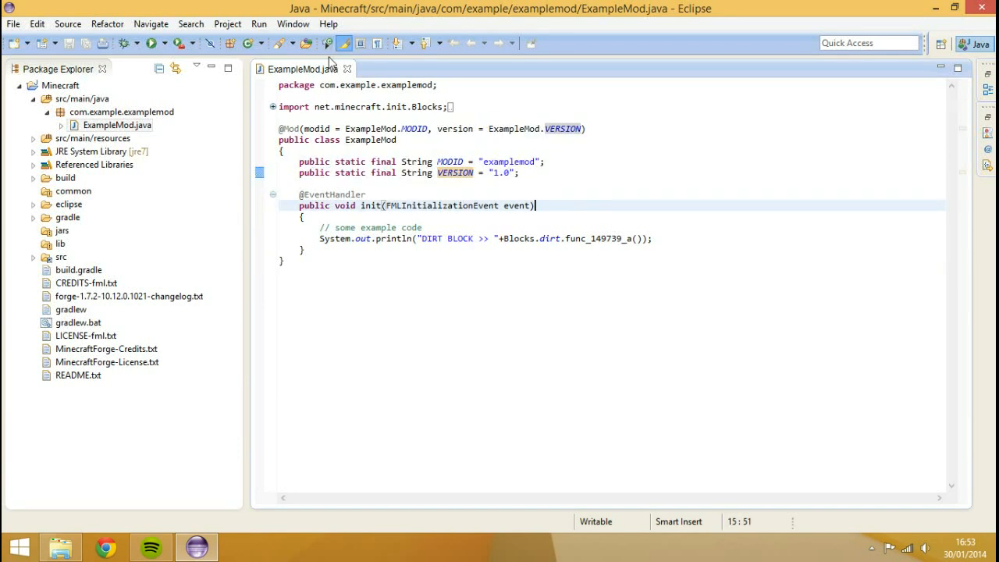
mouse_move(348, 69)
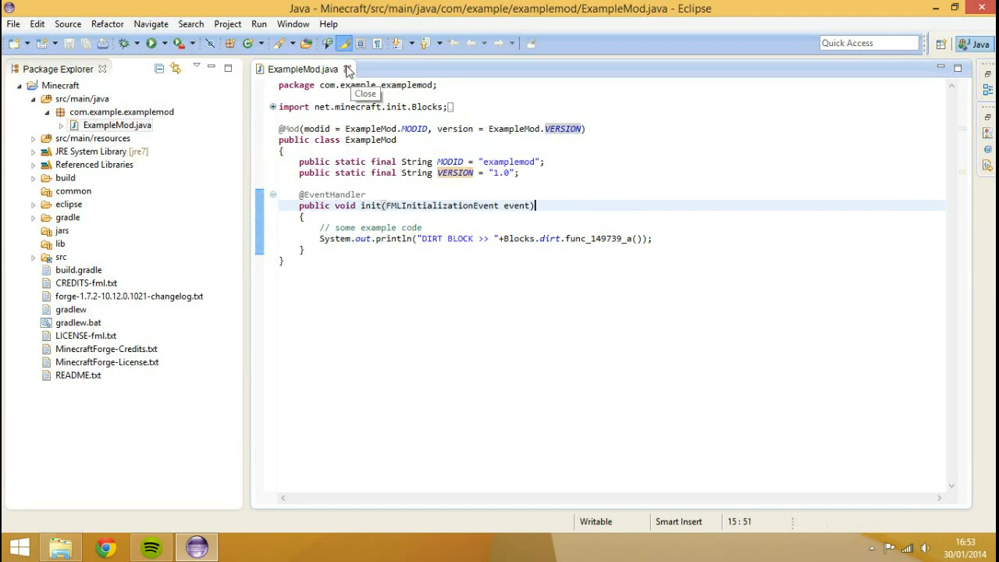
left_click(348, 69)
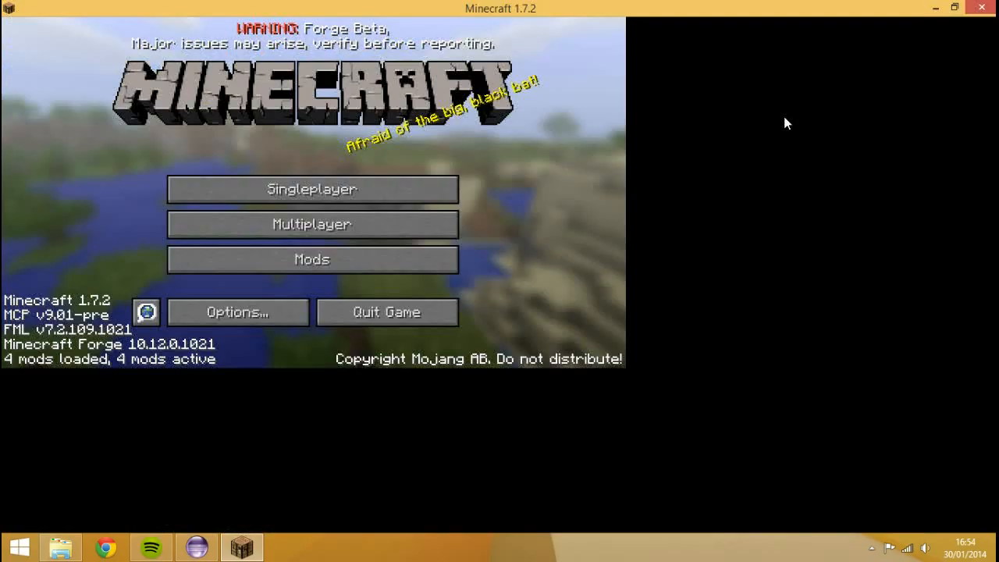
left_click(311, 259)
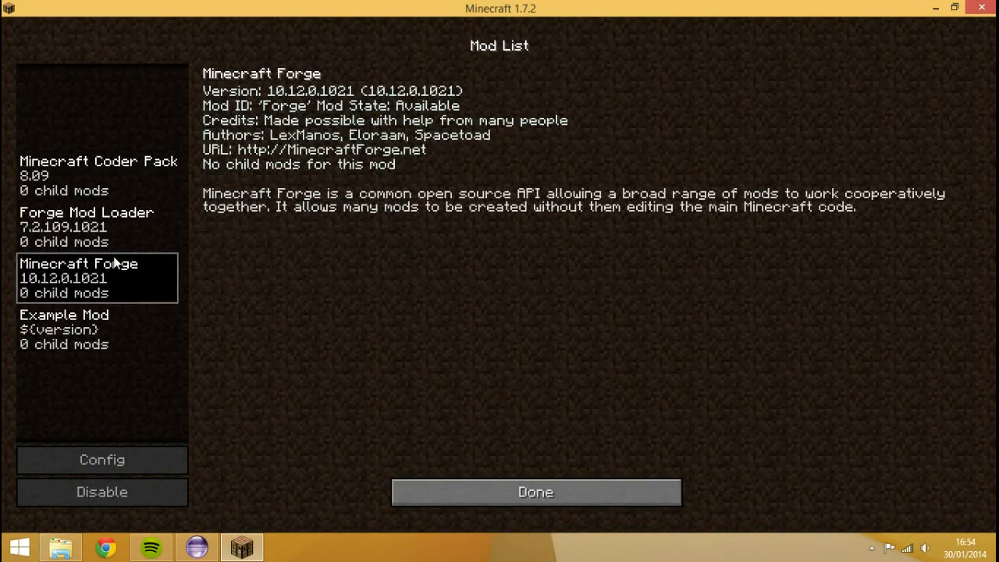
left_click(86, 226)
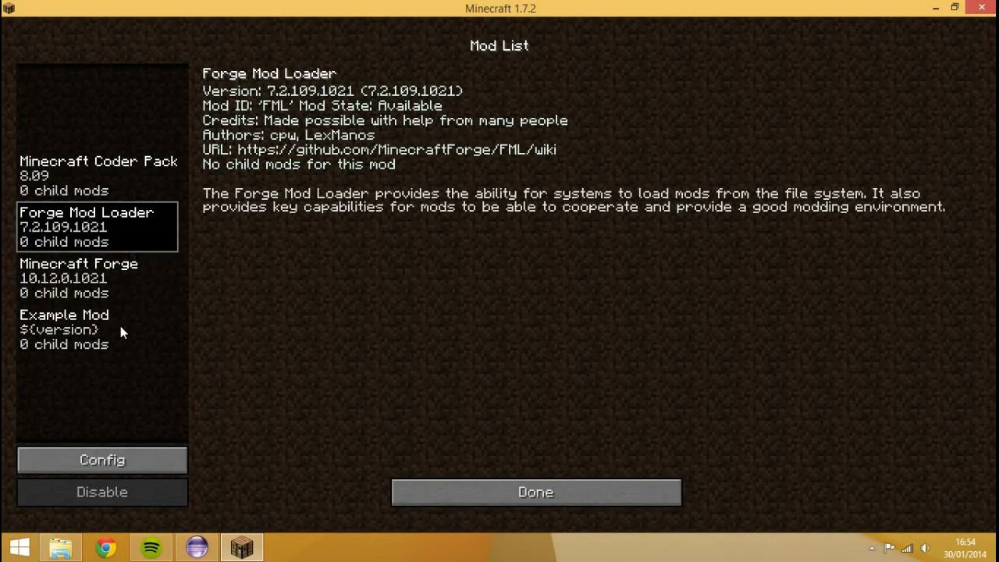
left_click(78, 278)
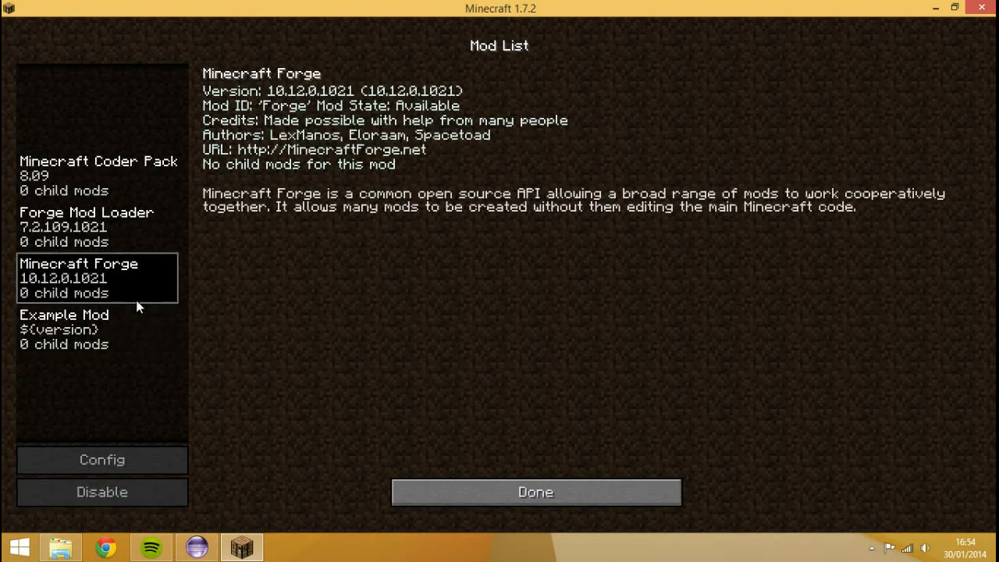
left_click(85, 227)
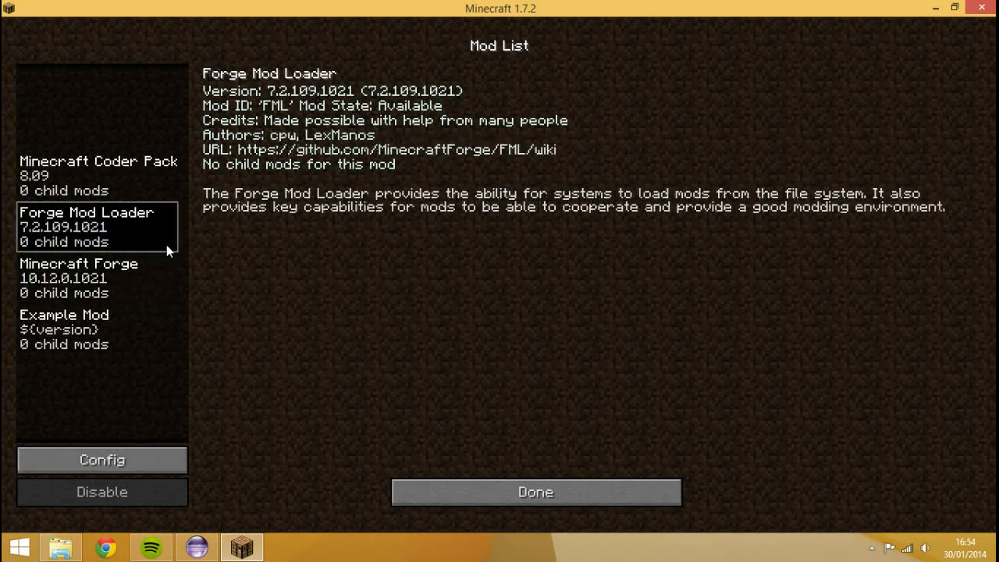
left_click(97, 278)
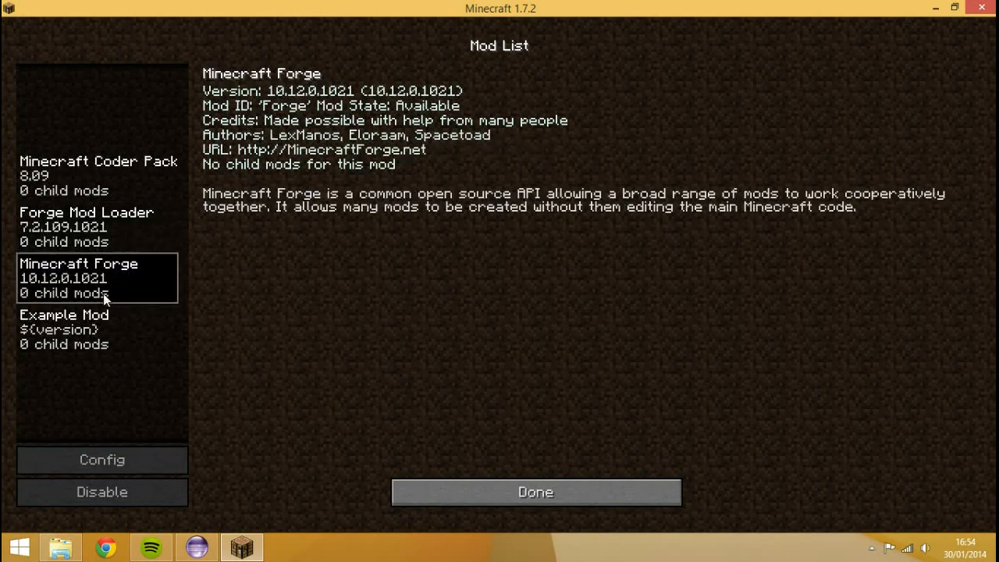
left_click(102, 460)
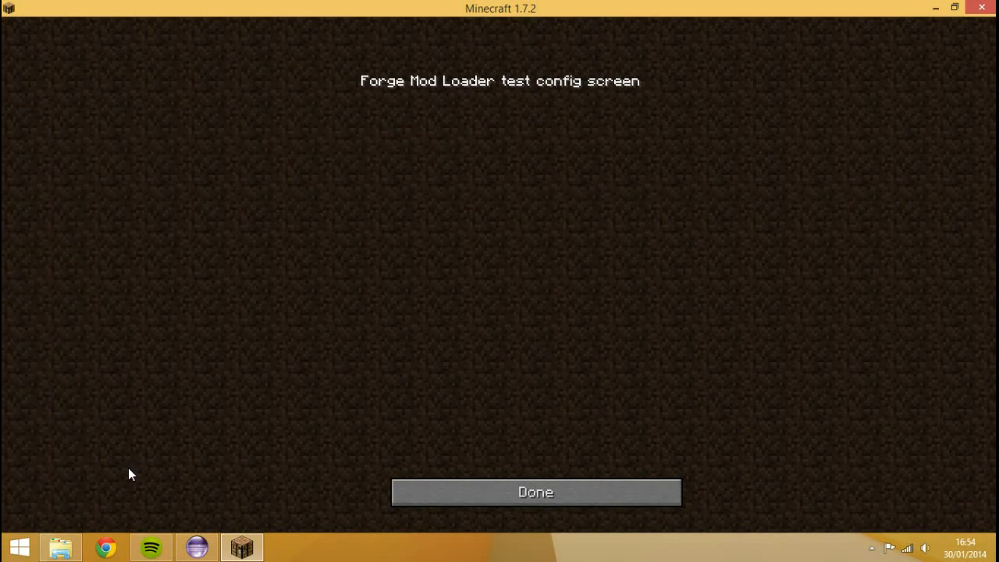
left_click(535, 492)
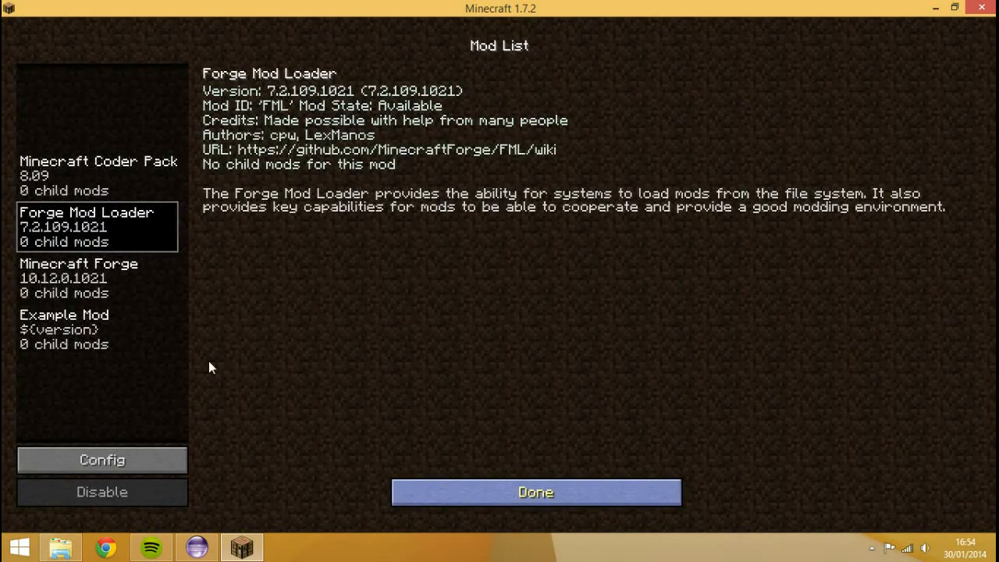
left_click(98, 175)
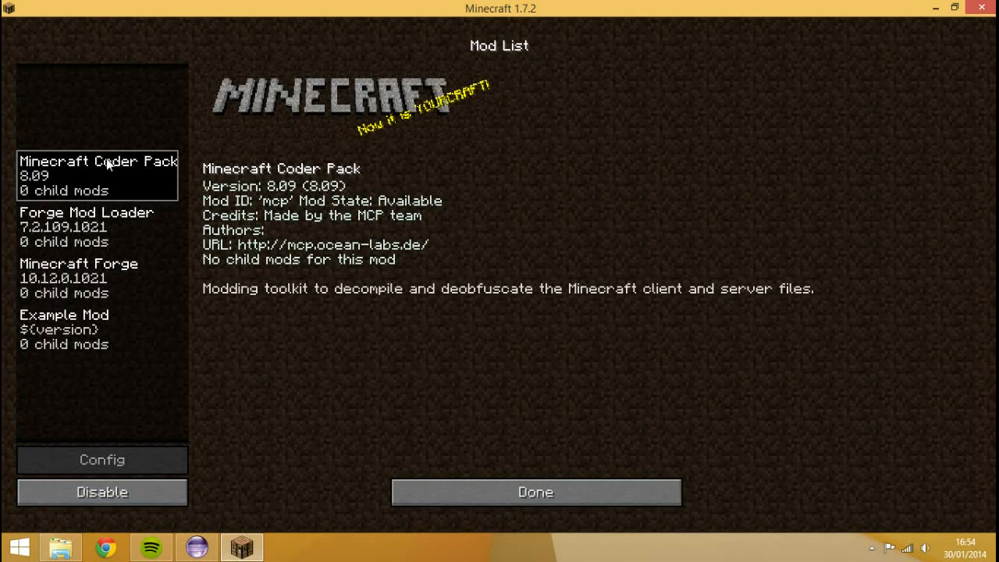
mouse_move(535, 492)
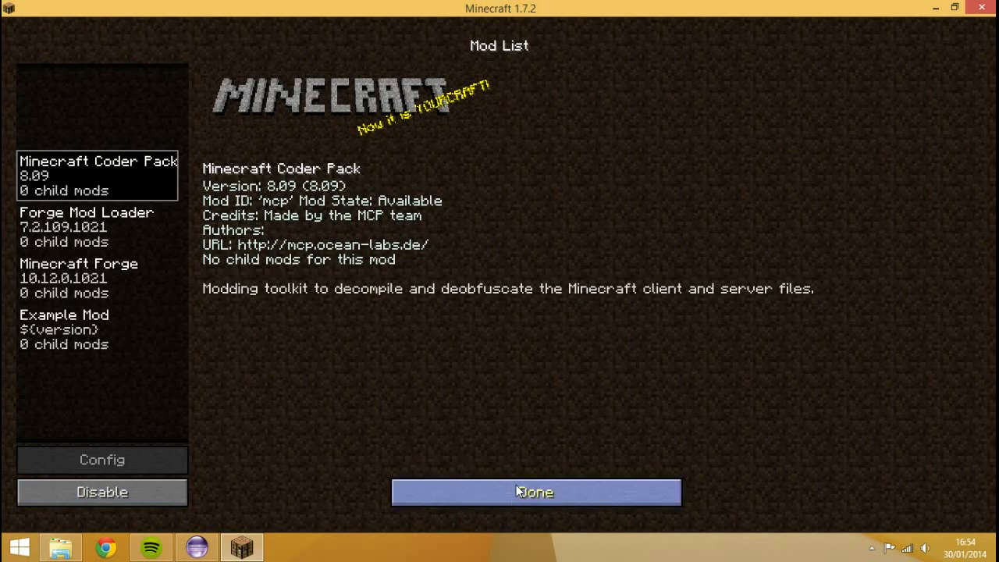
mouse_move(522, 488)
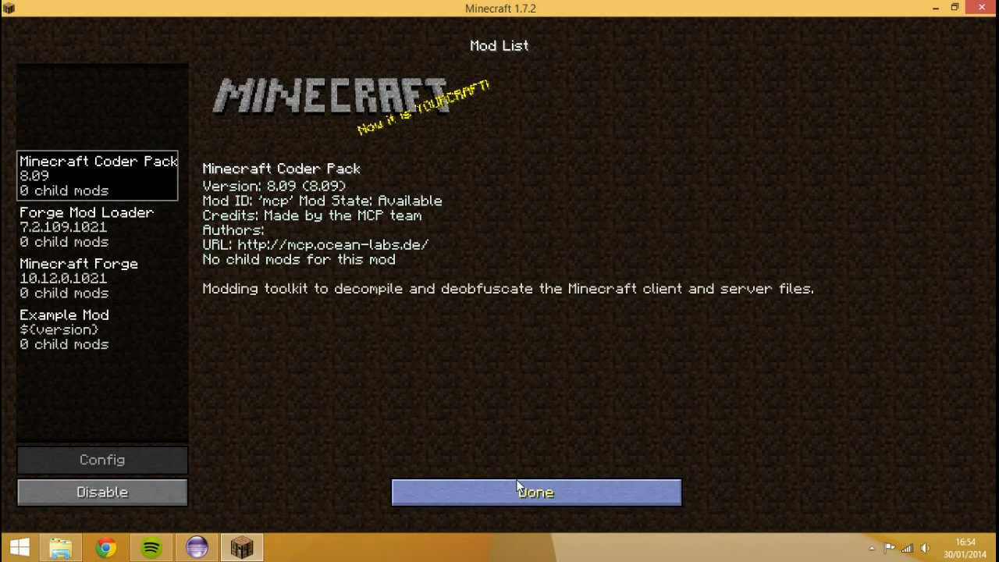
left_click(536, 492)
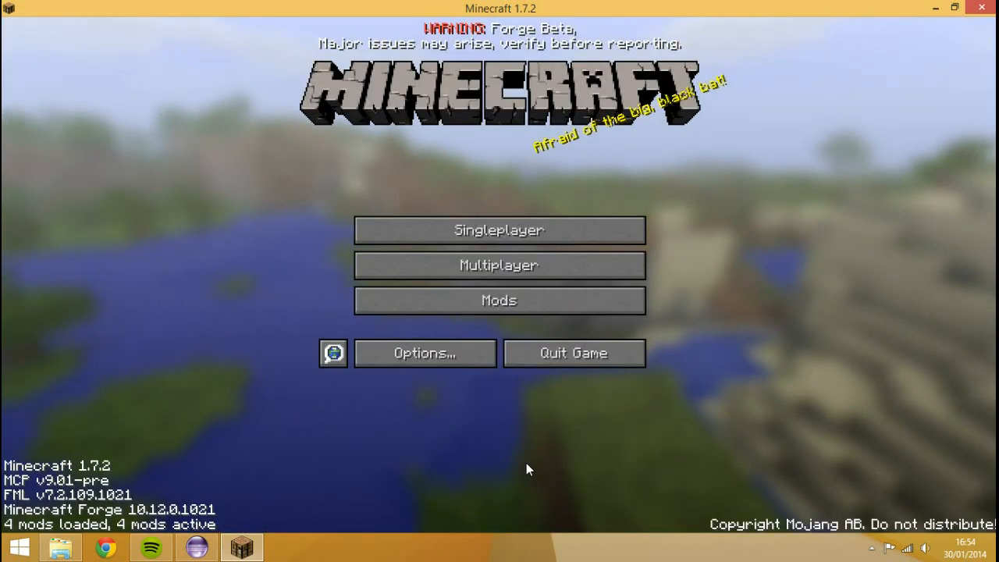